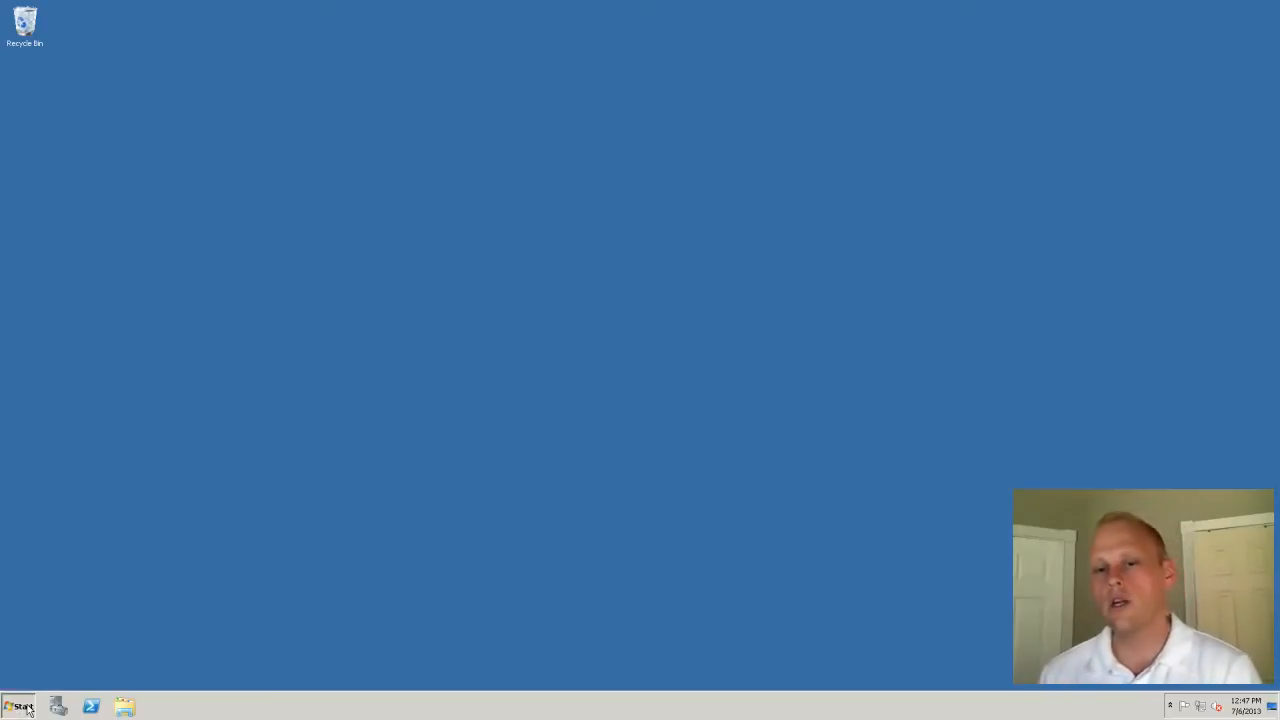
# Step: Search the Start Menu for PowerShell and run Windows PowerShell as administrator
pyautogui.click(20, 706)
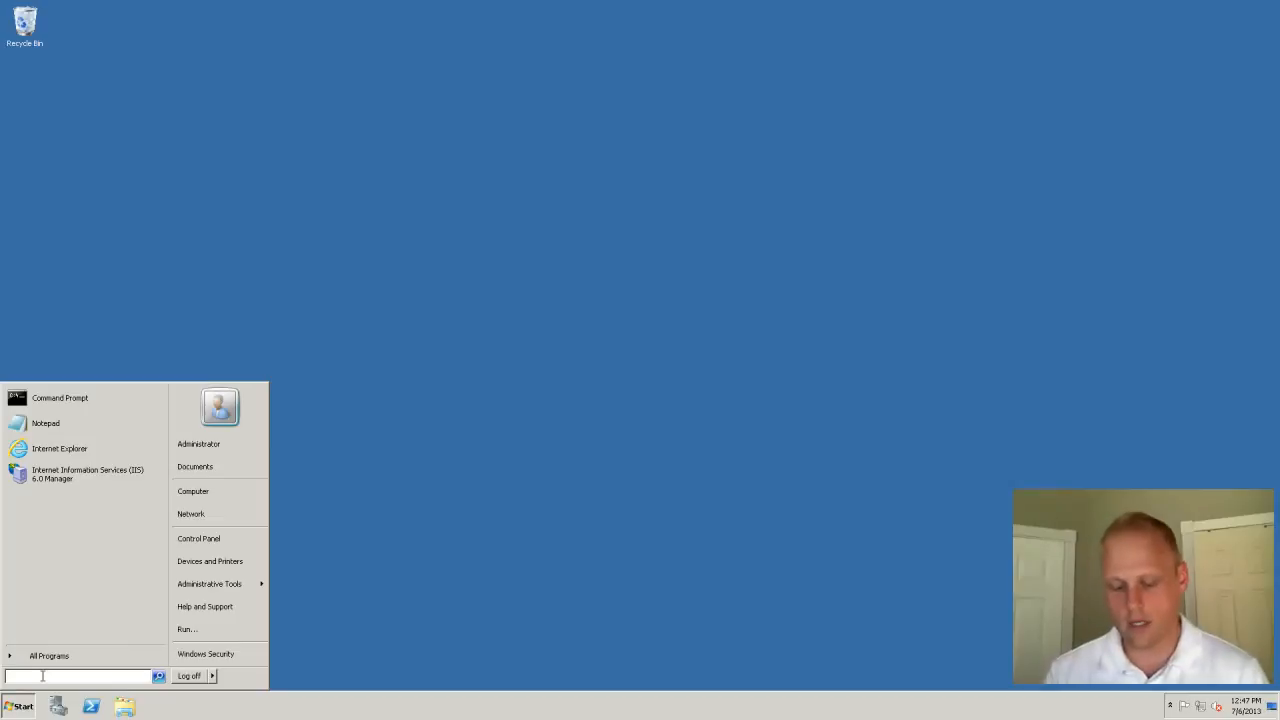
pyautogui.write('PowerShl')
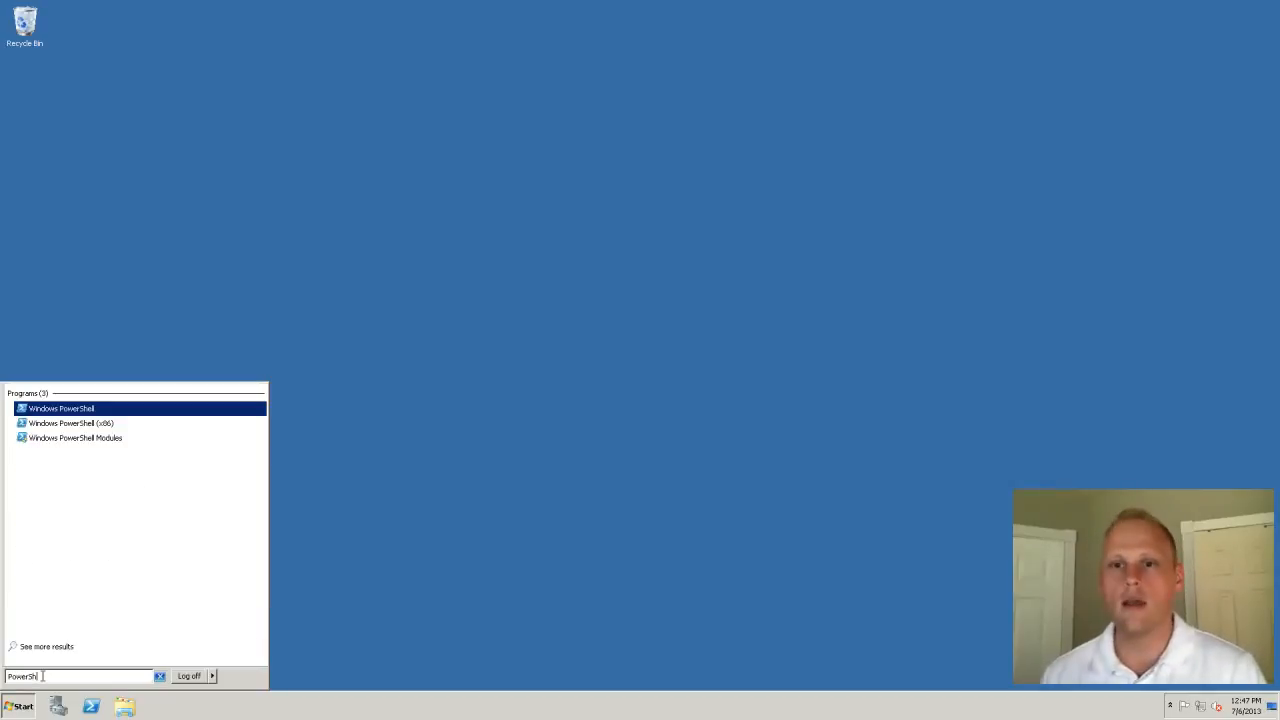
pyautogui.rightClick(61, 408)
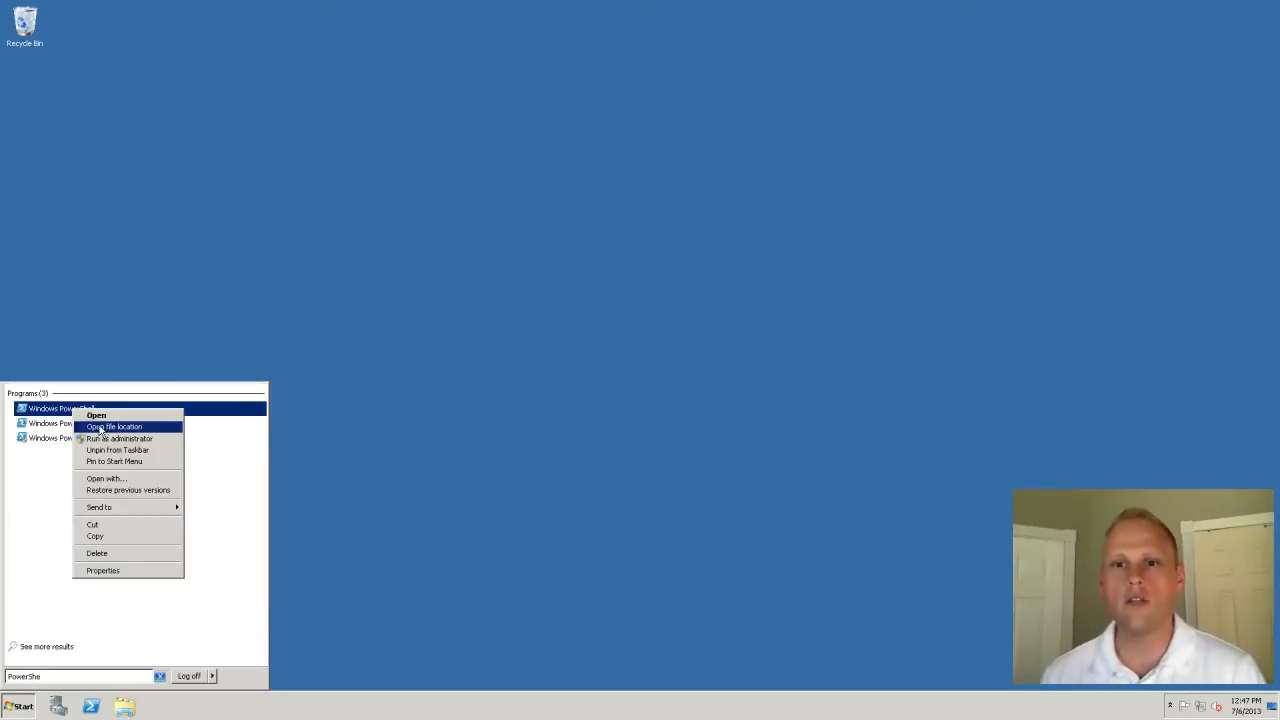
pyautogui.click(96, 415)
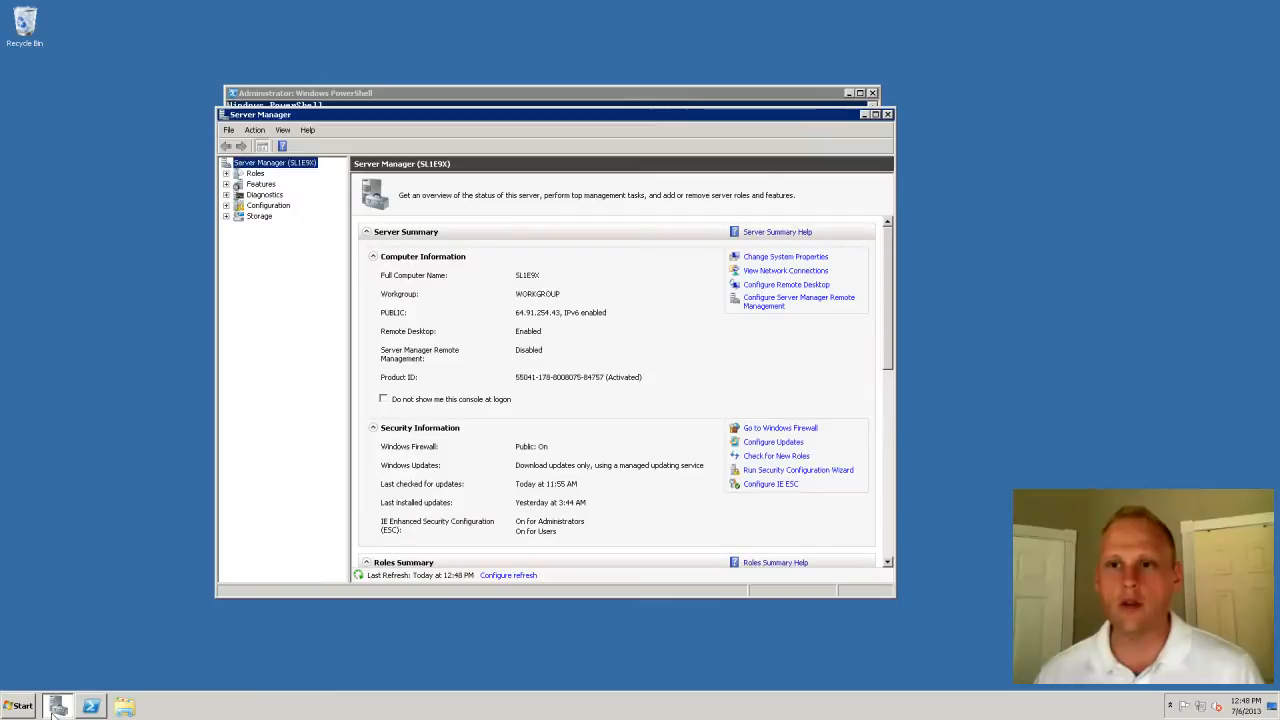
pyautogui.moveTo(358, 161)
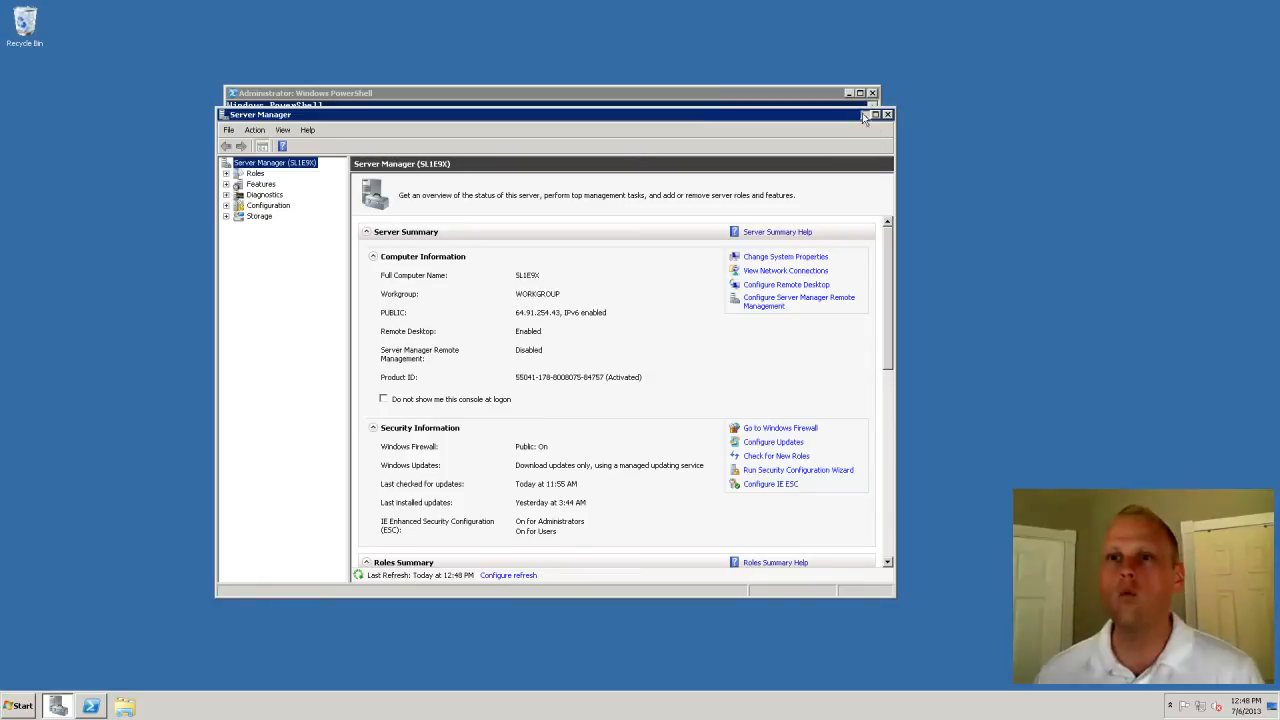
# Step: Set Server Manager aside and load the ServerManager module with Import-Module
pyautogui.click(887, 114)
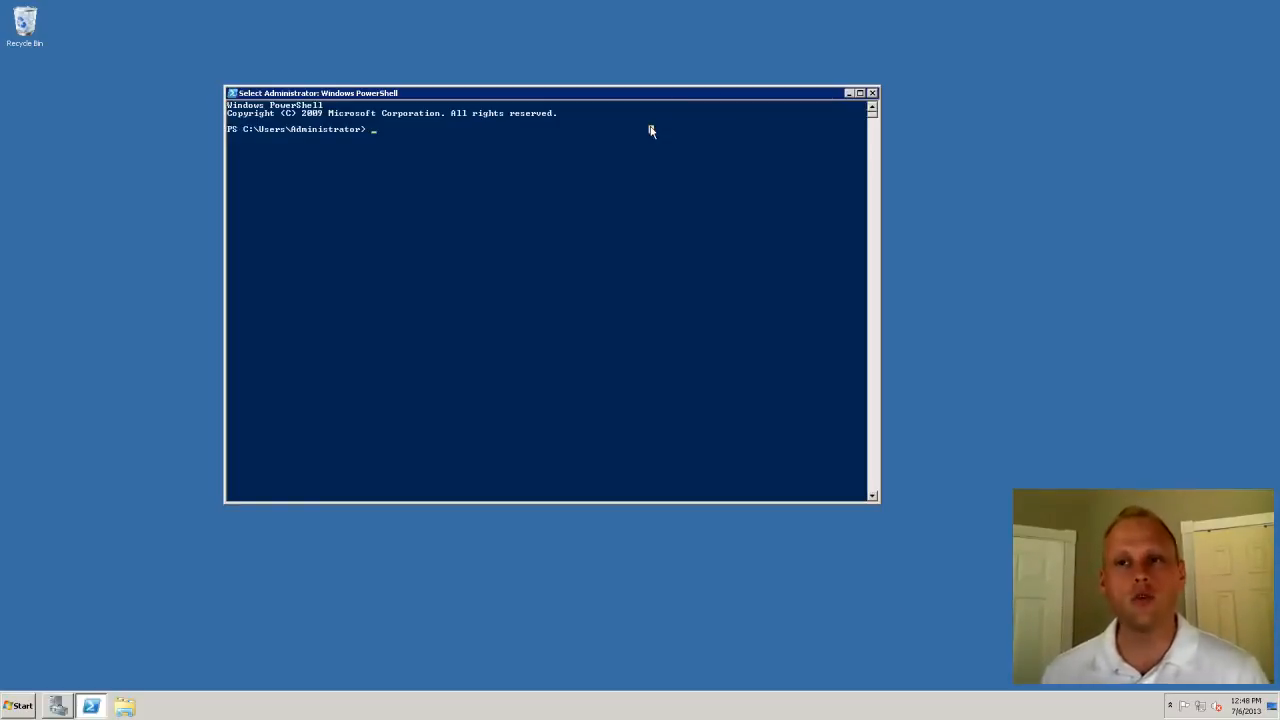
pyautogui.write('ln')
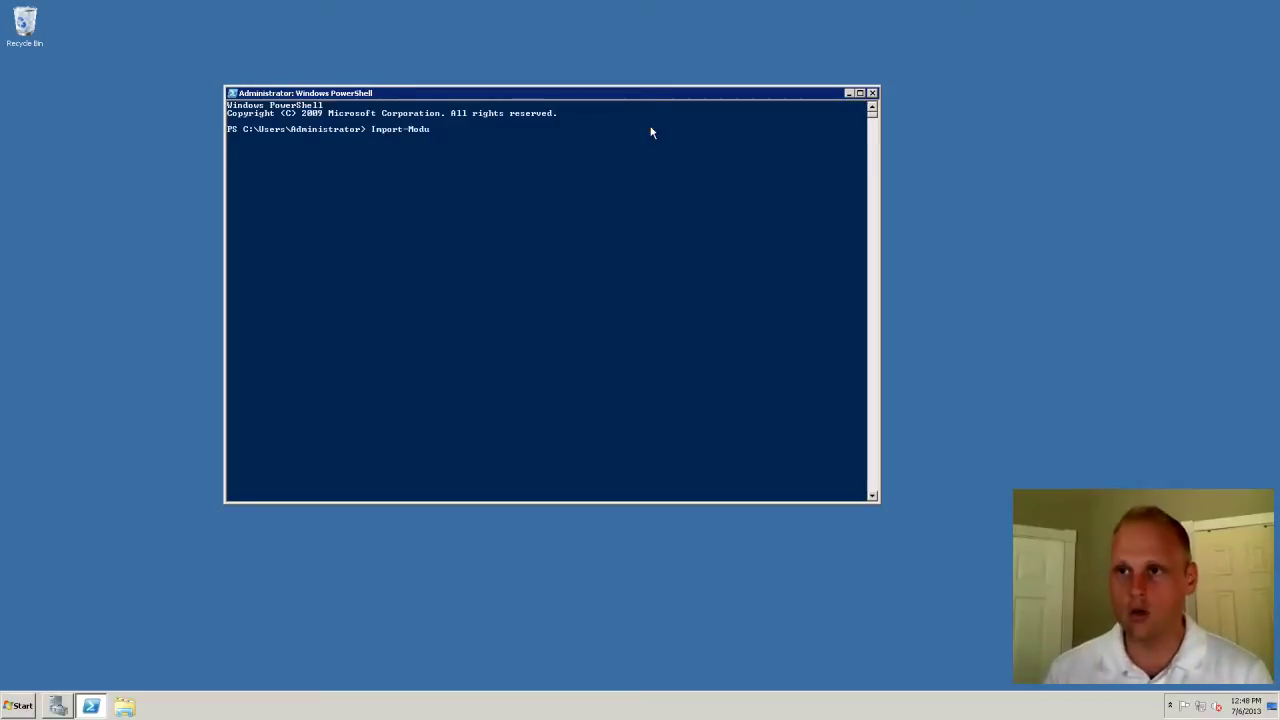
pyautogui.write('le S')
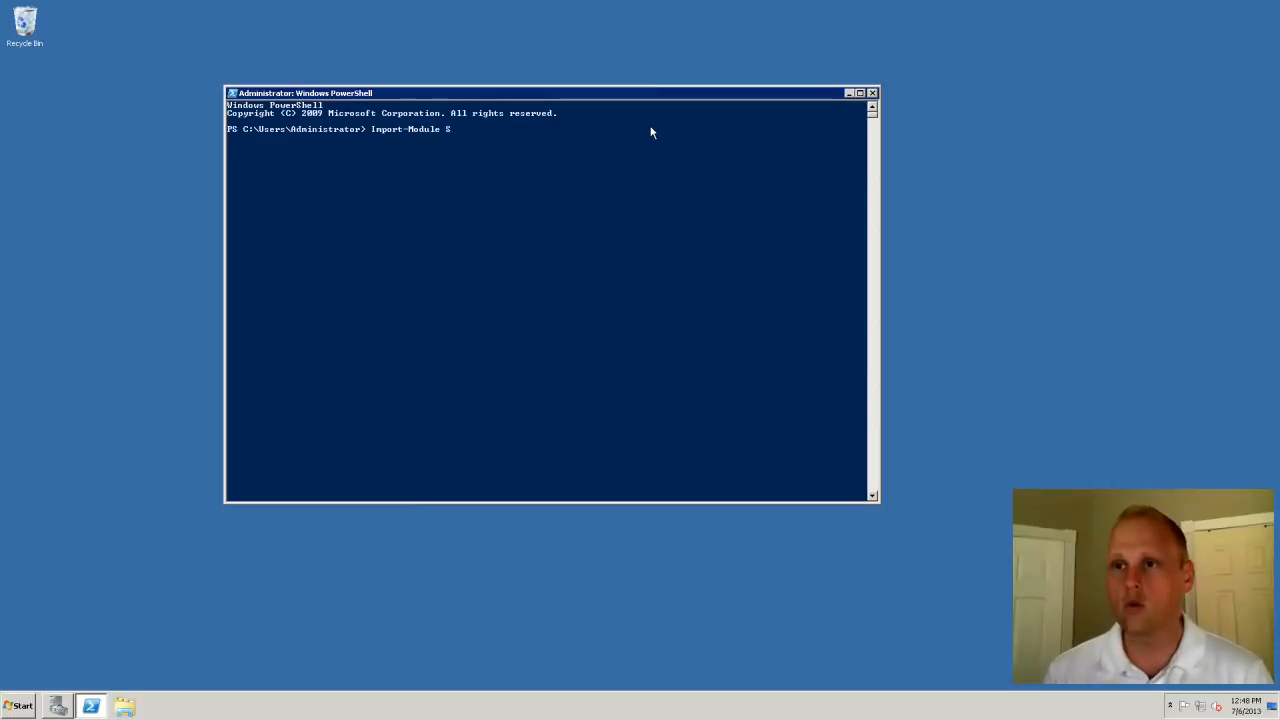
pyautogui.write('erverManager')
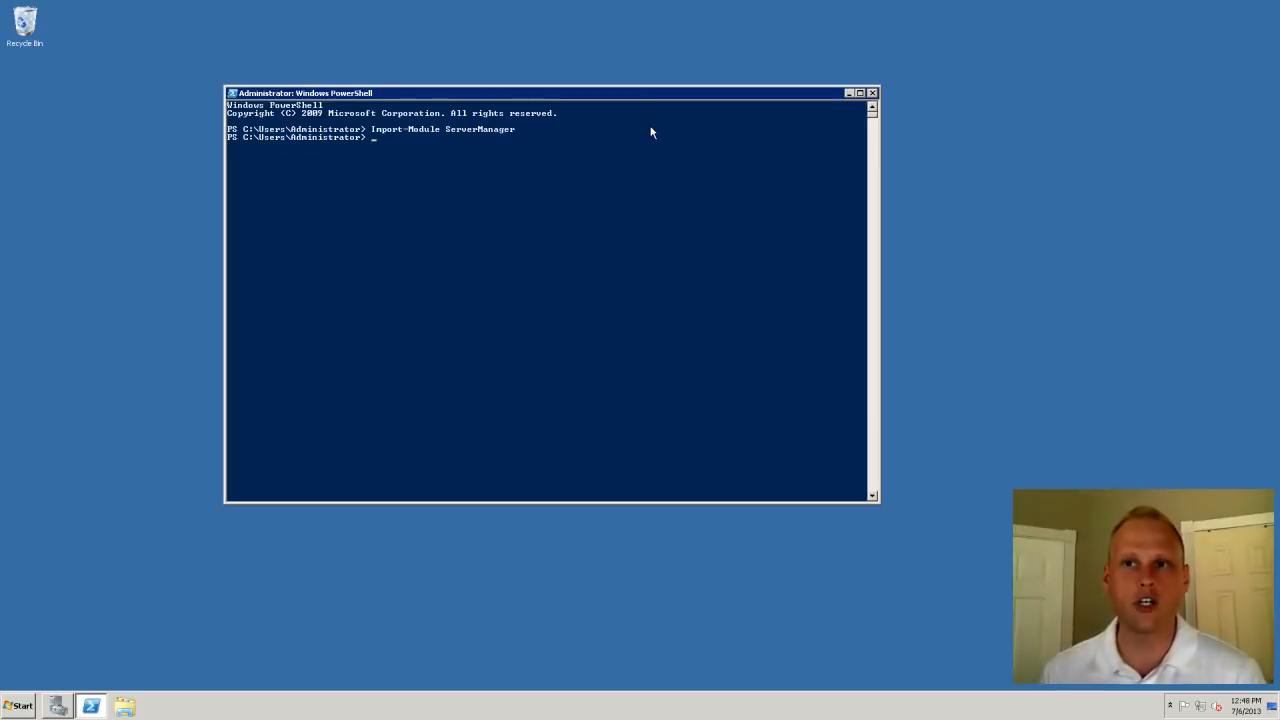
# Step: Run Get-WindowsFeature and scroll through the roles and features with their installed status
pyautogui.write('Get-')
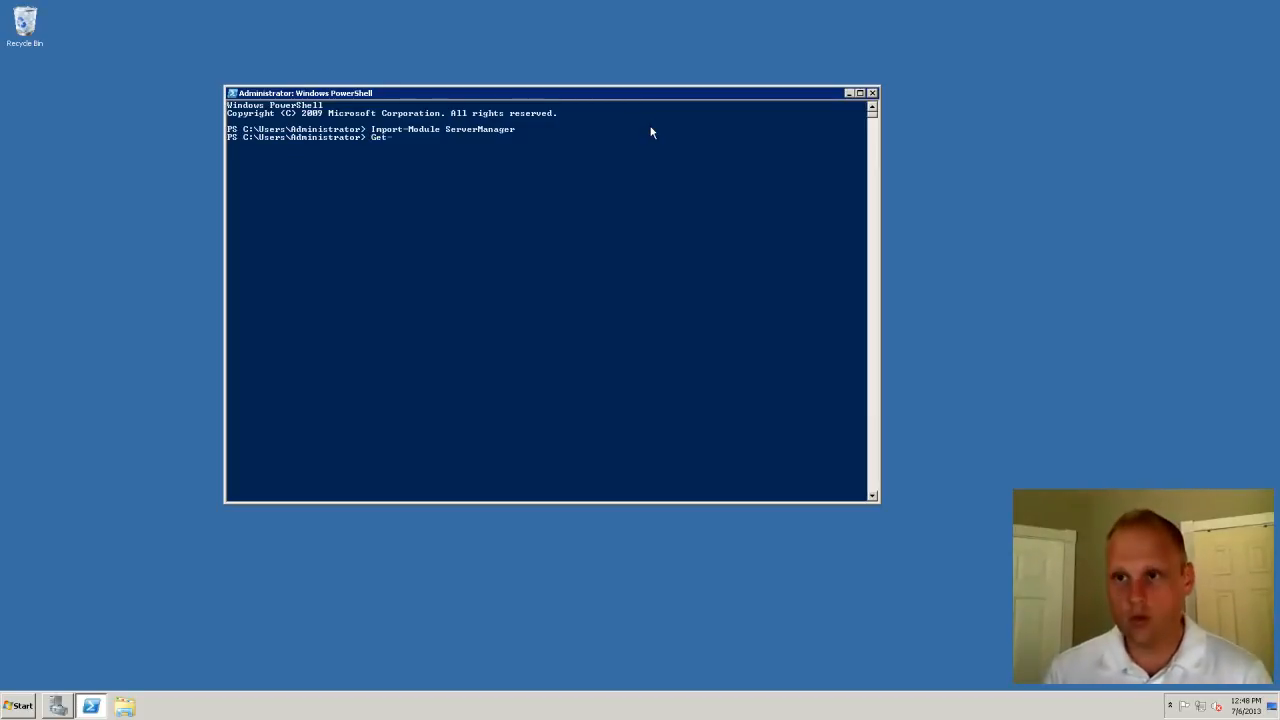
pyautogui.write('-WindowsFeature')
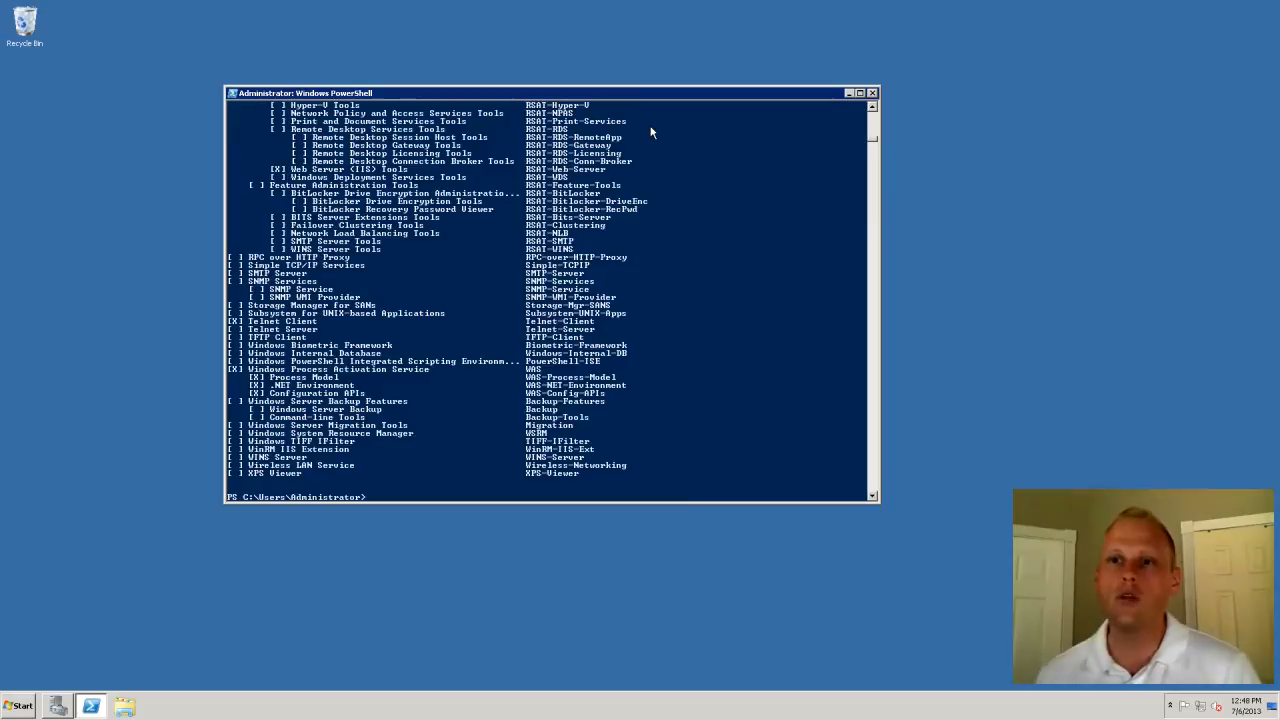
pyautogui.scroll(3)
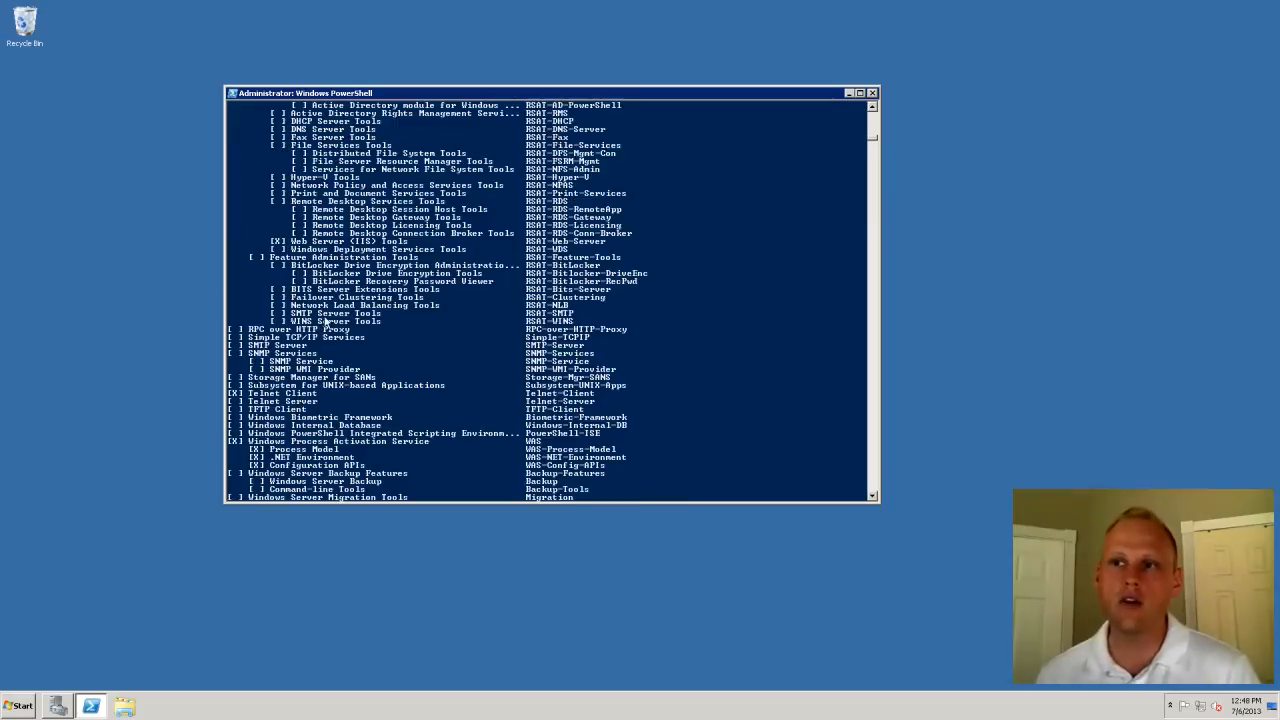
pyautogui.scroll(3)
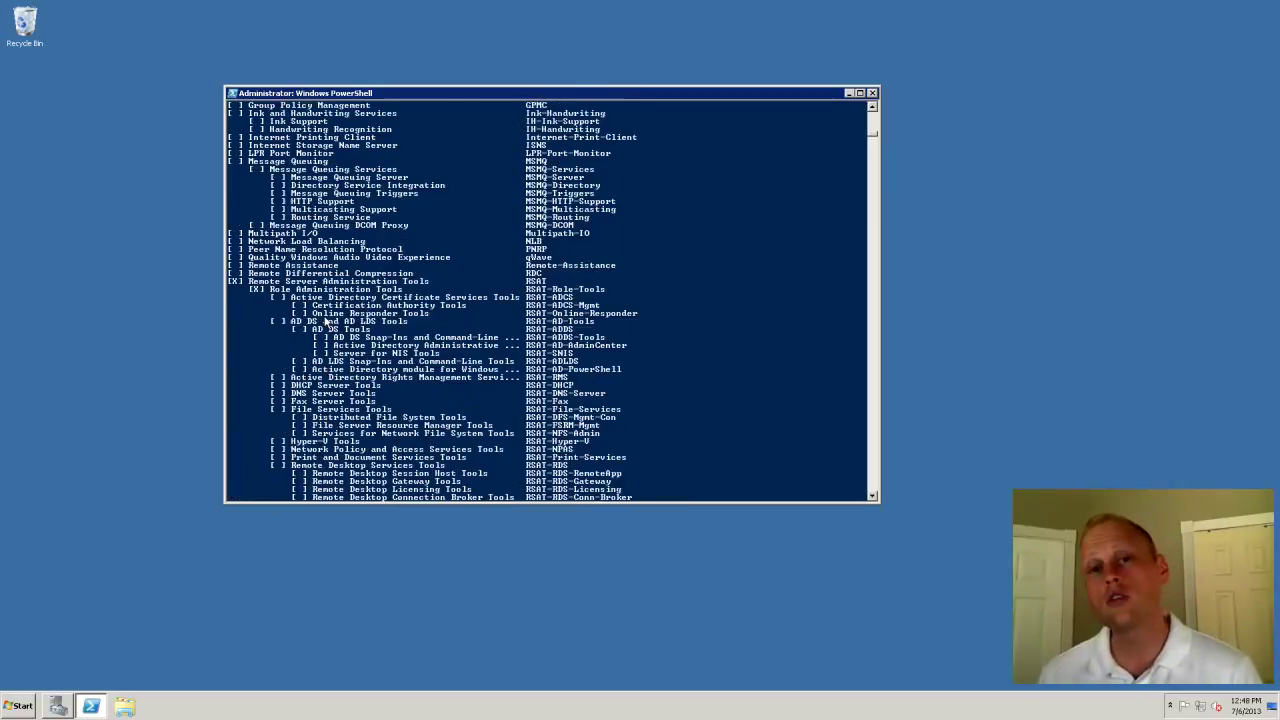
pyautogui.scroll(3)
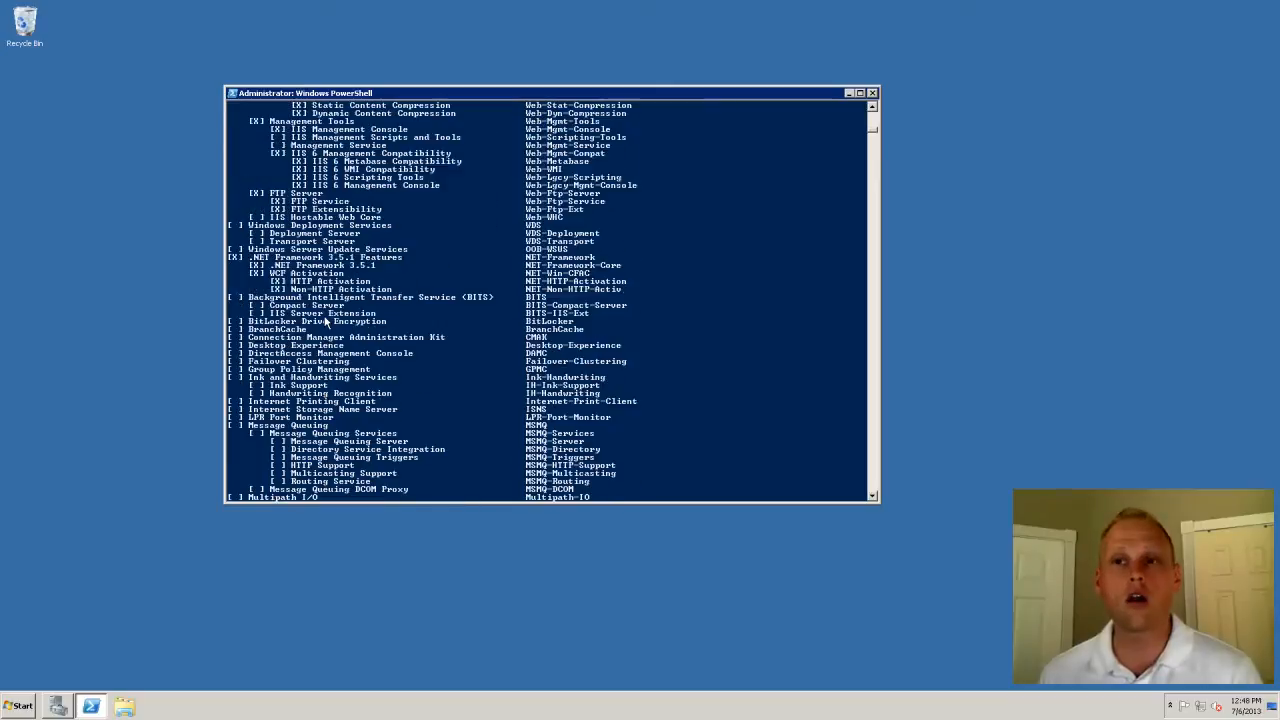
pyautogui.scroll(-3)
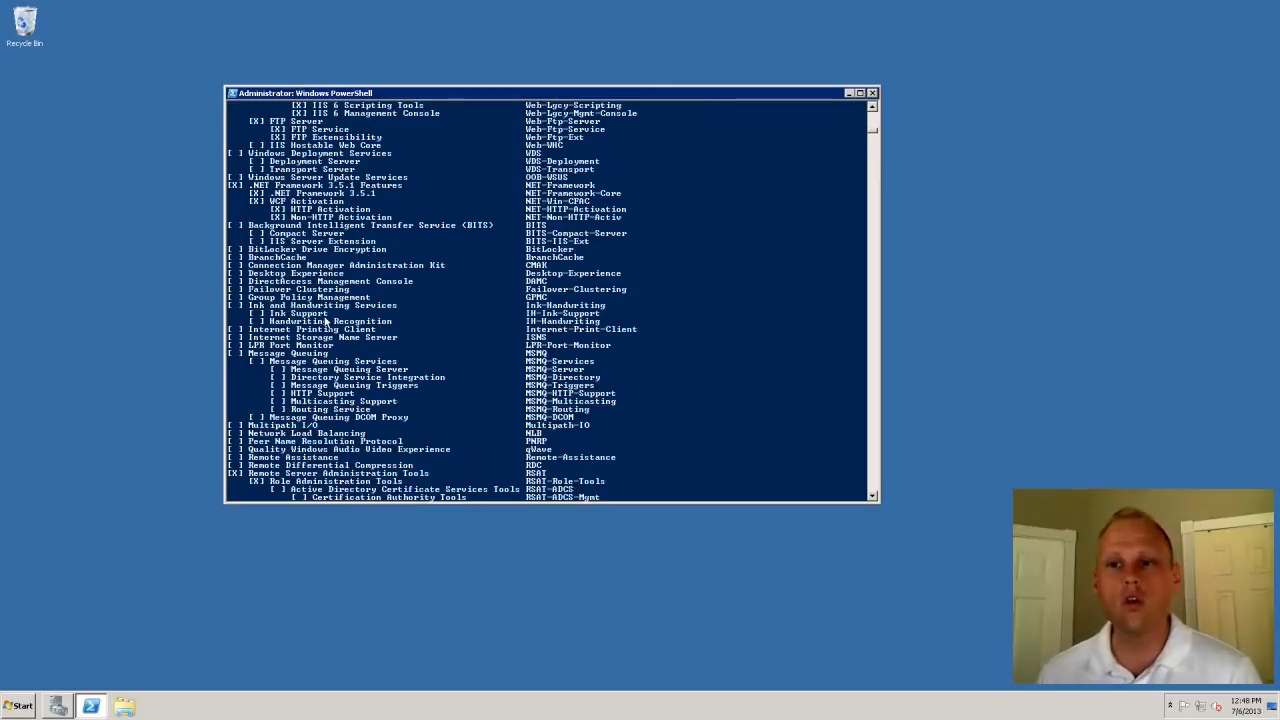
pyautogui.scroll(-3)
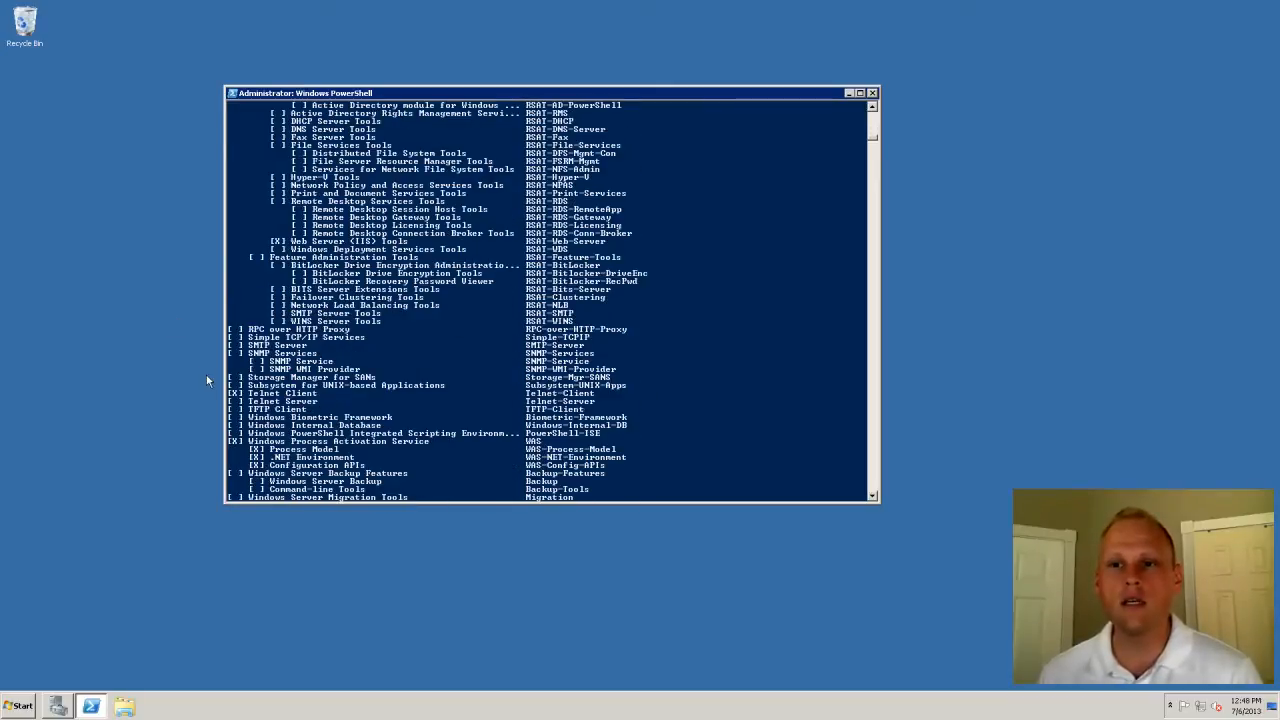
pyautogui.scroll(-3)
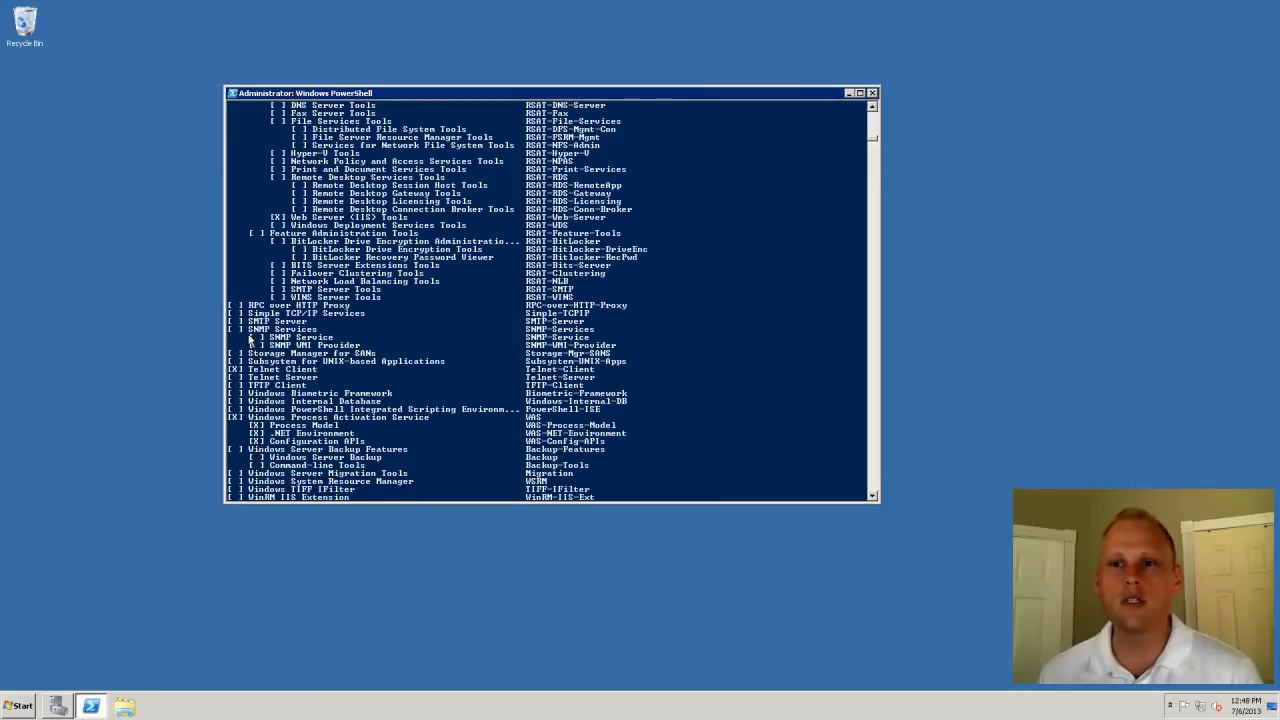
# Step: Run Add-WindowsFeature SMTP-Server to install SMTP Server and its tools
pyautogui.click(280, 321)
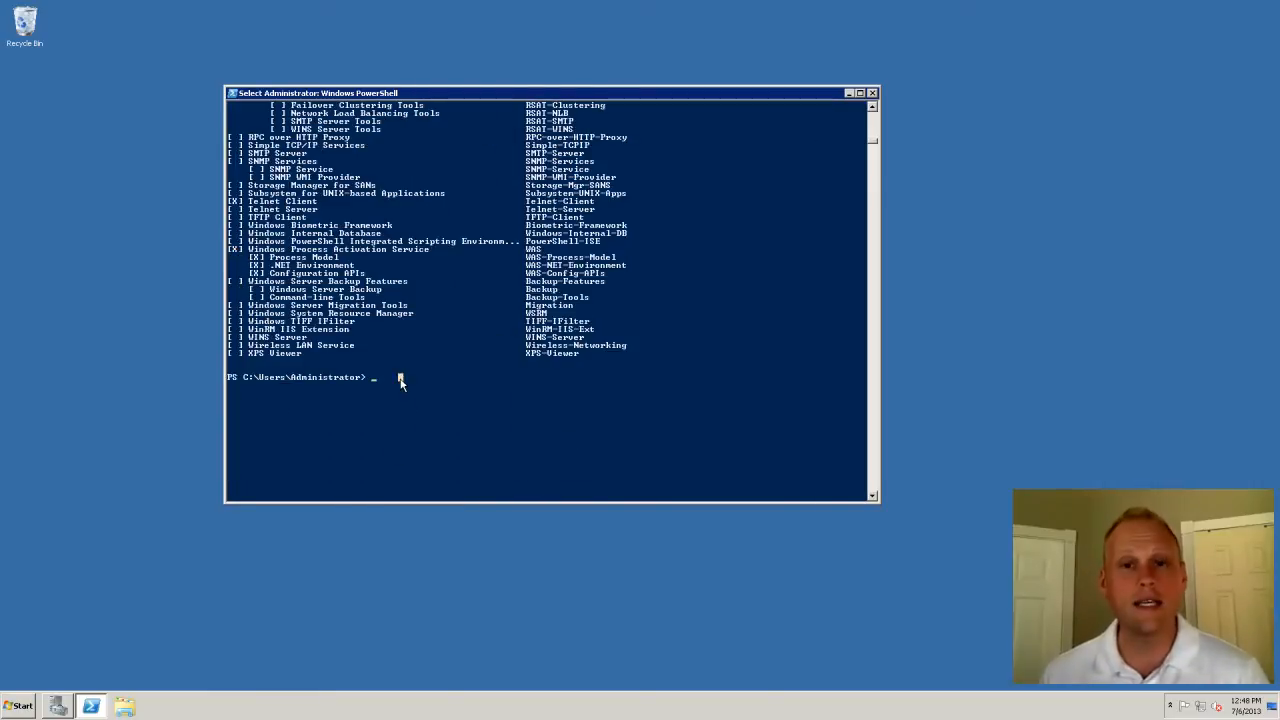
pyautogui.write('Ad')
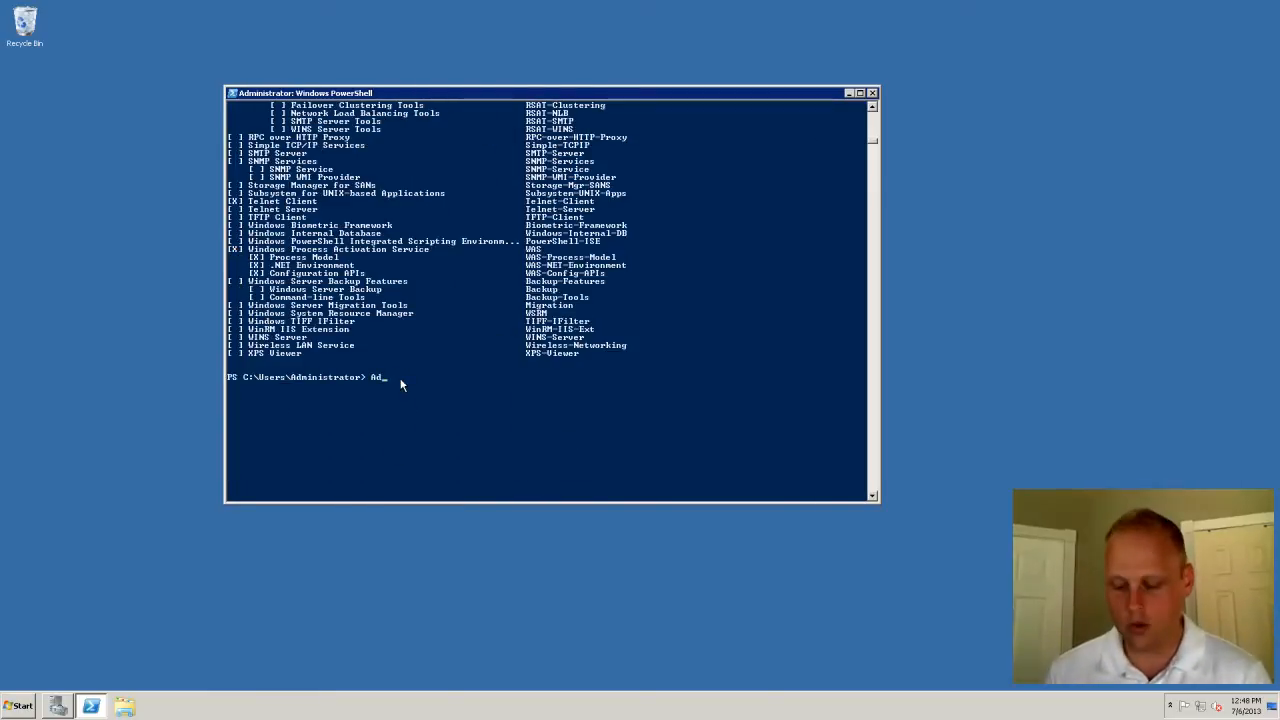
pyautogui.write('d-Win')
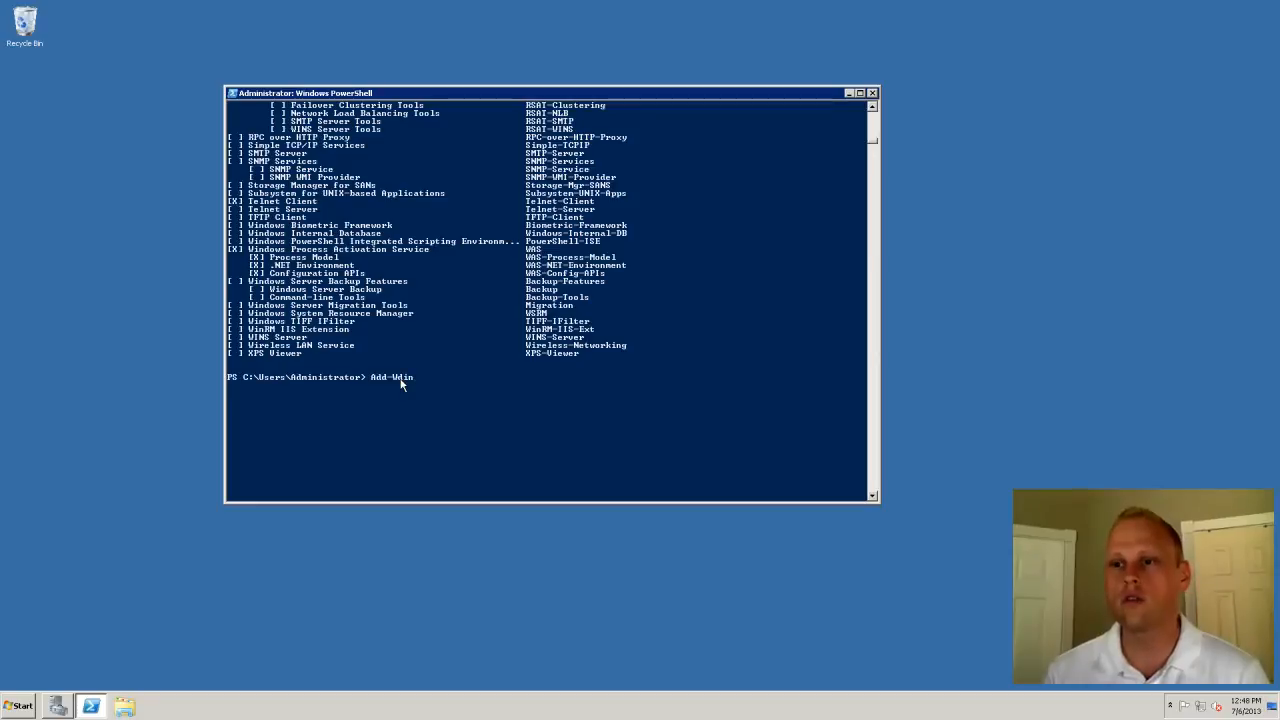
pyautogui.write('dowsFeature SMT')
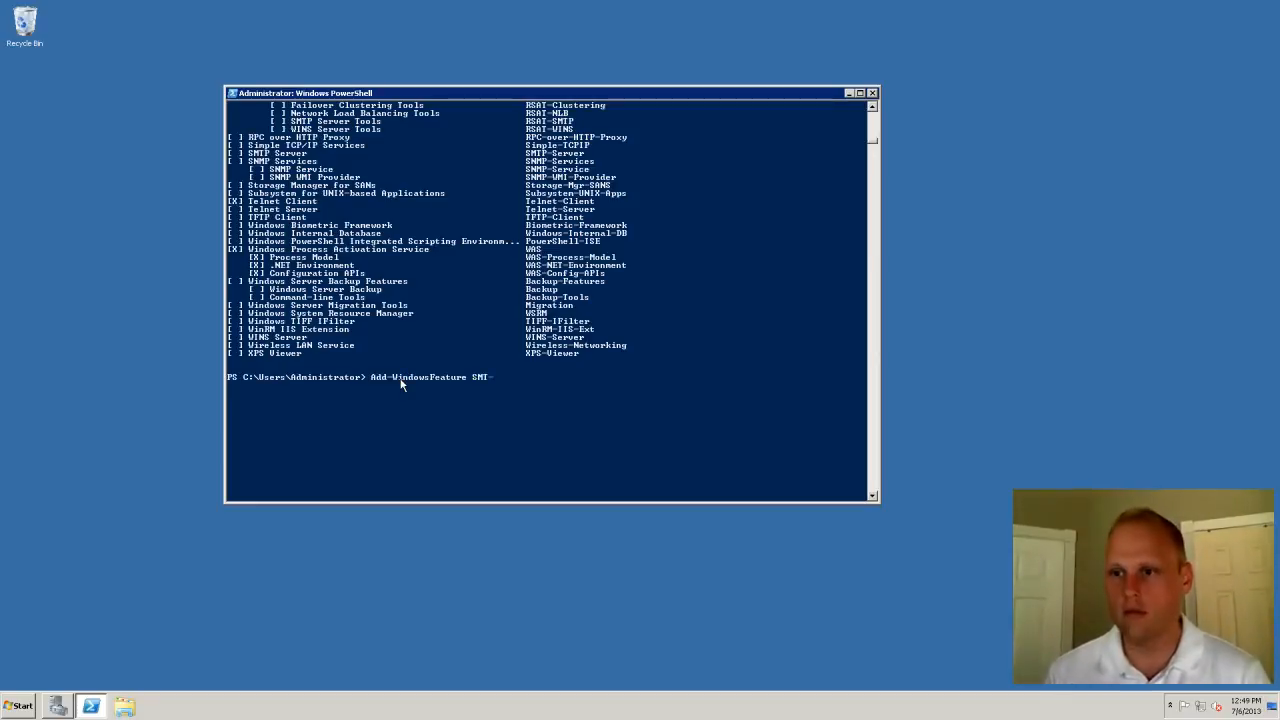
pyautogui.write('P')
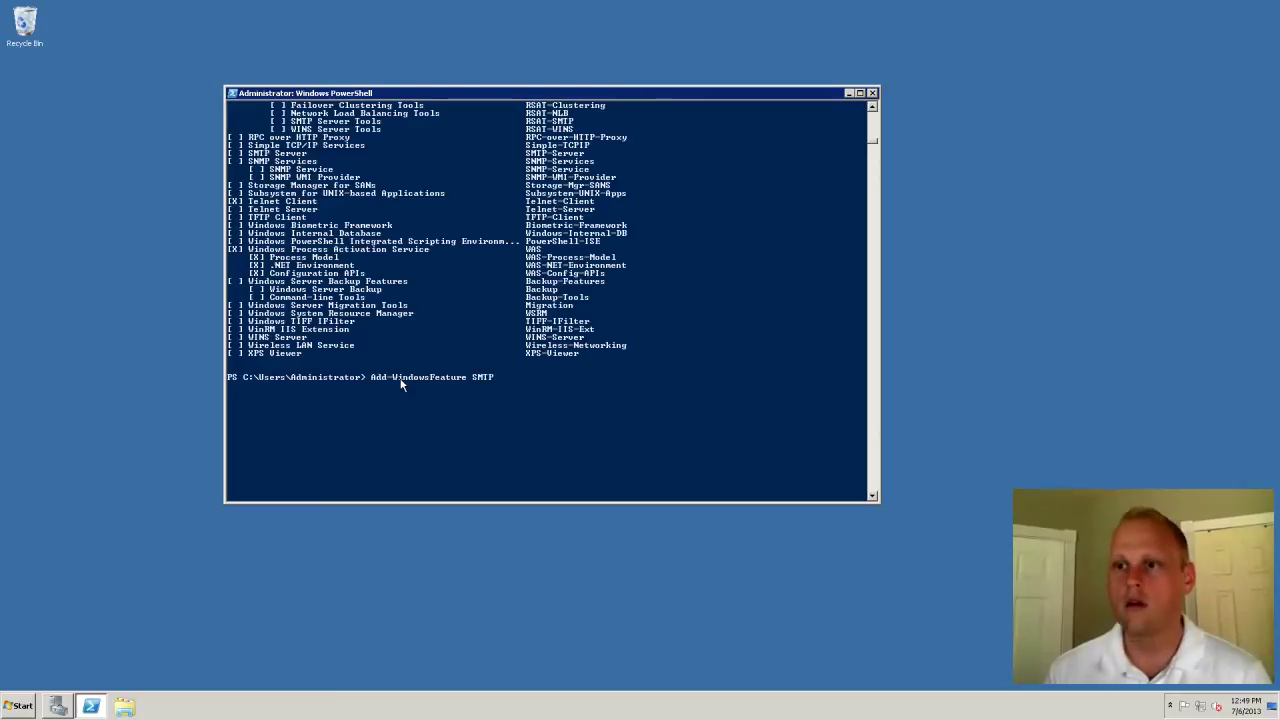
pyautogui.write('-Serv')
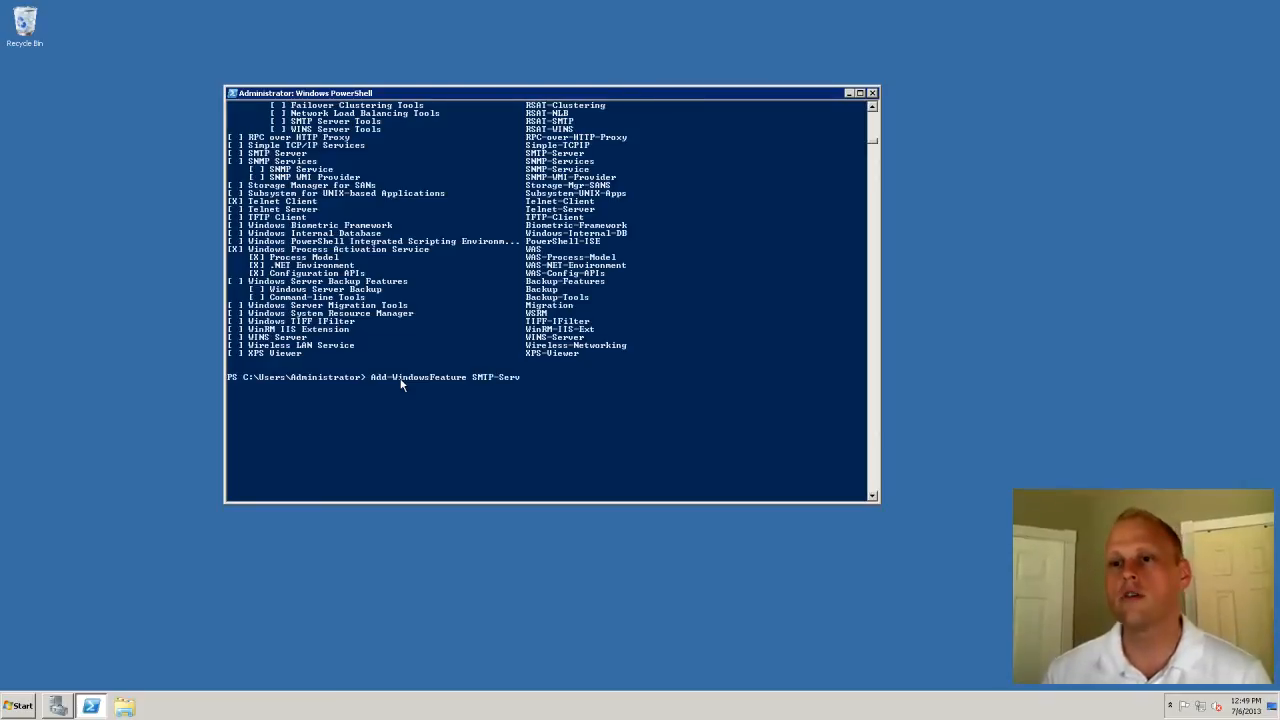
pyautogui.press('Return')
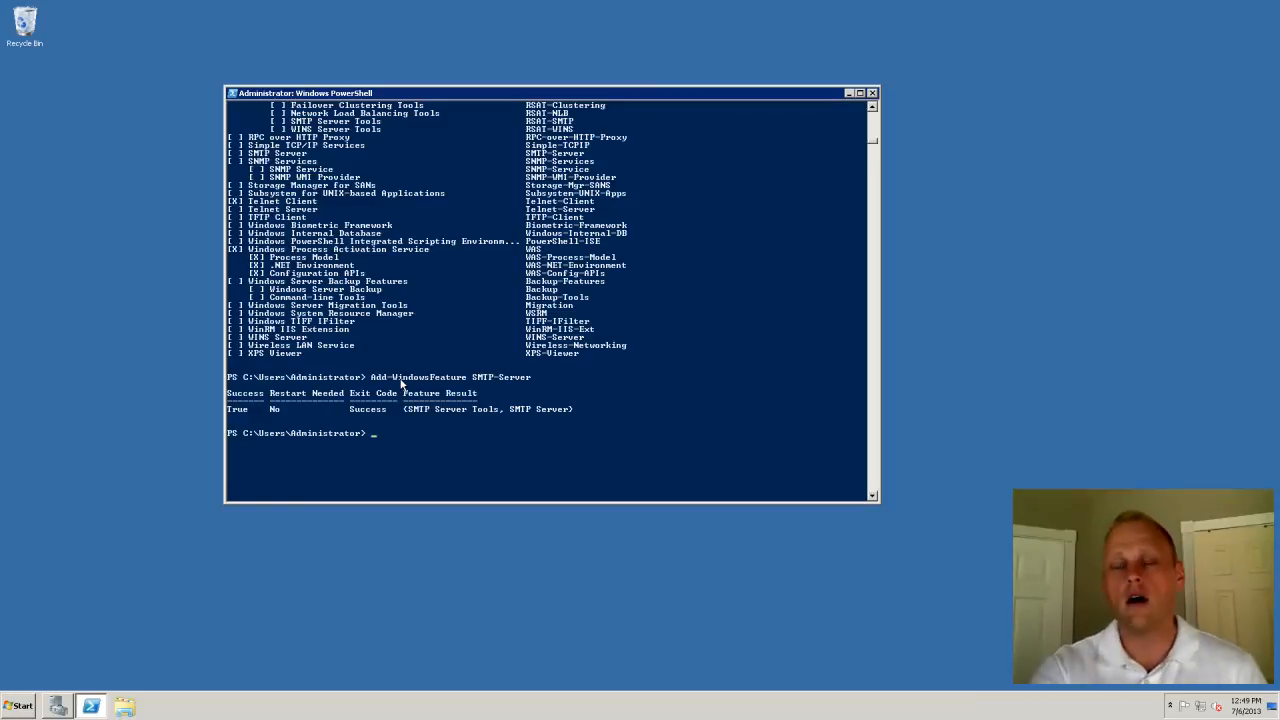
pyautogui.moveTo(152, 463)
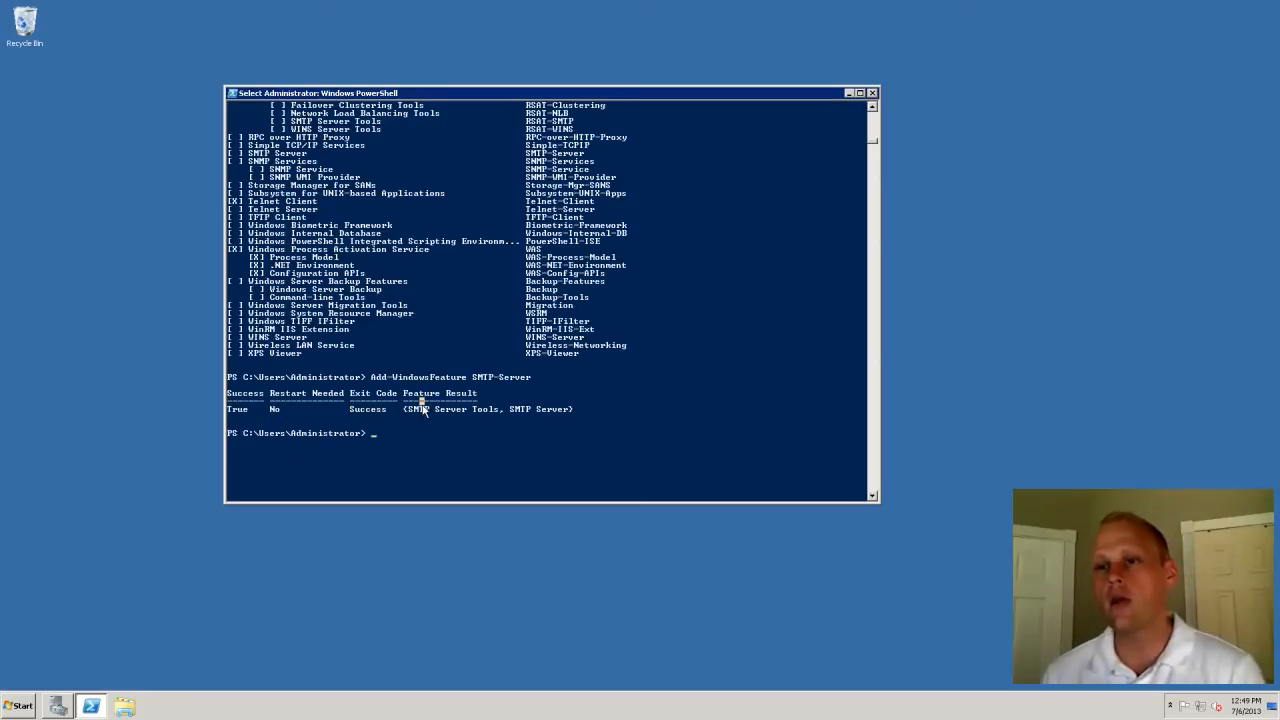
pyautogui.moveTo(140, 590)
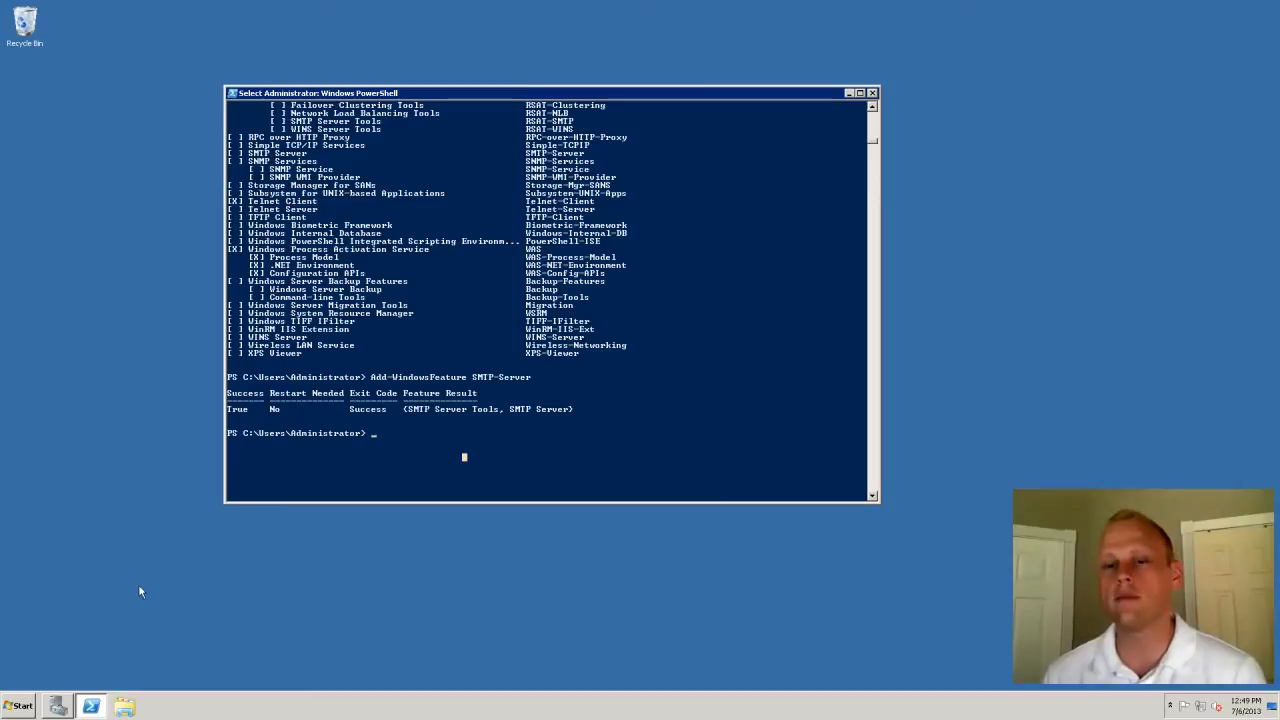
# Step: Open Internet Information Services (IIS) 6.0 Manager from Start Menu Administrative Tools
pyautogui.click(17, 706)
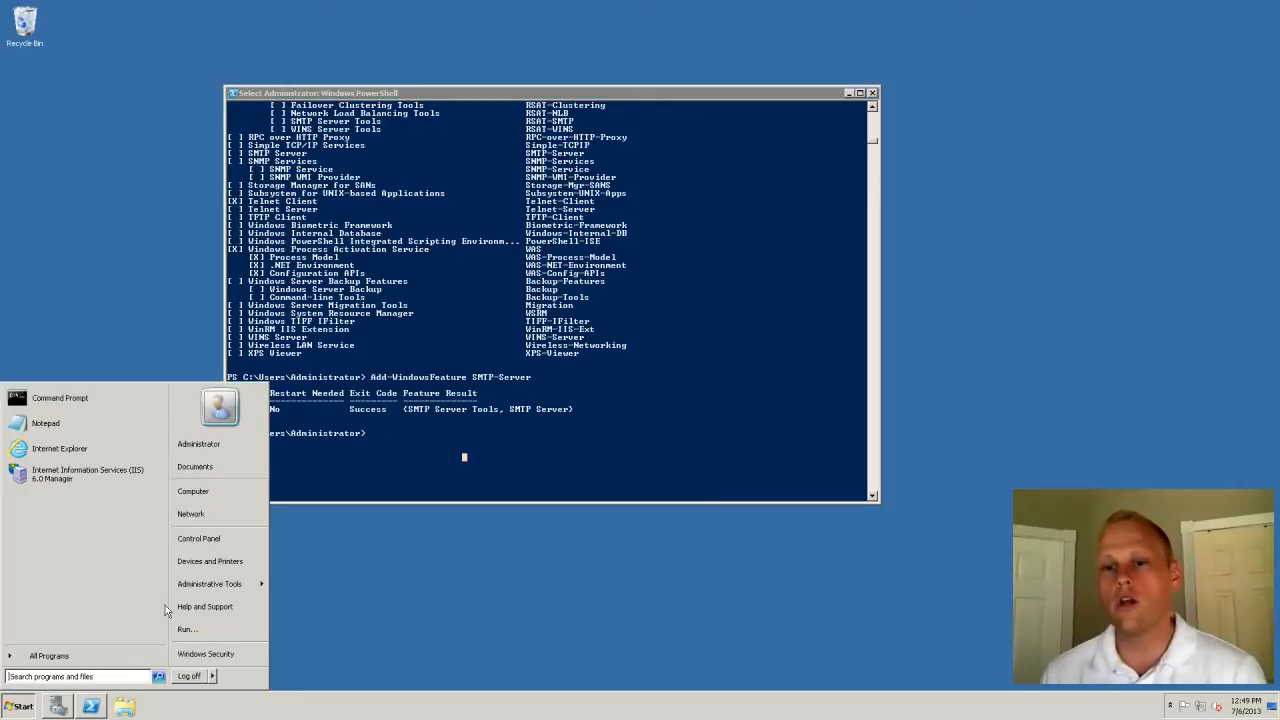
pyautogui.click(209, 583)
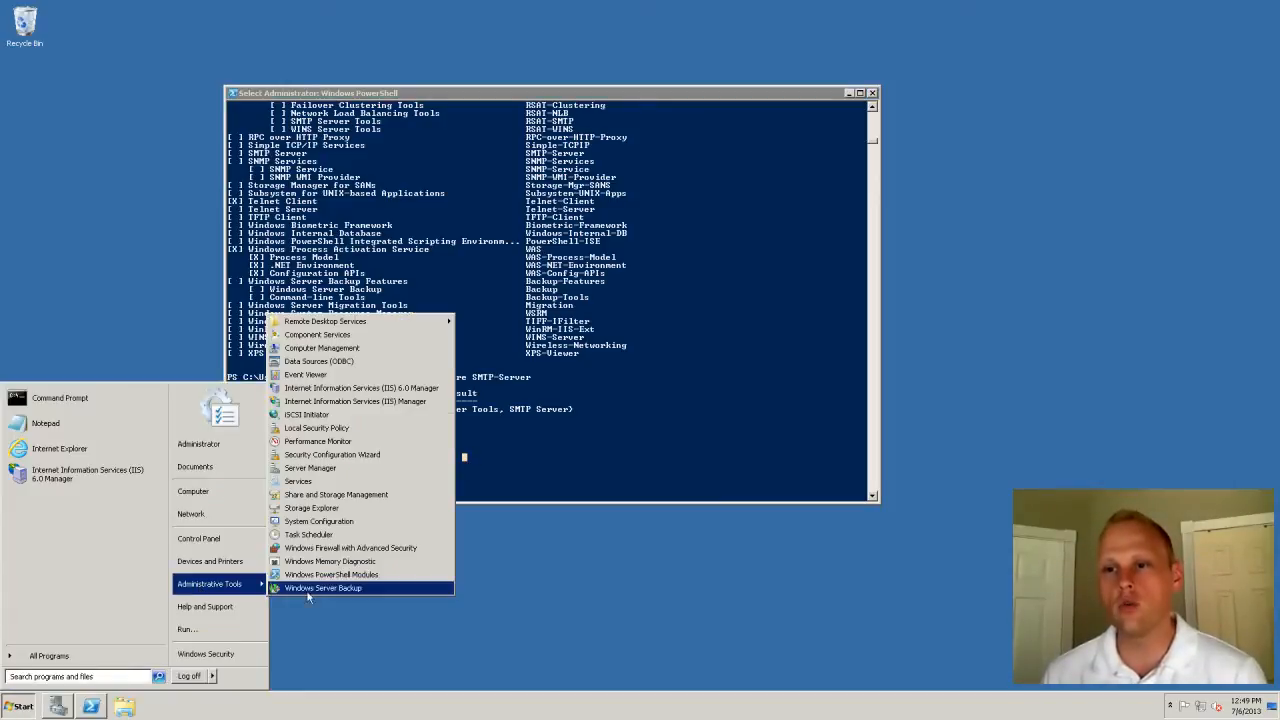
pyautogui.moveTo(360, 388)
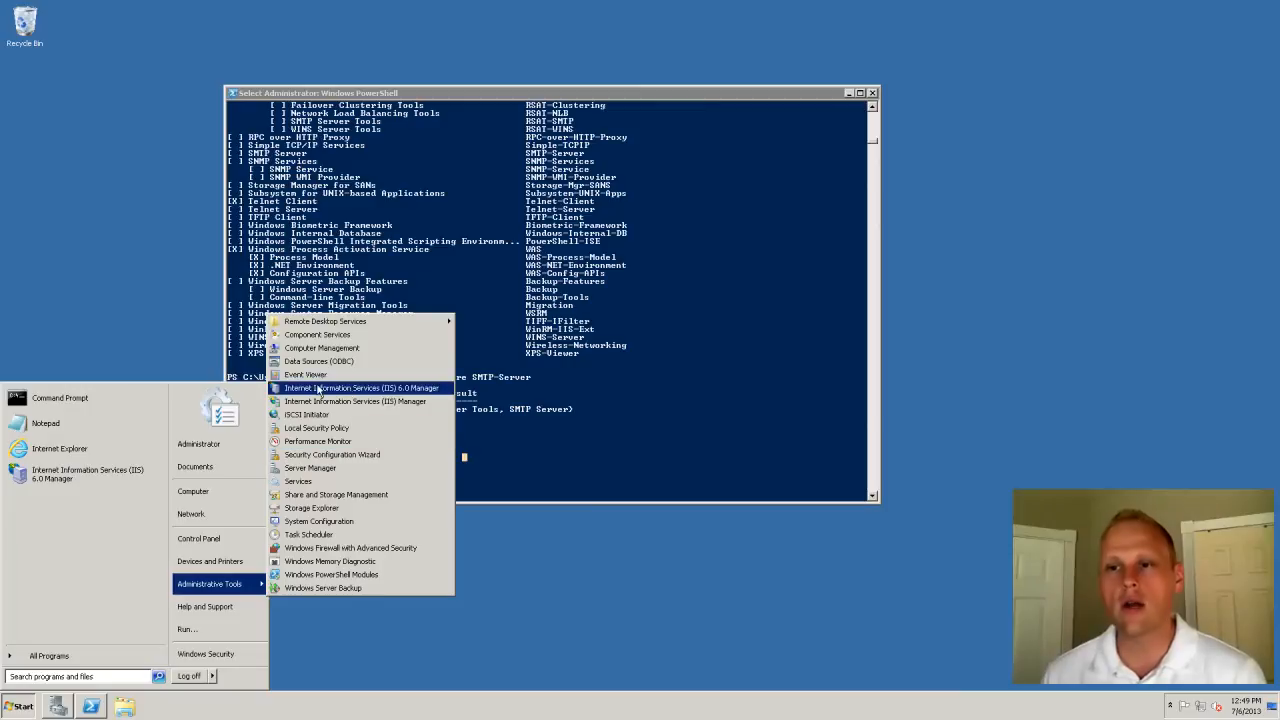
pyautogui.moveTo(360, 388)
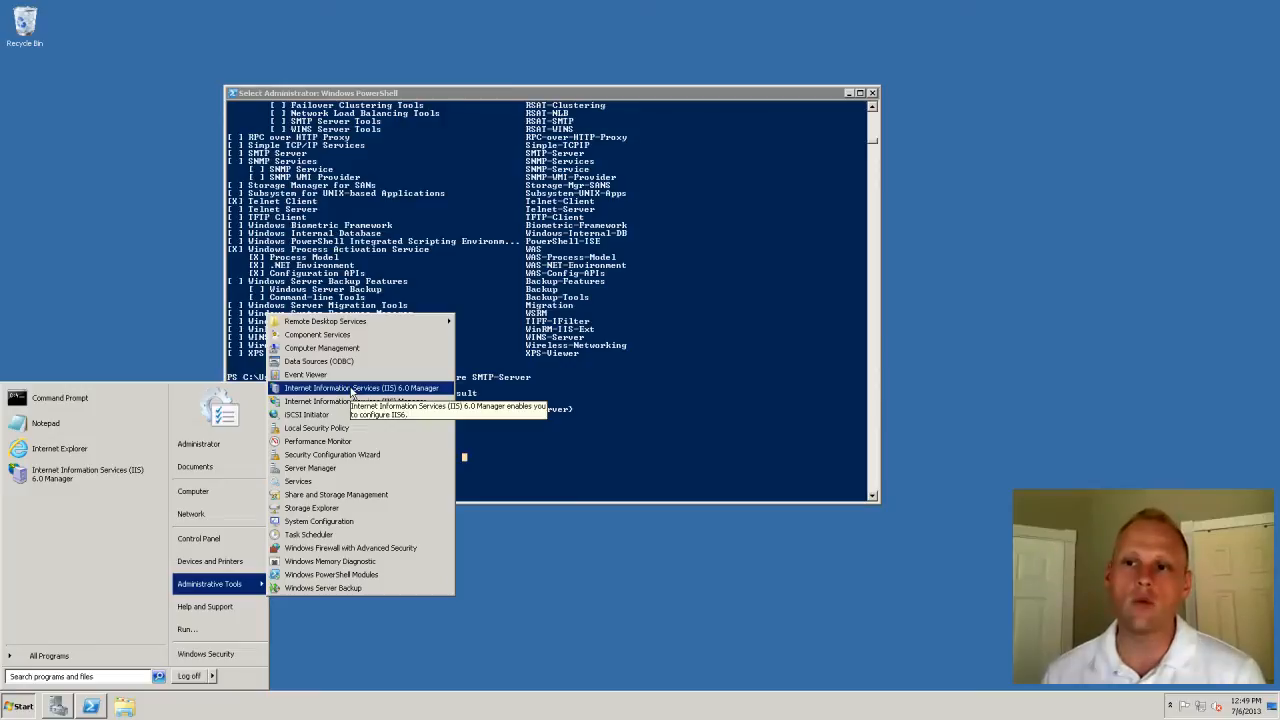
pyautogui.click(362, 388)
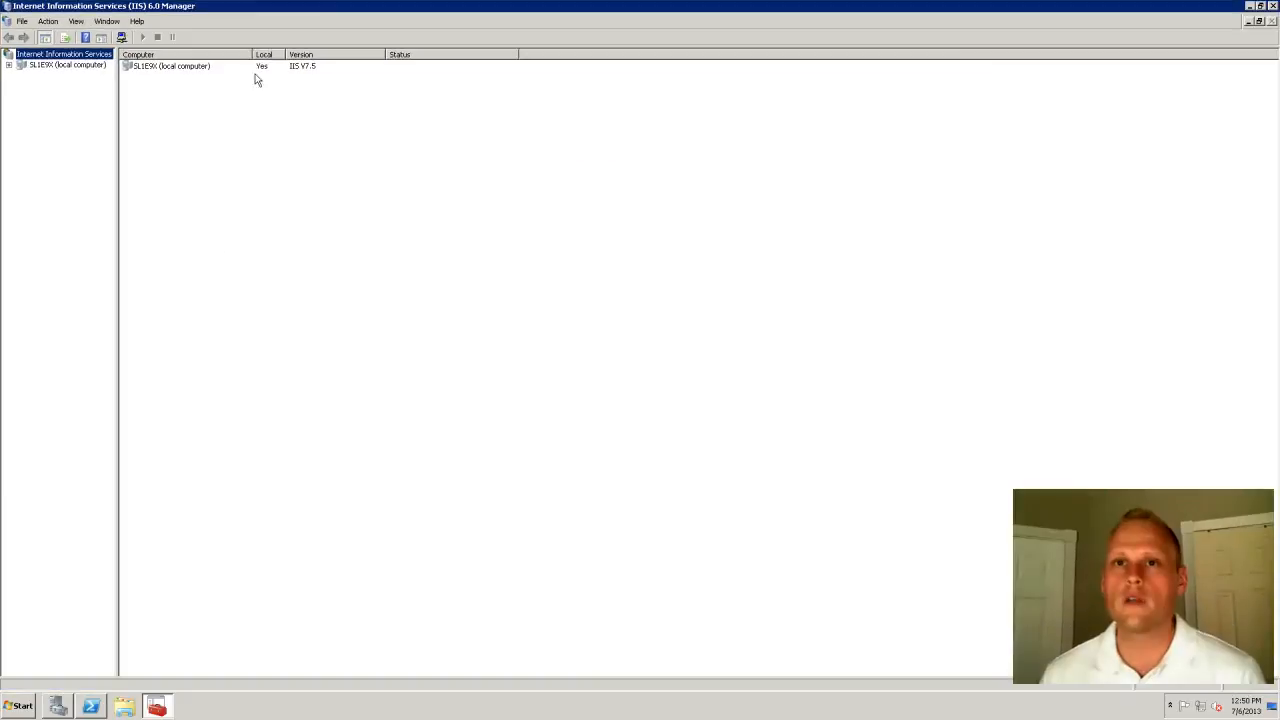
pyautogui.moveTo(214, 123)
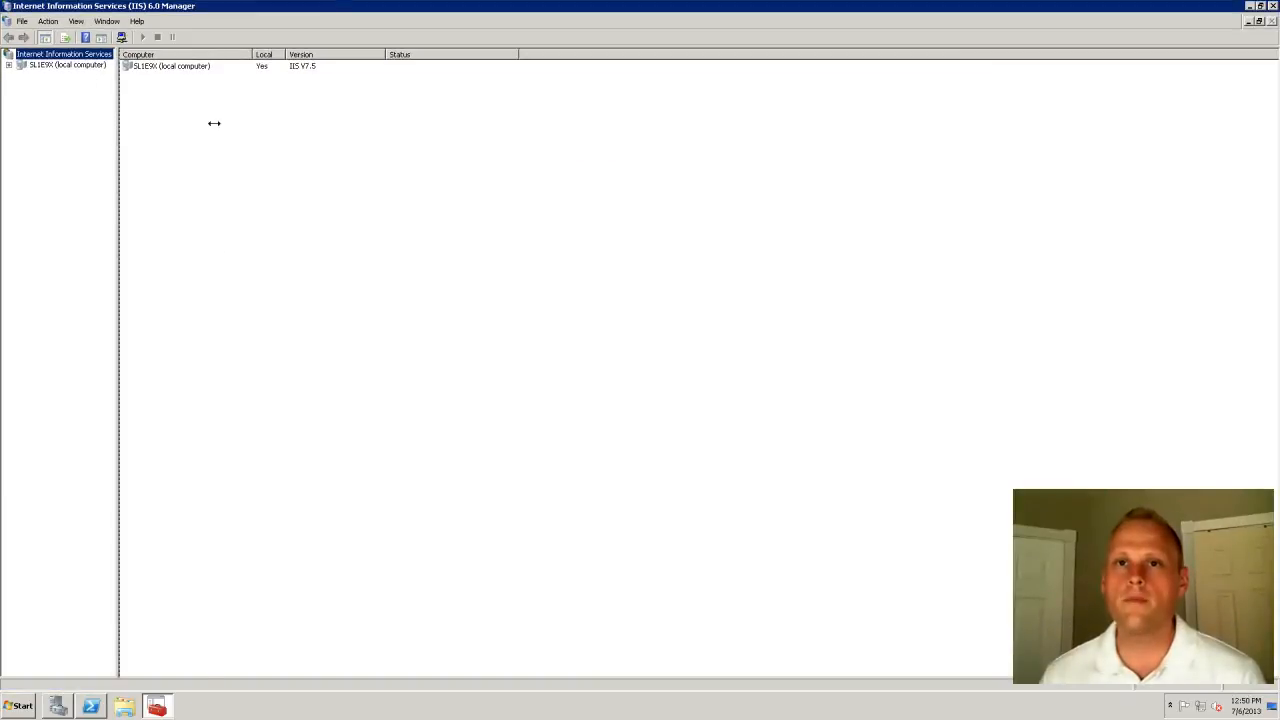
# Step: Expand the local computer and open Properties for SMTP Virtual Server #1
pyautogui.click(9, 65)
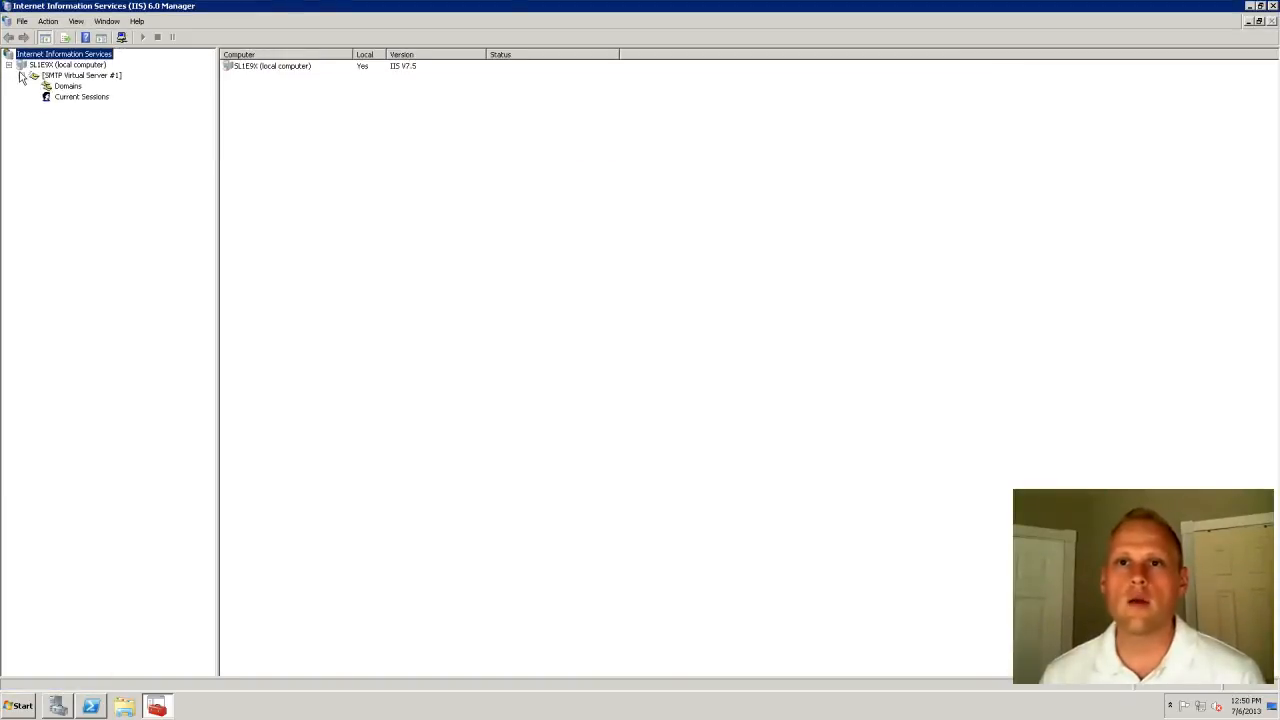
pyautogui.rightClick(80, 75)
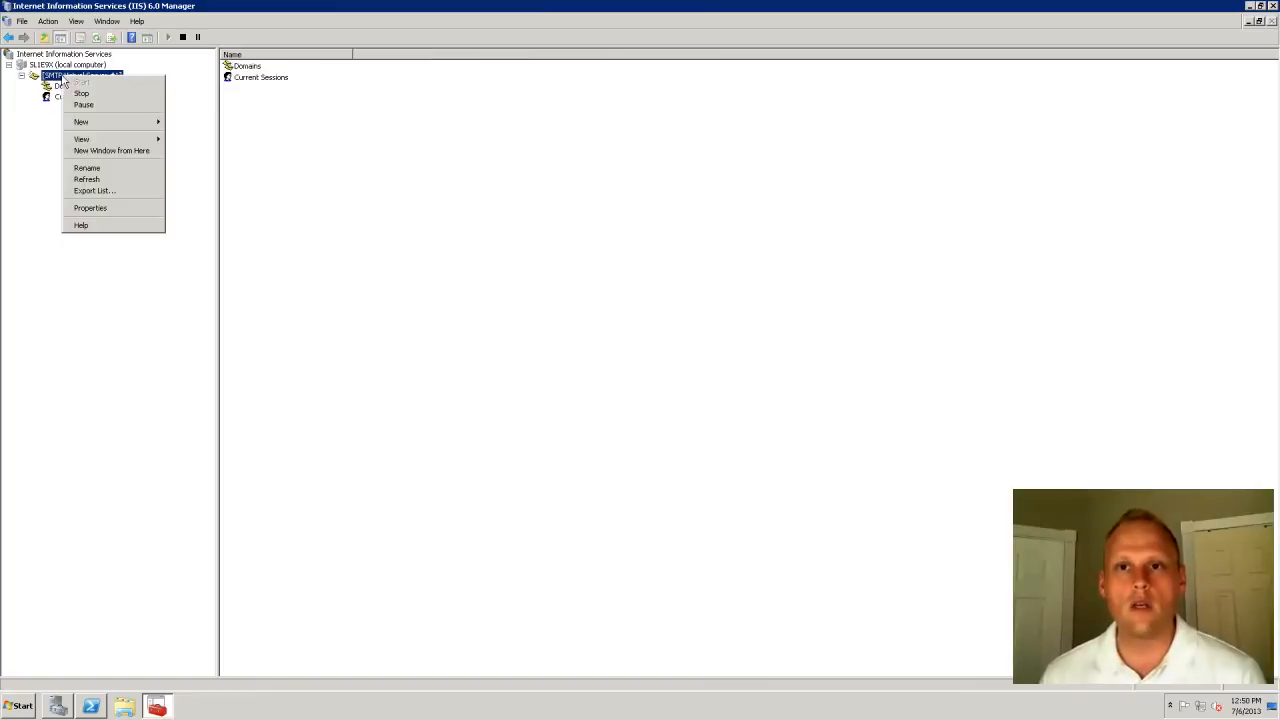
pyautogui.moveTo(90, 208)
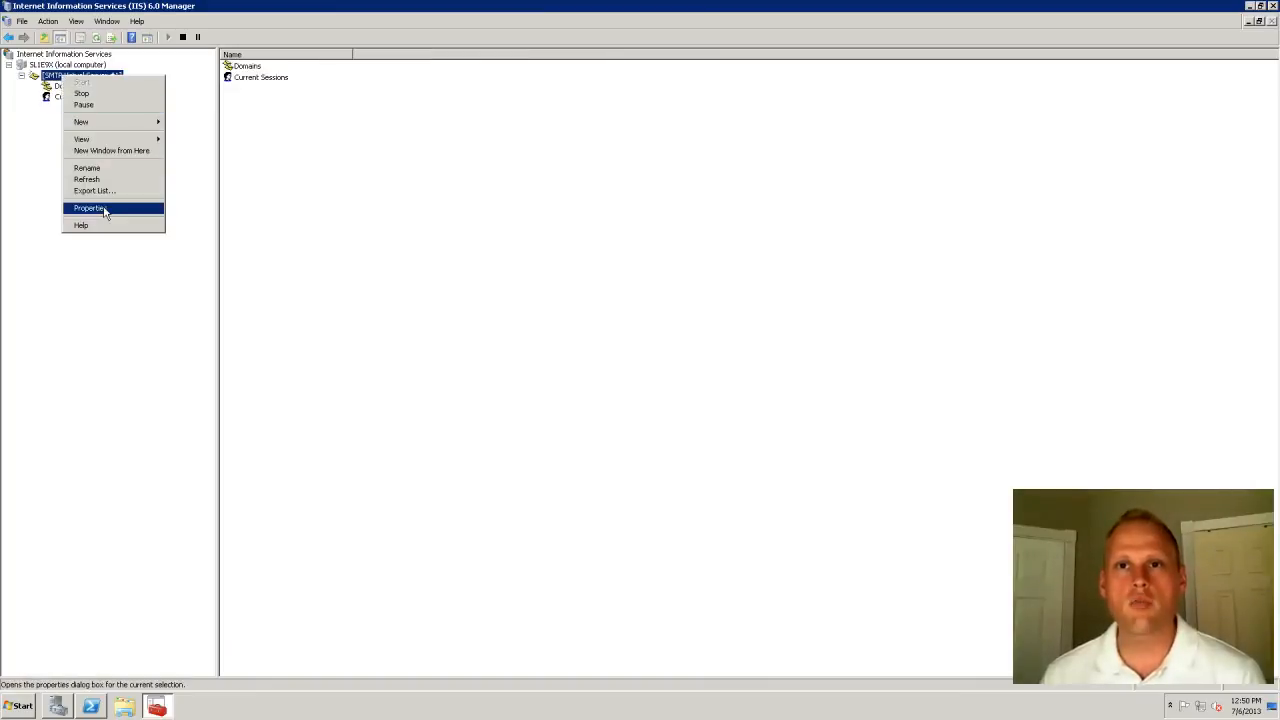
pyautogui.click(90, 208)
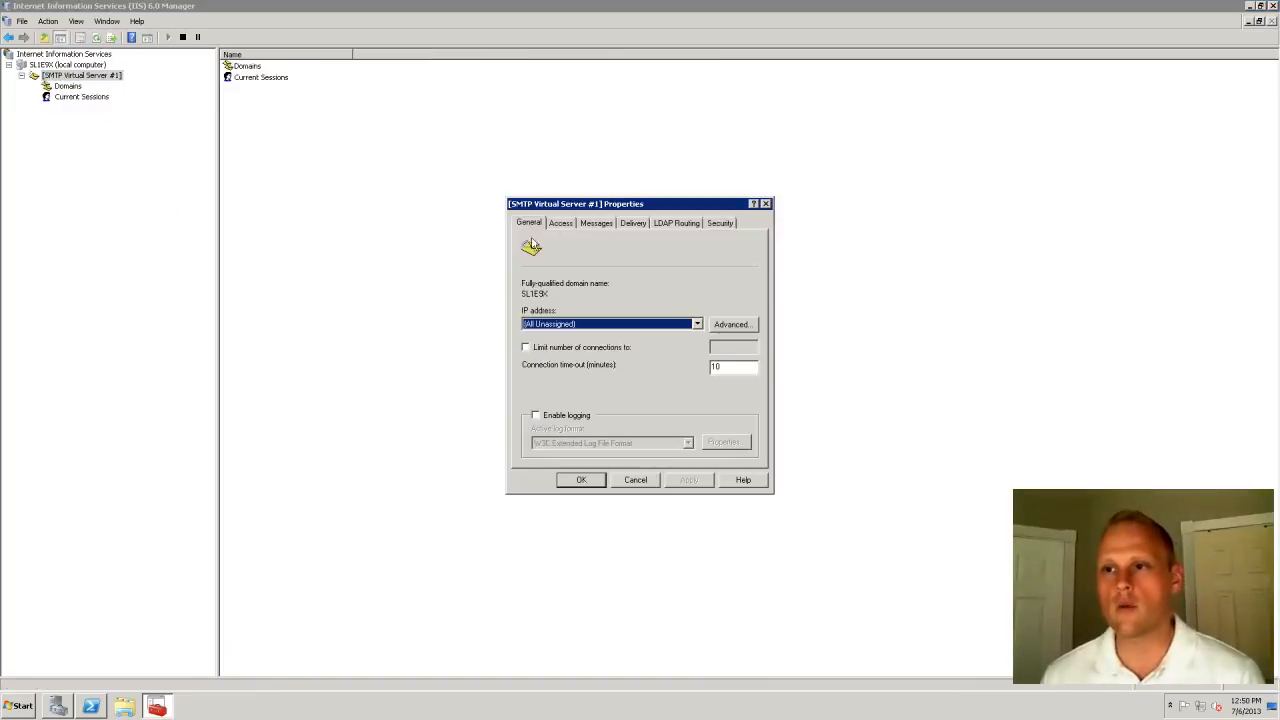
# Step: On the Access tab, keep Anonymous access enabled in the Authentication settings
pyautogui.click(560, 222)
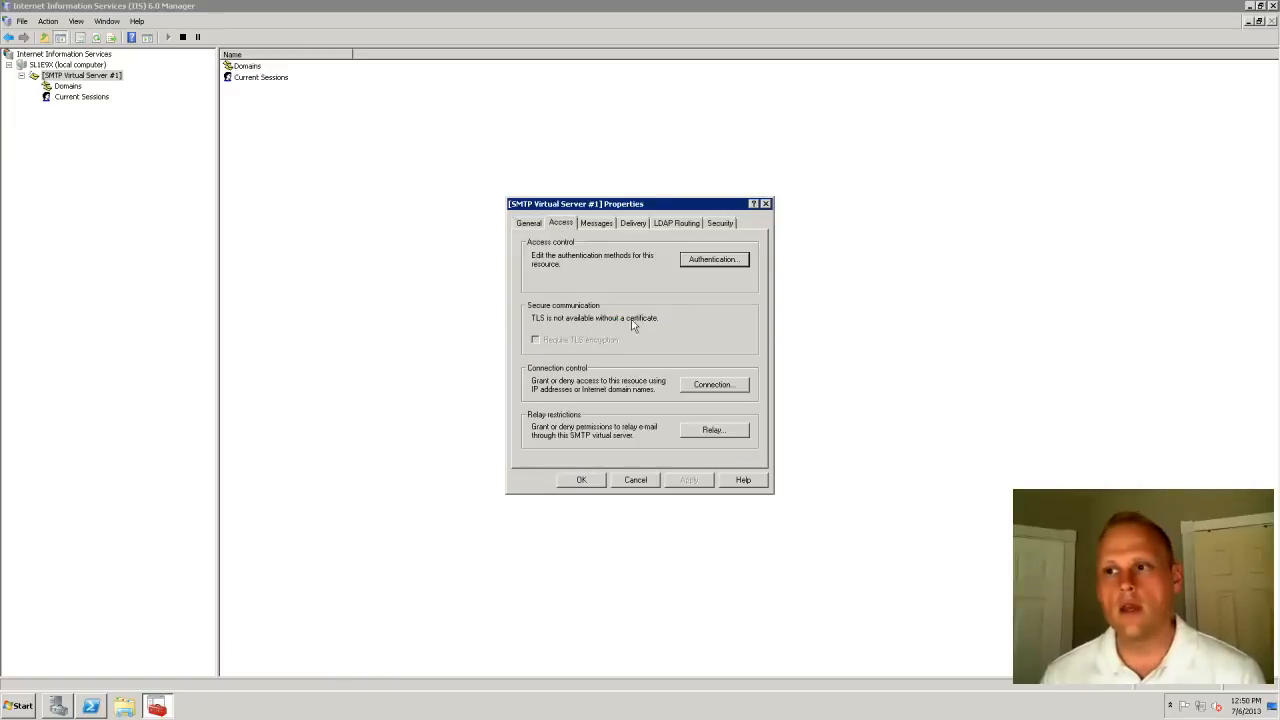
pyautogui.click(713, 259)
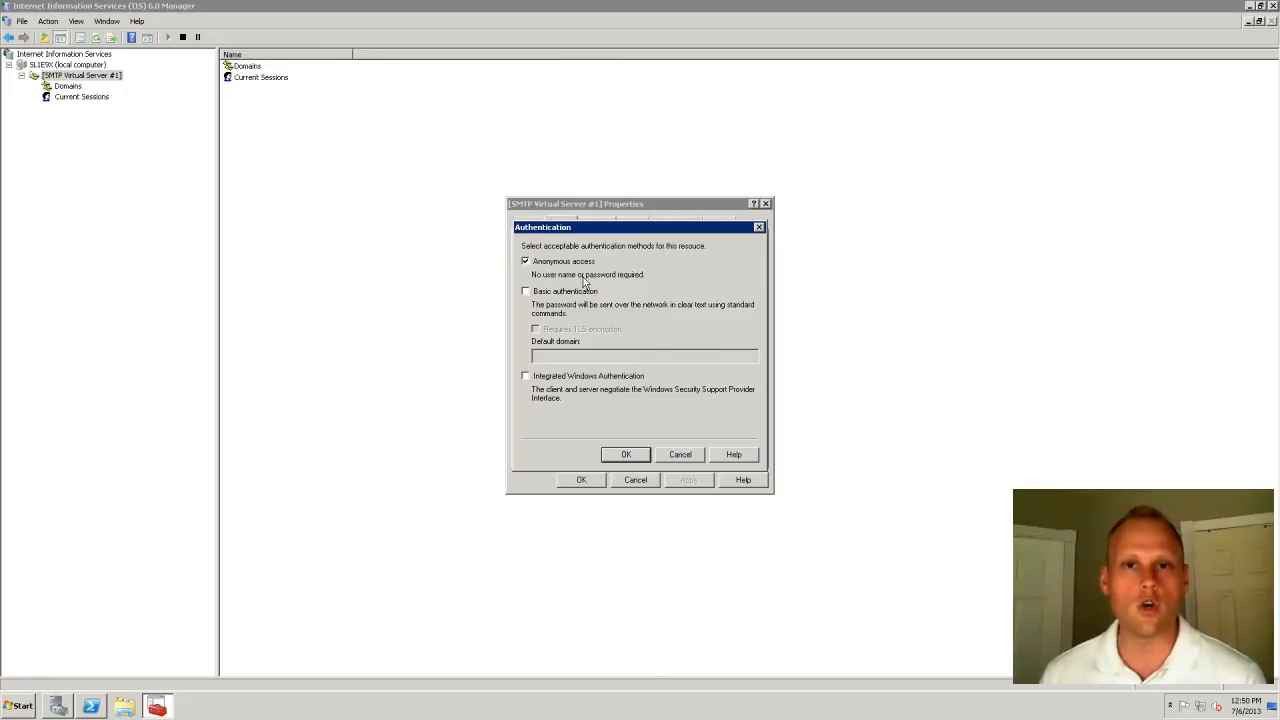
pyautogui.moveTo(679, 459)
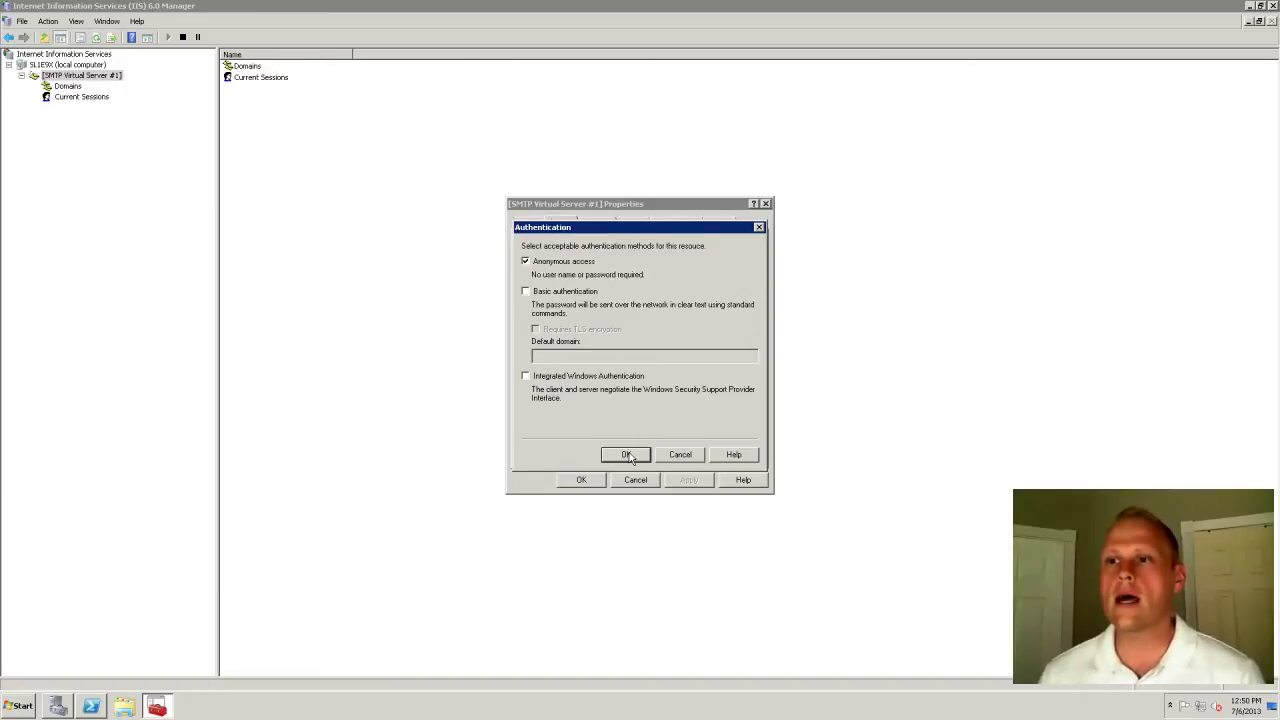
pyautogui.click(627, 454)
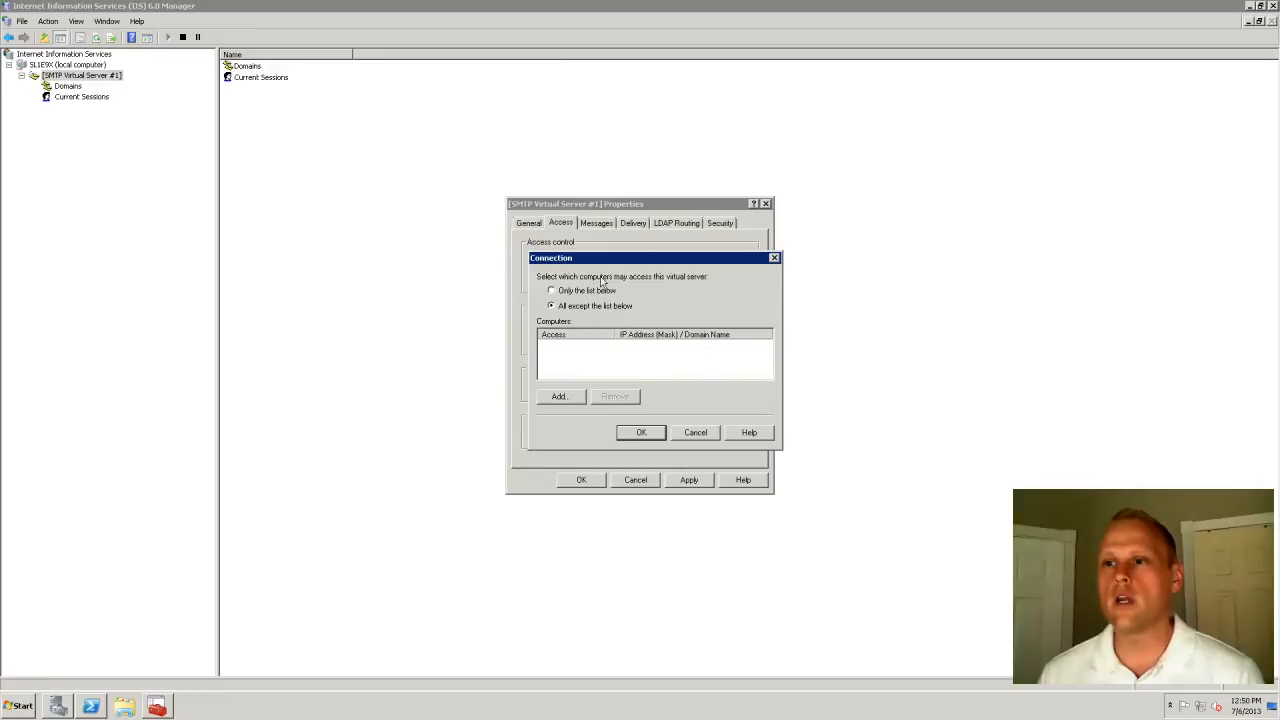
pyautogui.moveTo(208, 568)
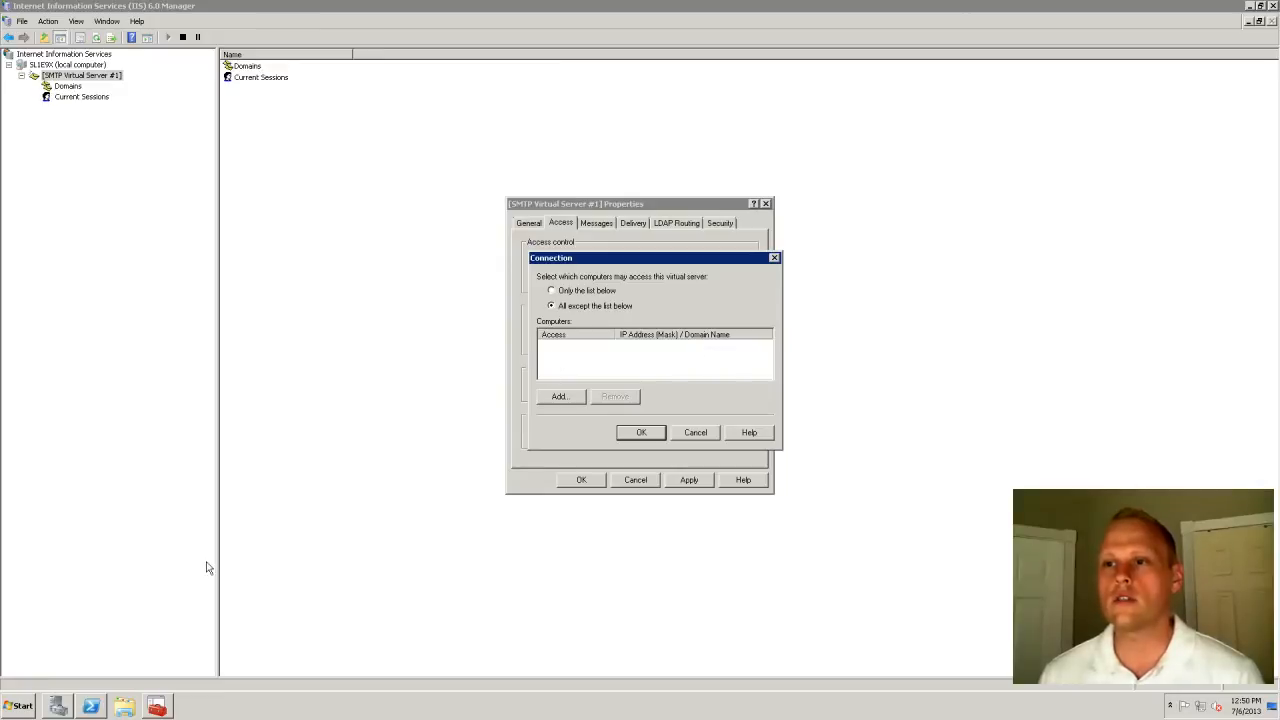
# Step: Open Command Prompt and run ipconfig to find the IPv4 address 64.91.254.43
pyautogui.click(19, 705)
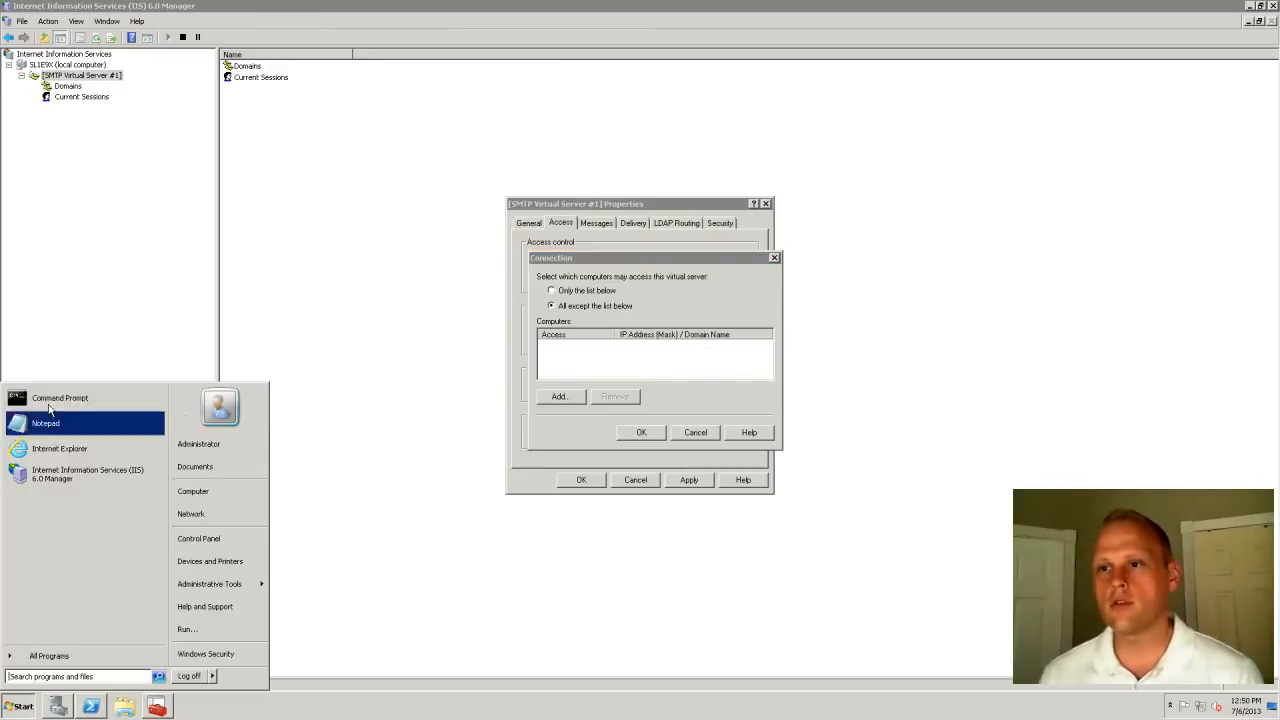
pyautogui.click(60, 397)
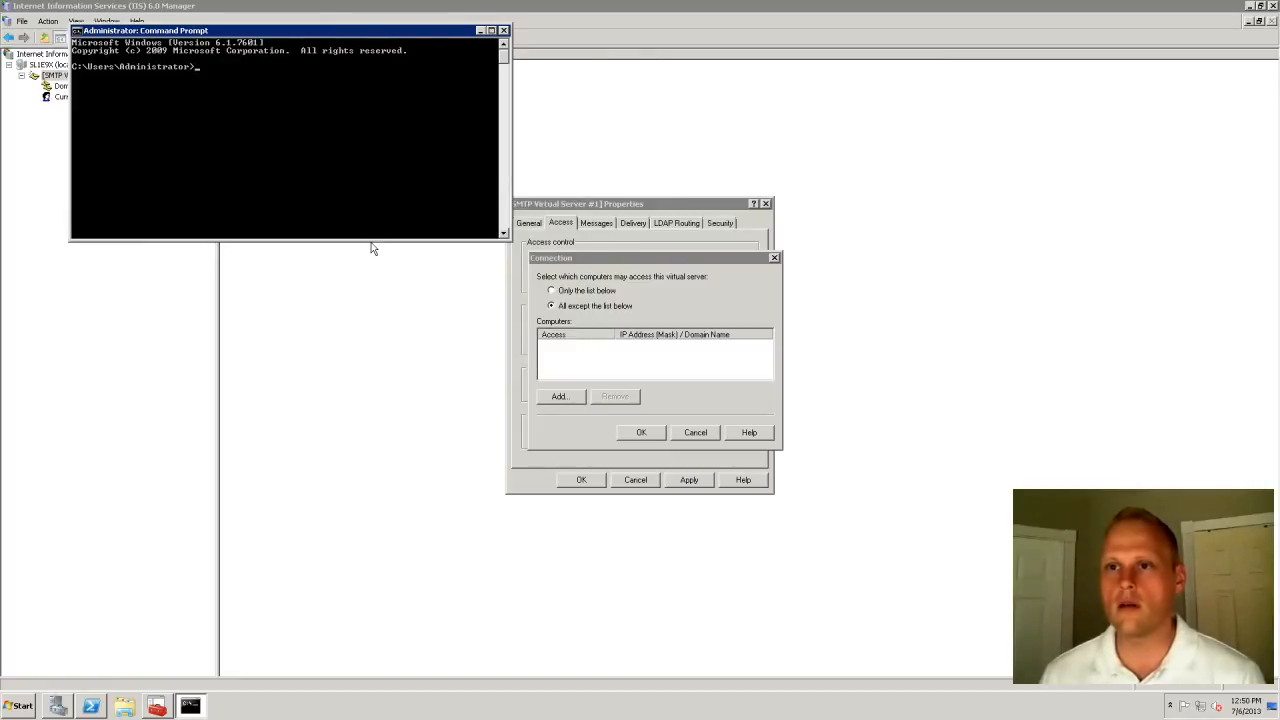
pyautogui.write('ipcongih')
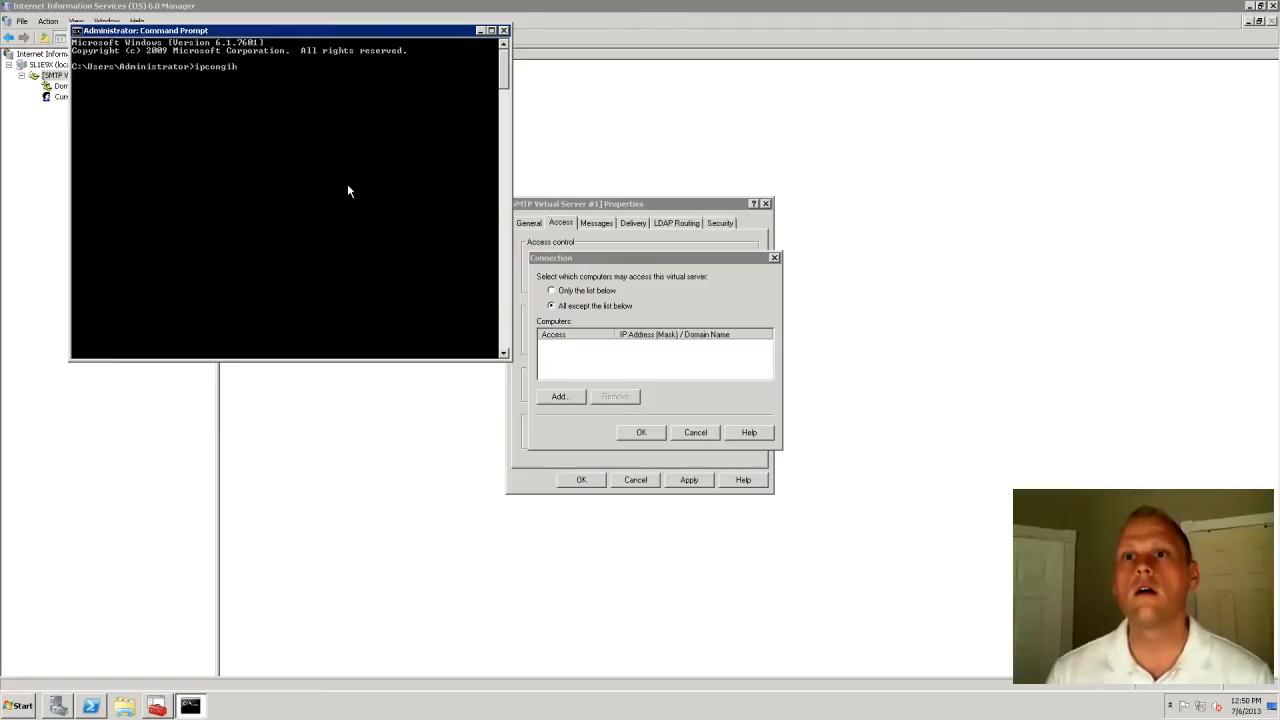
pyautogui.press('Return')
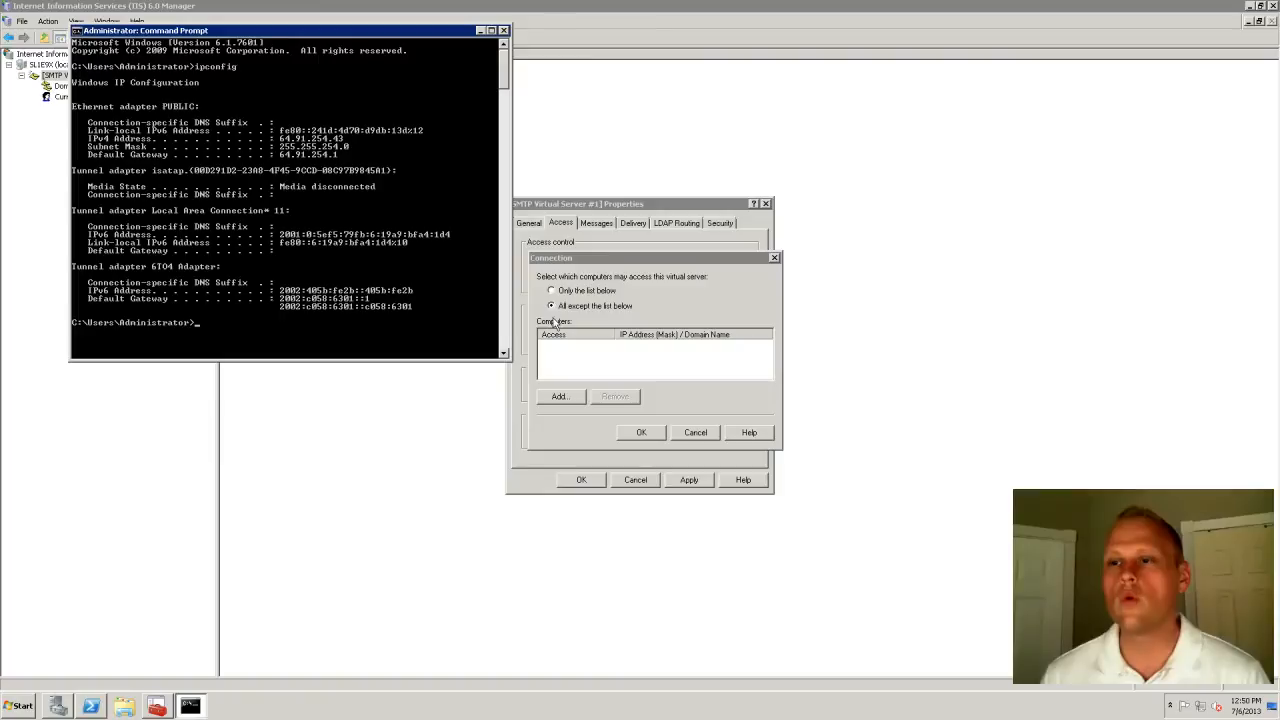
pyautogui.click(560, 396)
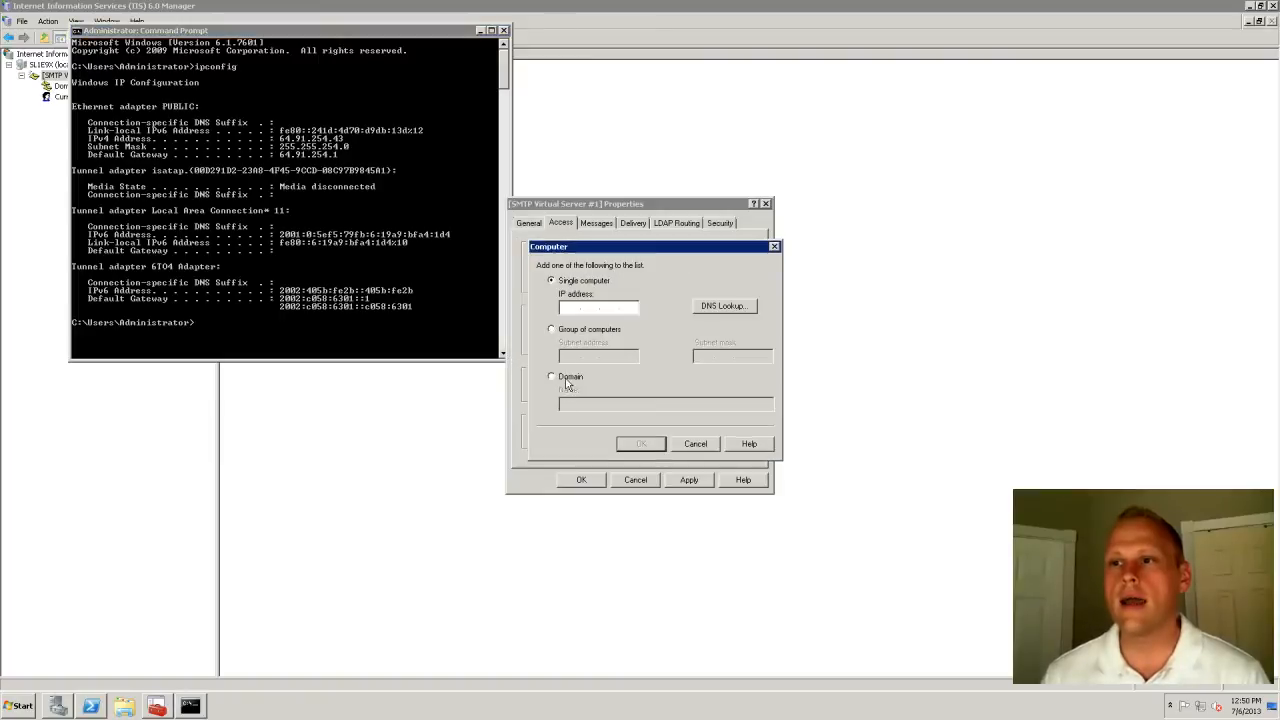
pyautogui.write('0')
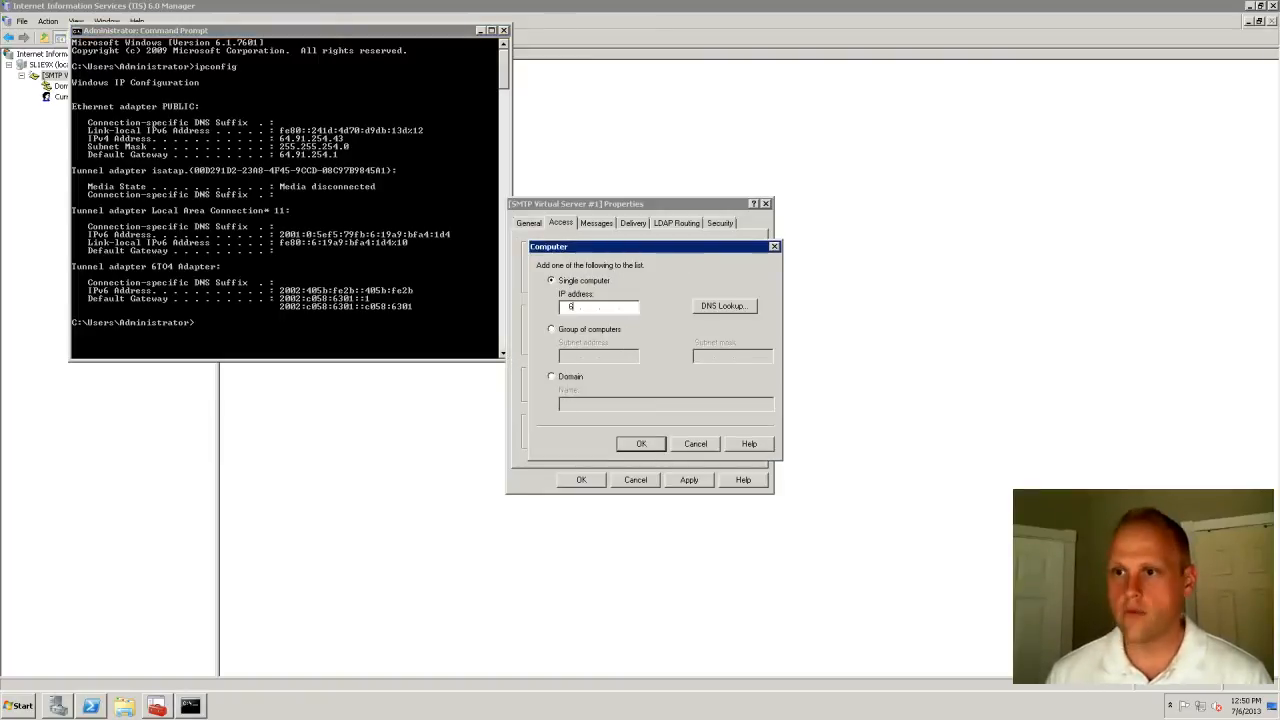
pyautogui.write('64.3')
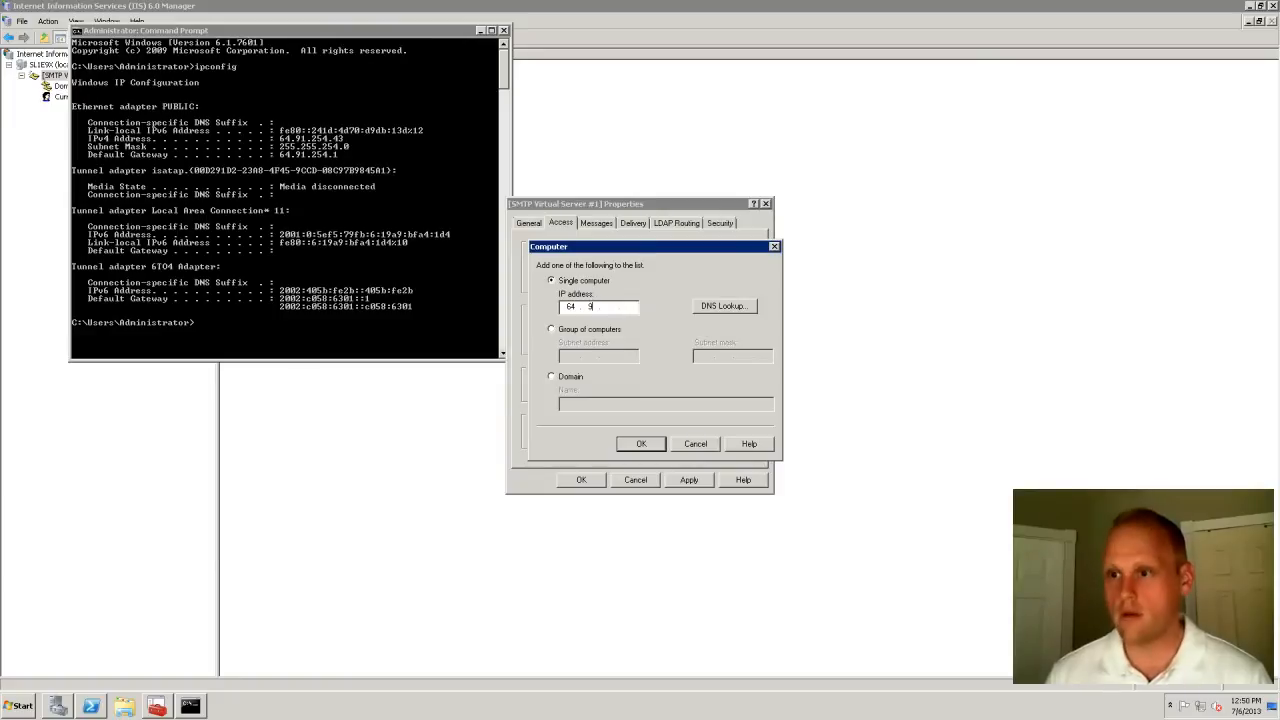
pyautogui.write('91')
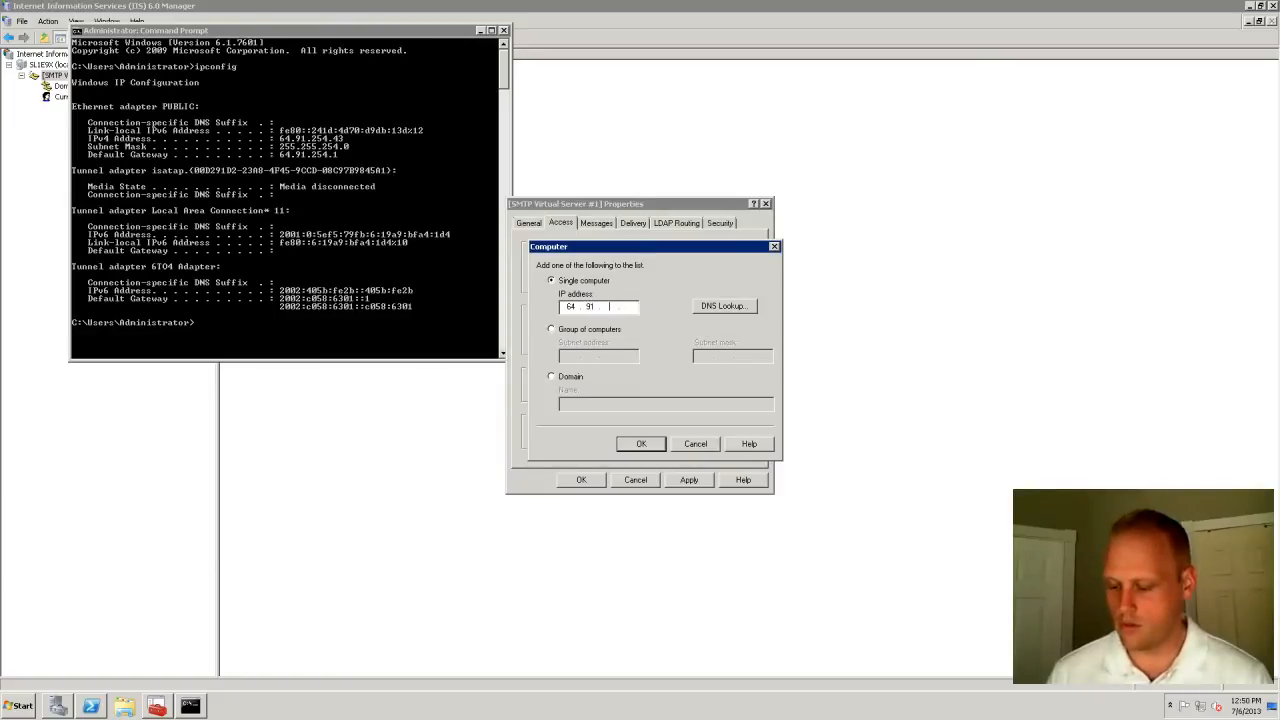
pyautogui.write('254')
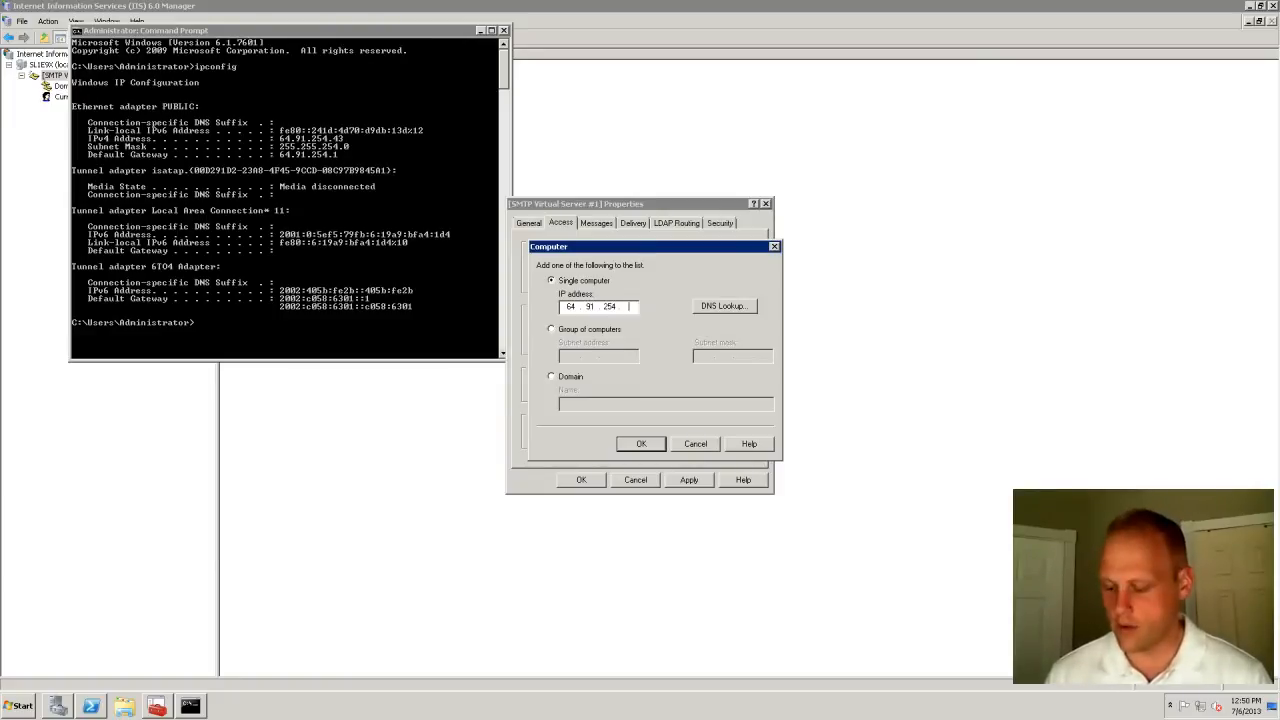
pyautogui.click(640, 444)
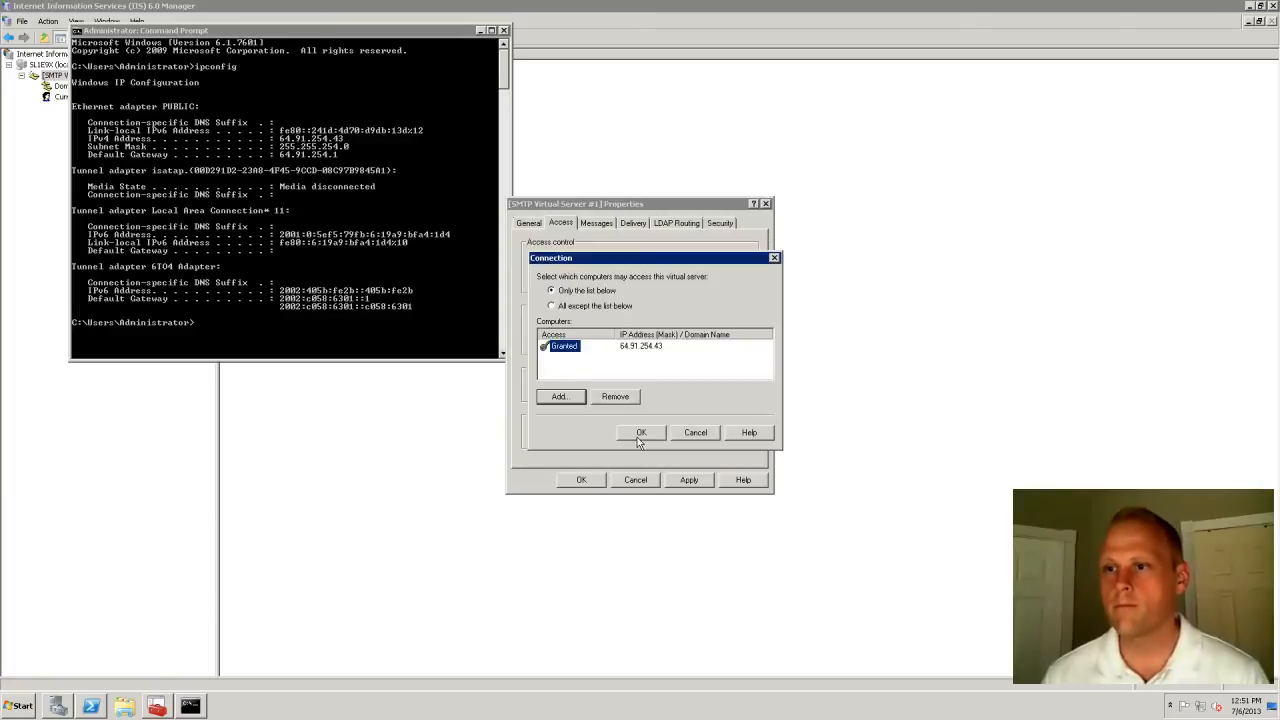
pyautogui.click(641, 432)
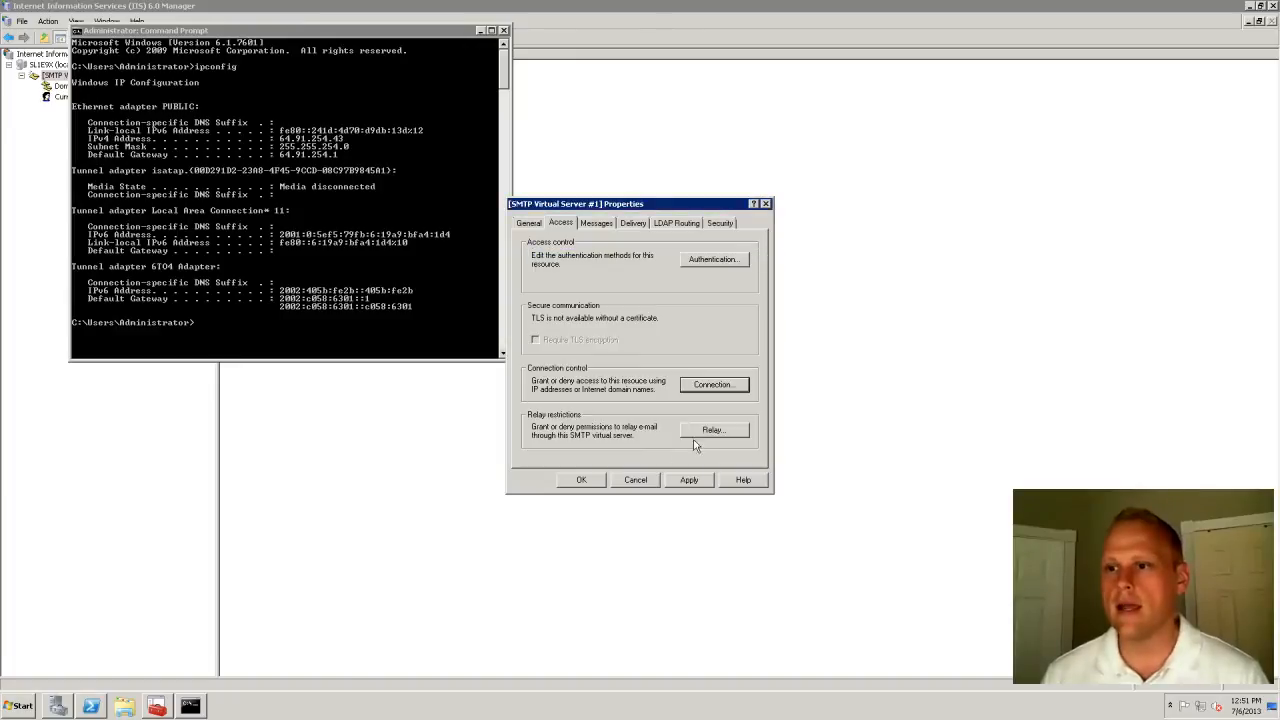
# Step: Add 64.91.254.43 to the relay restrictions list and save the SMTP server properties
pyautogui.click(713, 430)
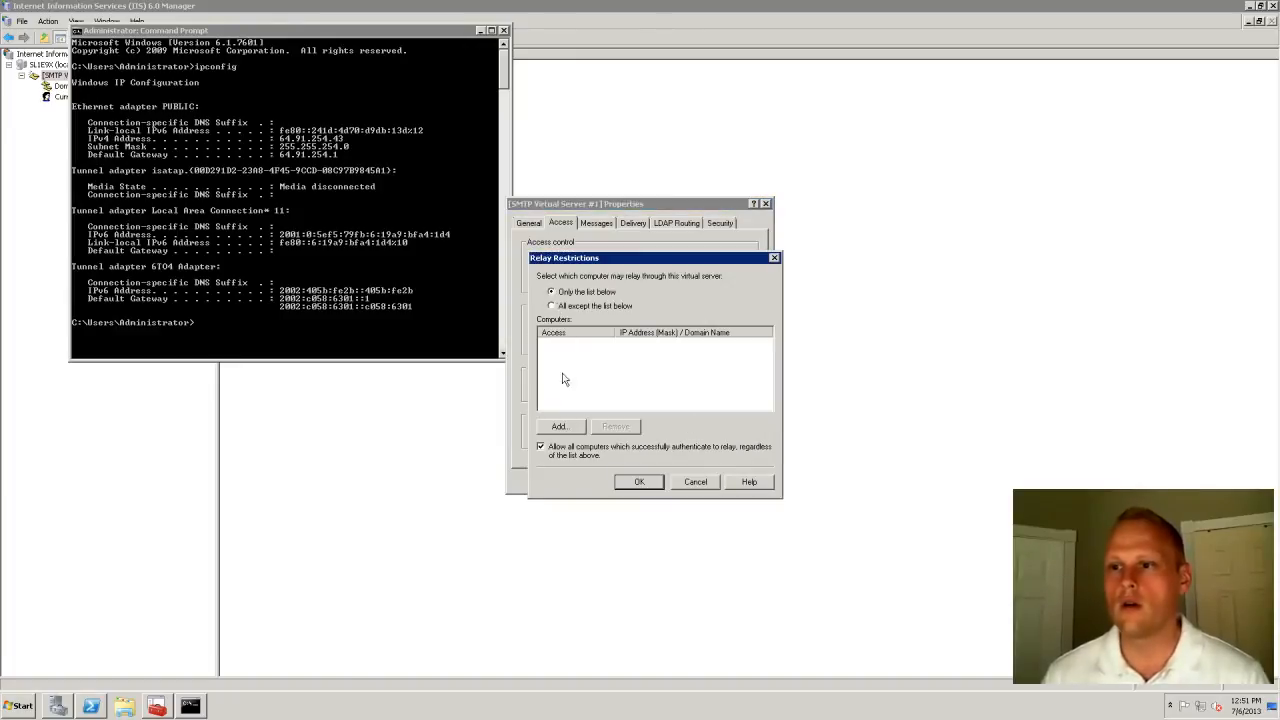
pyautogui.click(560, 426)
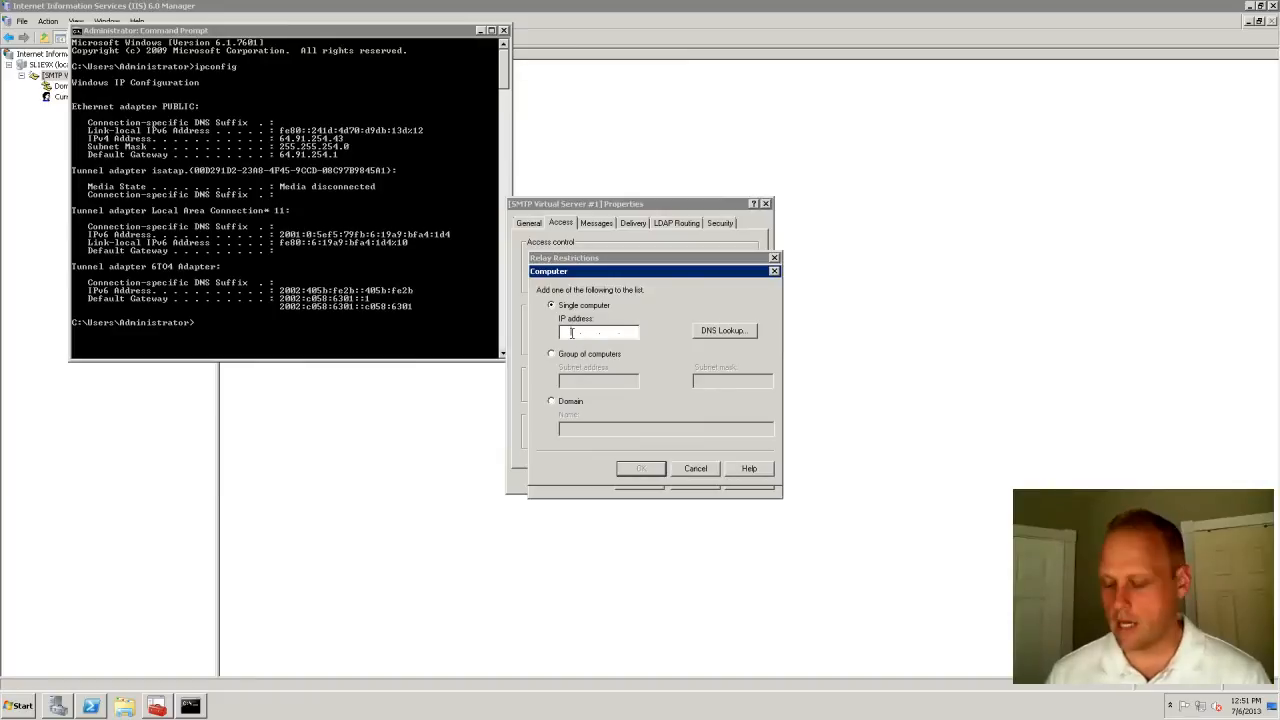
pyautogui.write('64 . 91 . 254 . 43')
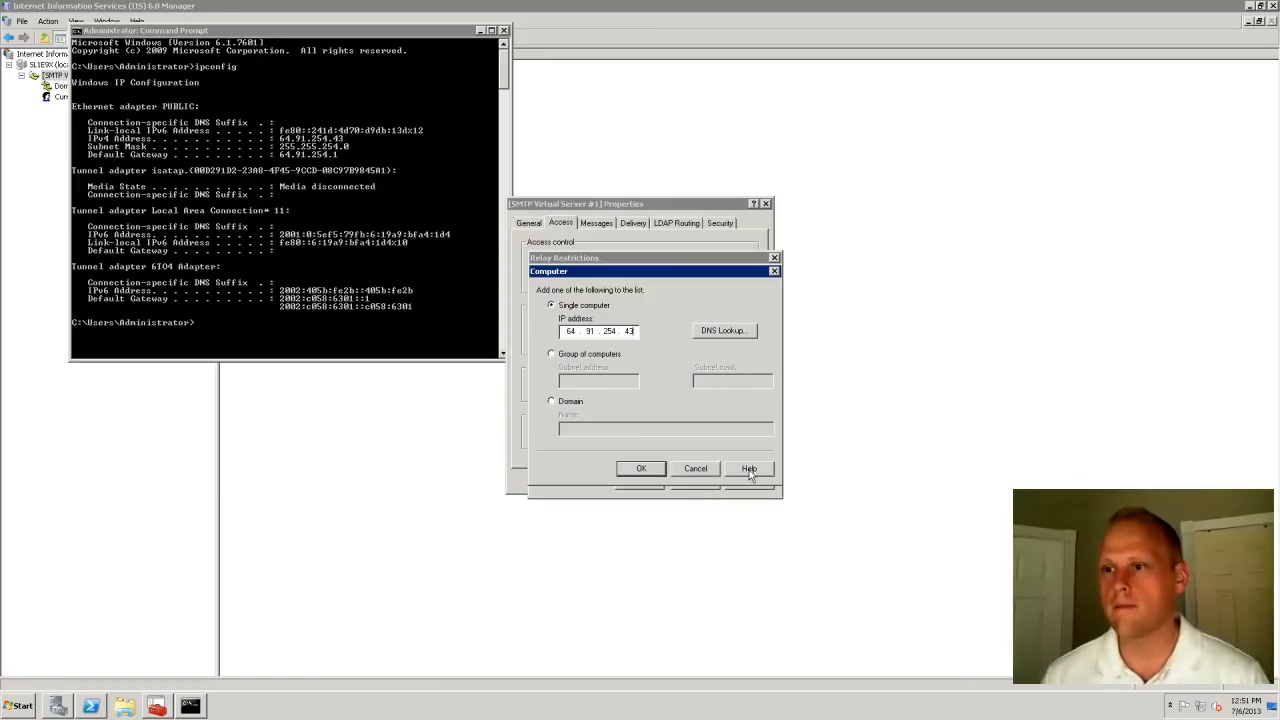
pyautogui.click(641, 468)
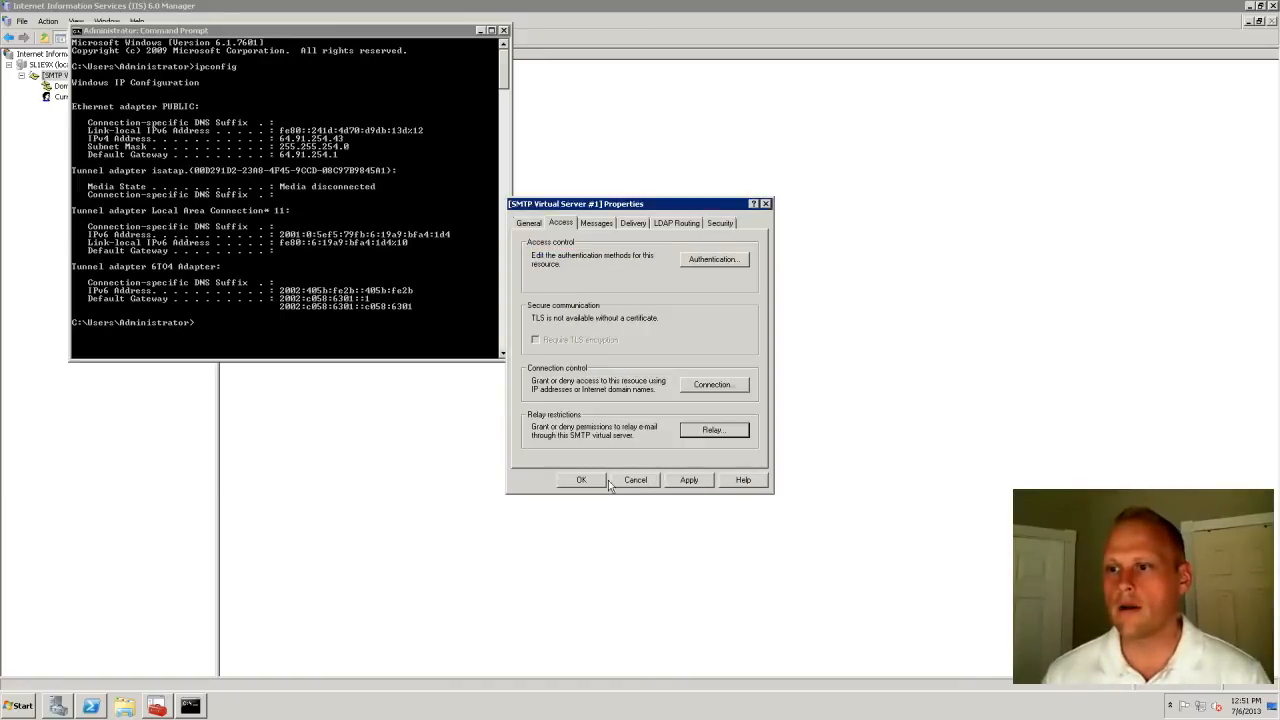
pyautogui.click(581, 480)
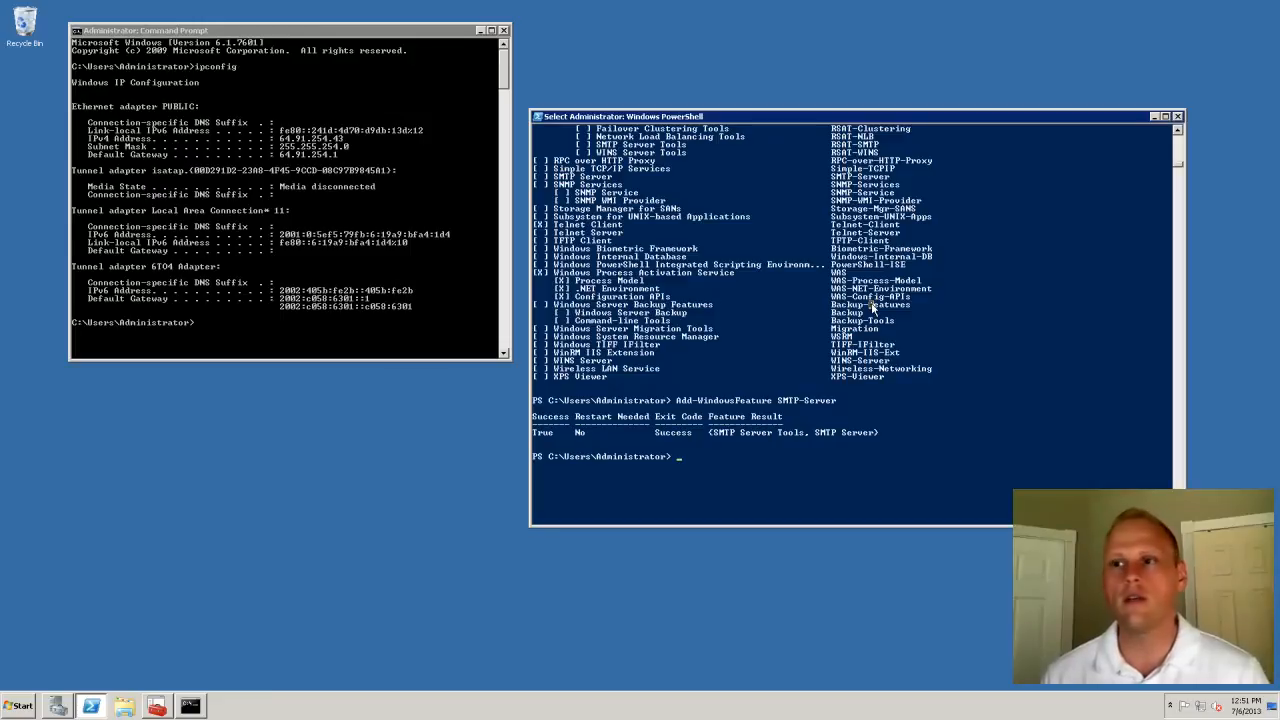
pyautogui.moveTo(805, 415)
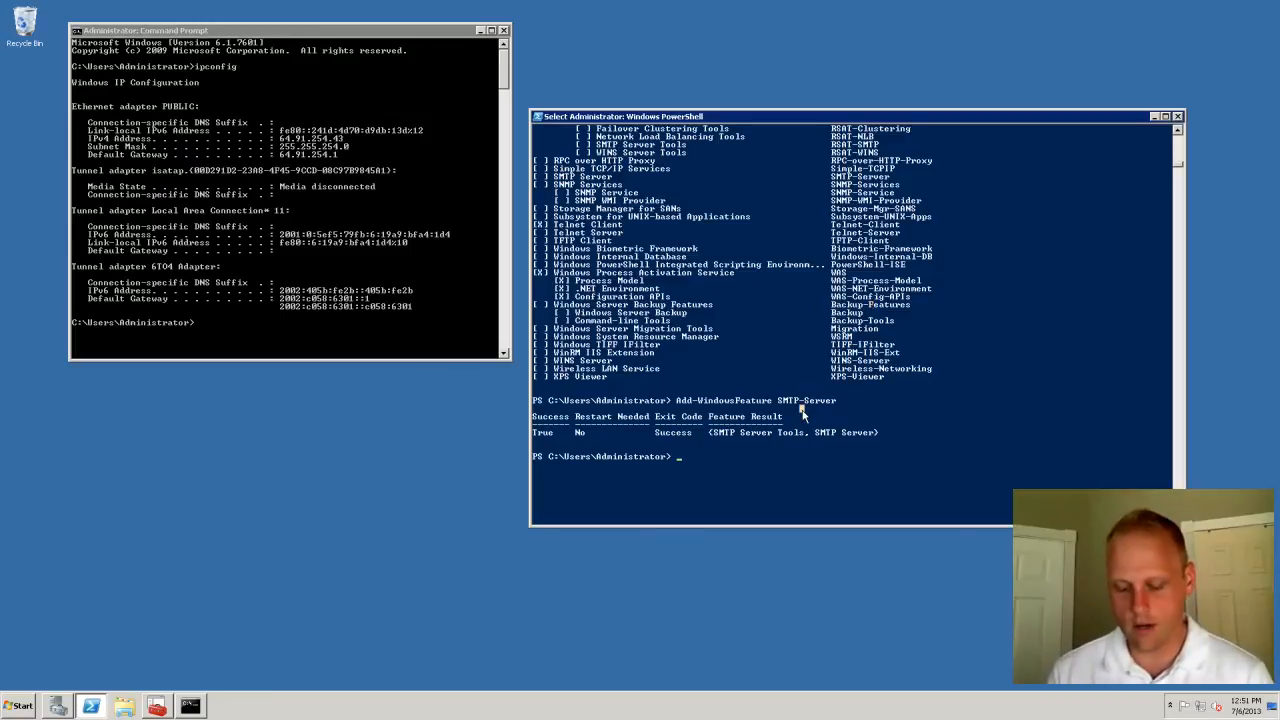
# Step: Begin a Send-MailMessage command with the -To recipient address
pyautogui.write('Ne')
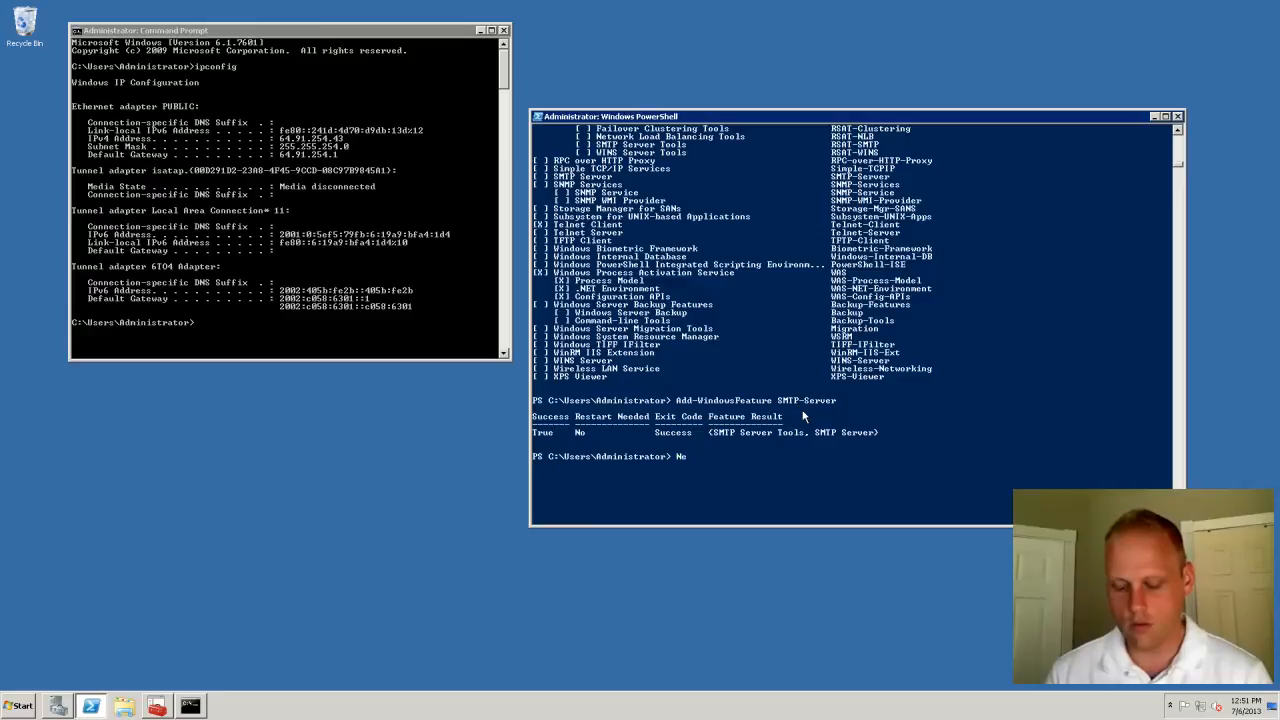
pyautogui.write('w-MailMessage')
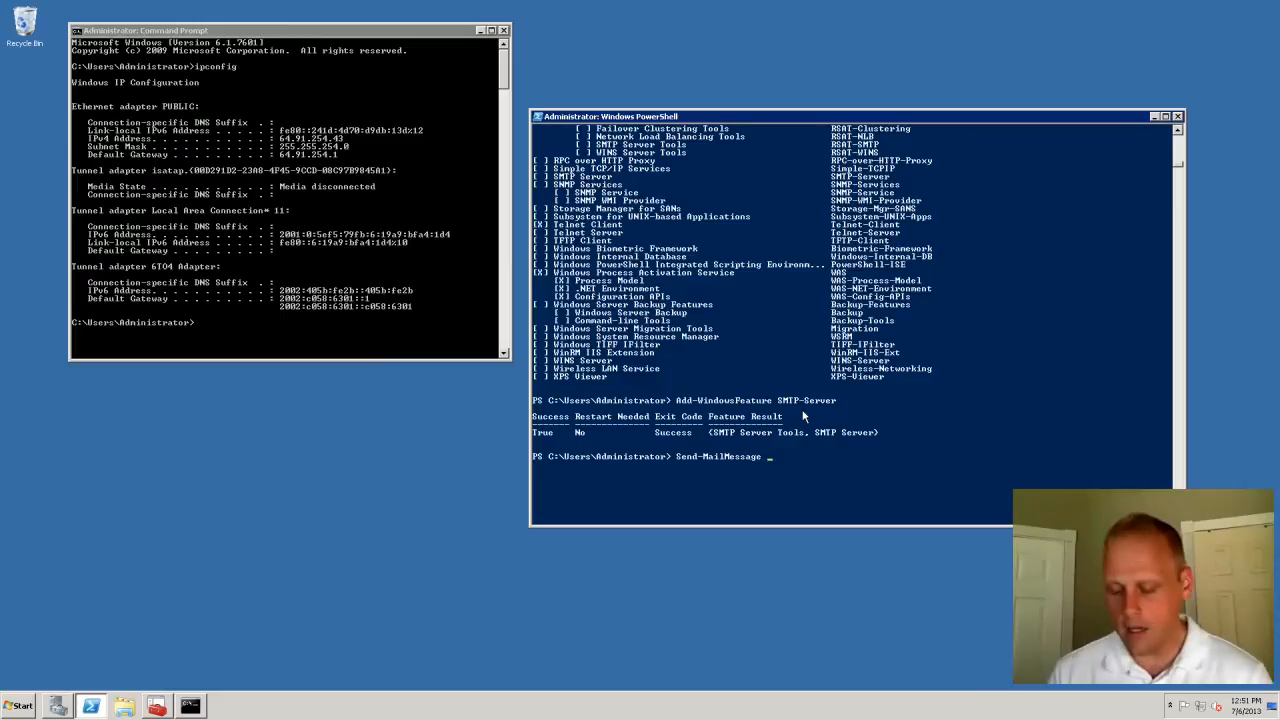
pyautogui.write('-T')
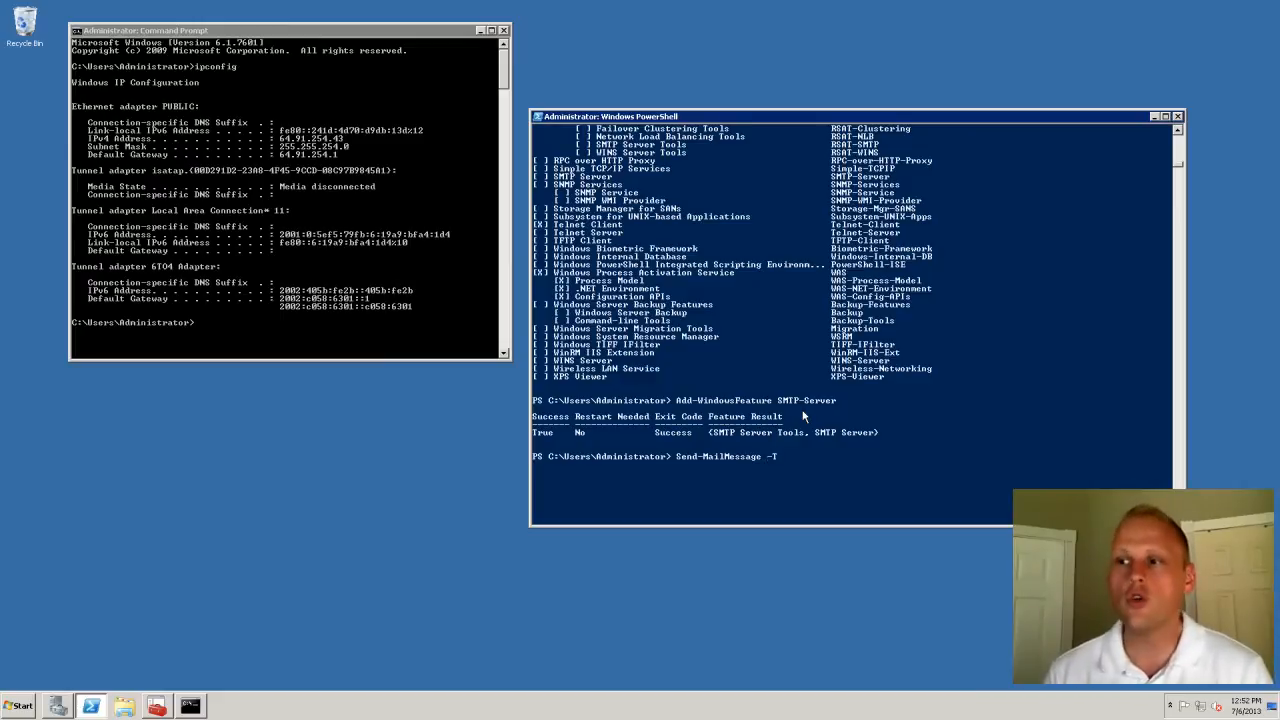
pyautogui.write('o')
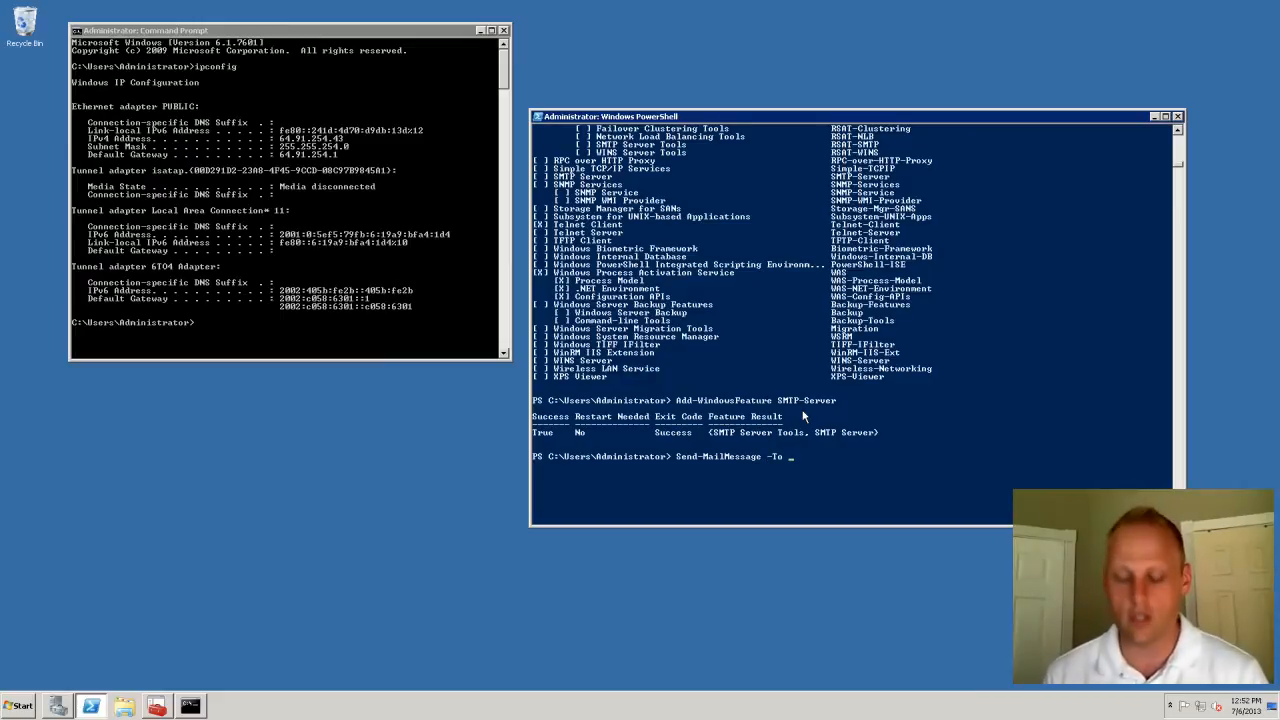
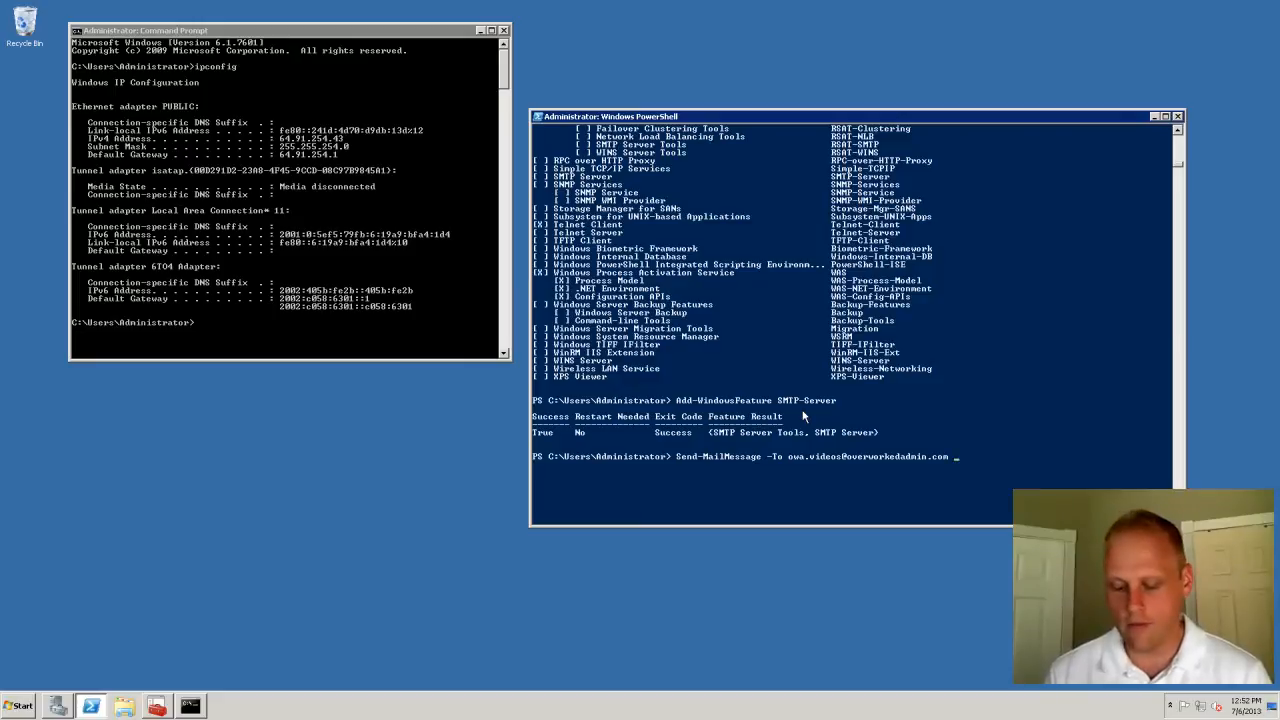
# Step: Add an alert@ sender, with subject and body 'Test alert from lesson 12'
pyautogui.write('-From')
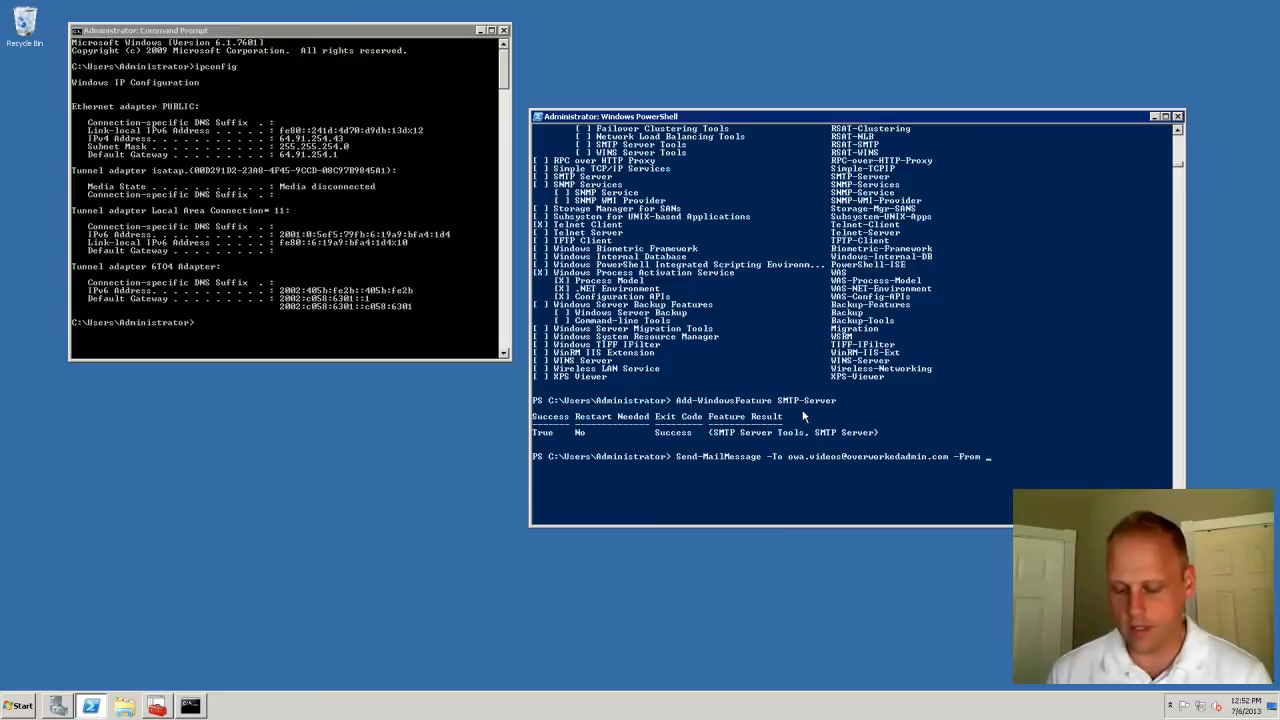
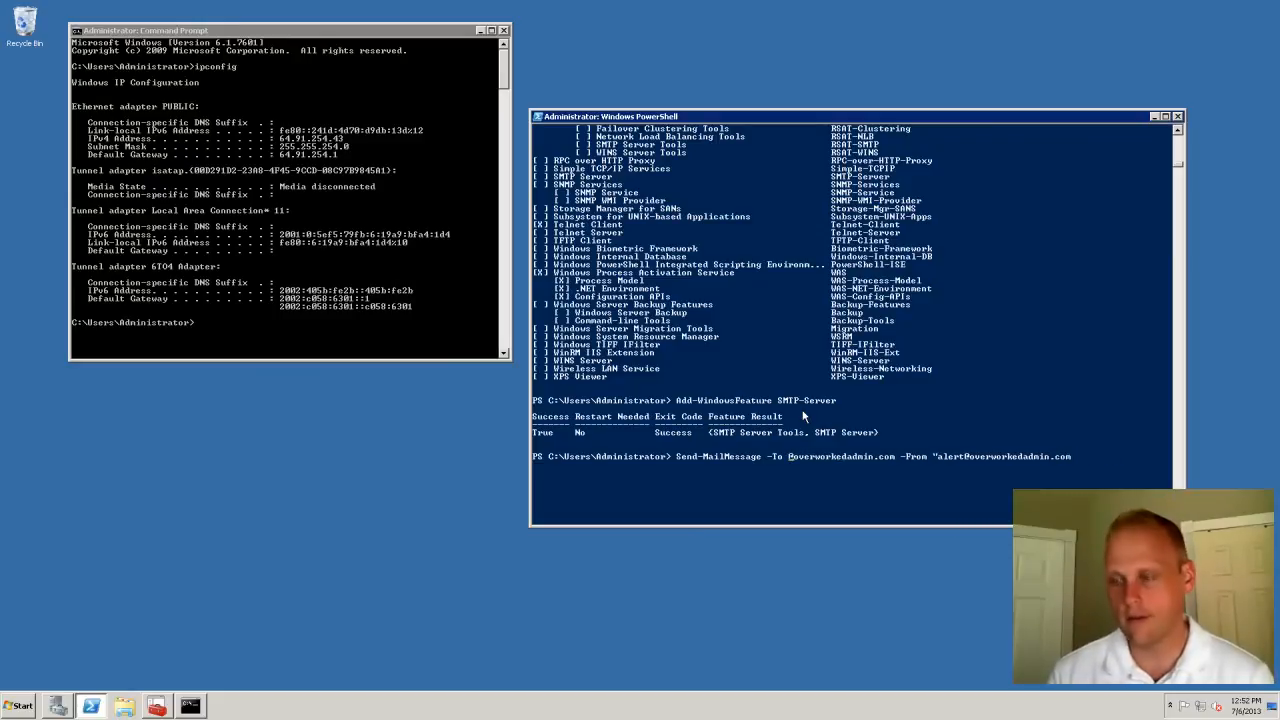
pyautogui.write('steven')
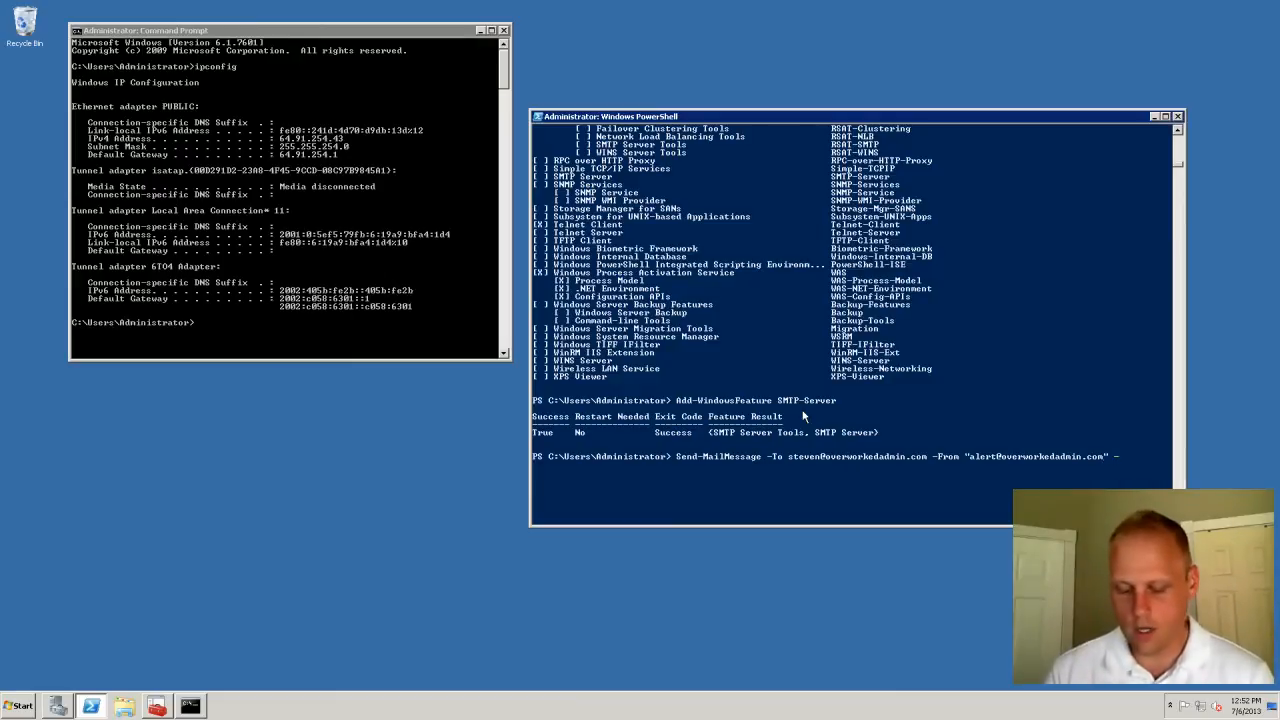
pyautogui.write('-Subject')
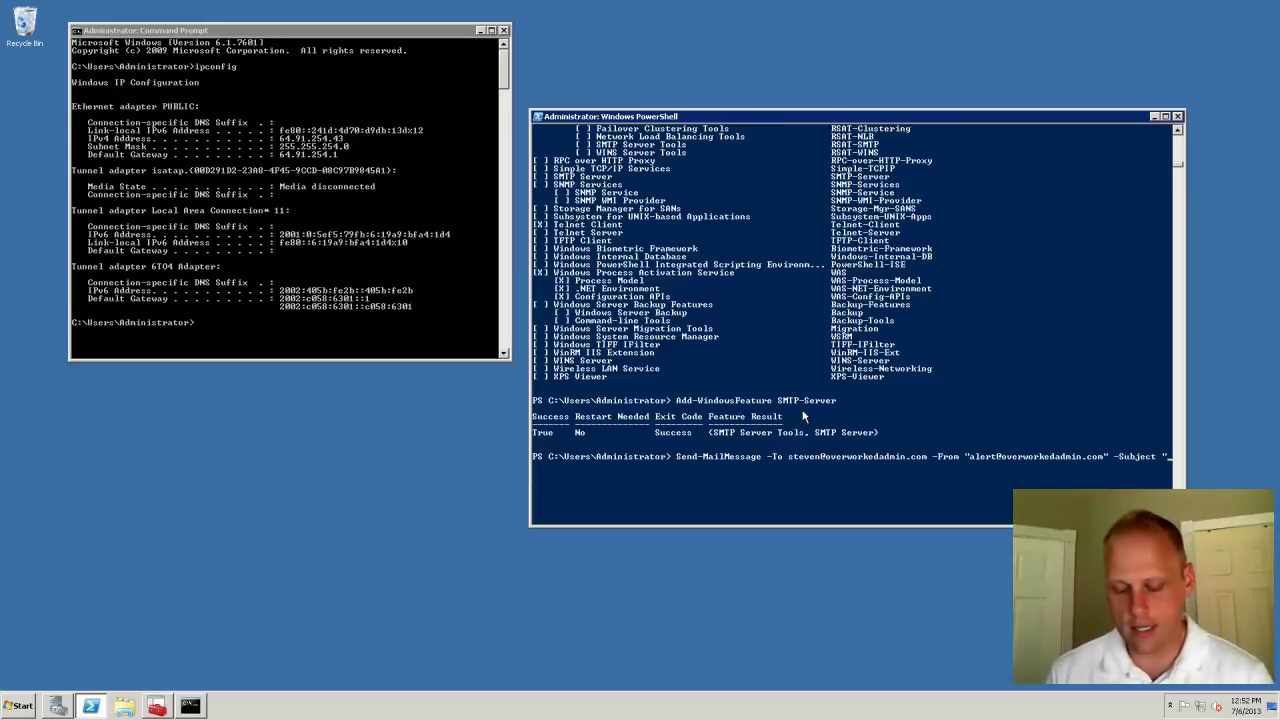
pyautogui.write('est alert from lesson 12')
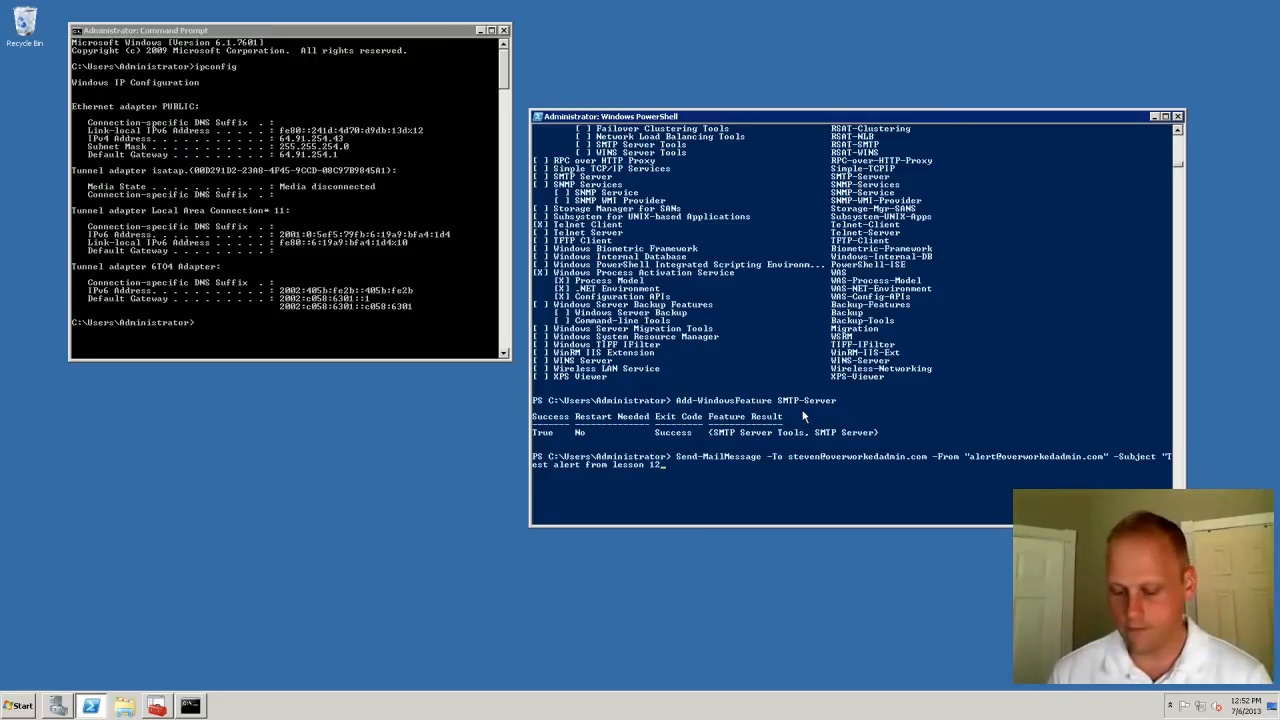
pyautogui.write('-Body')
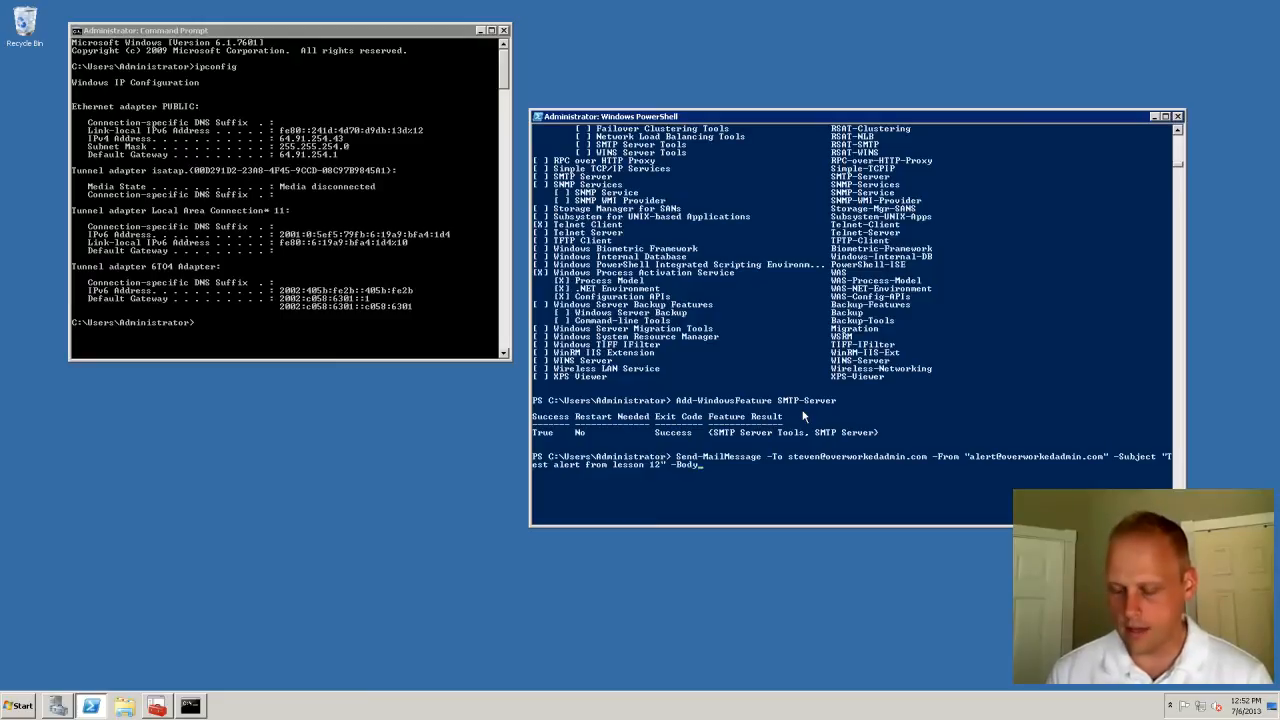
pyautogui.write('"T')
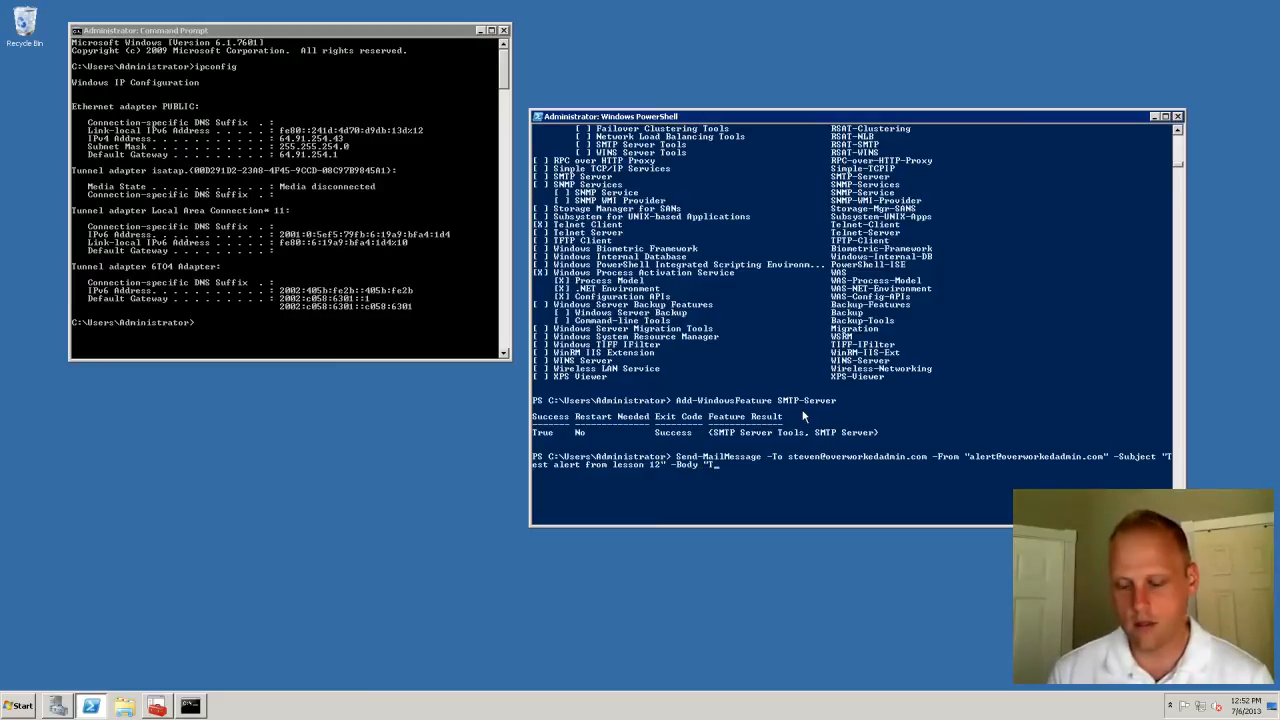
pyautogui.write('est alert from lesson 12"')
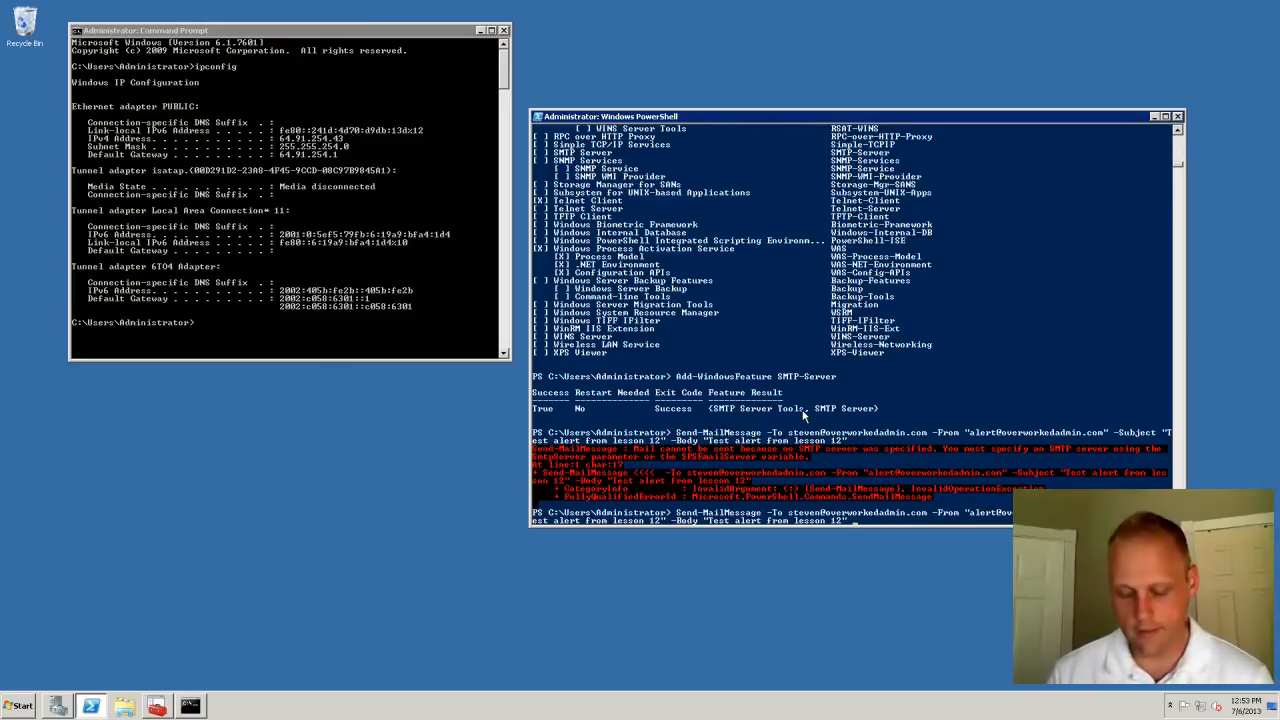
# Step: Resend the test alert with -SmtpServer pointing at the server's own IP address
pyautogui.write('-smj')
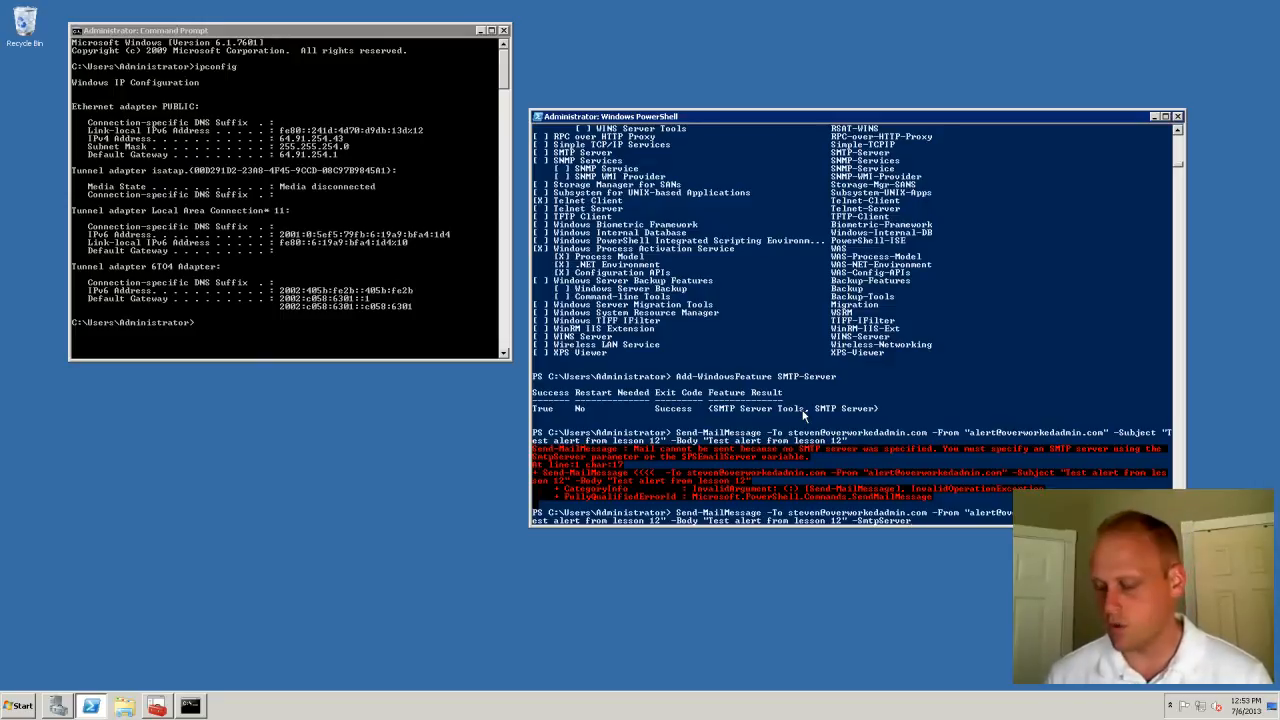
pyautogui.write('64.91.')
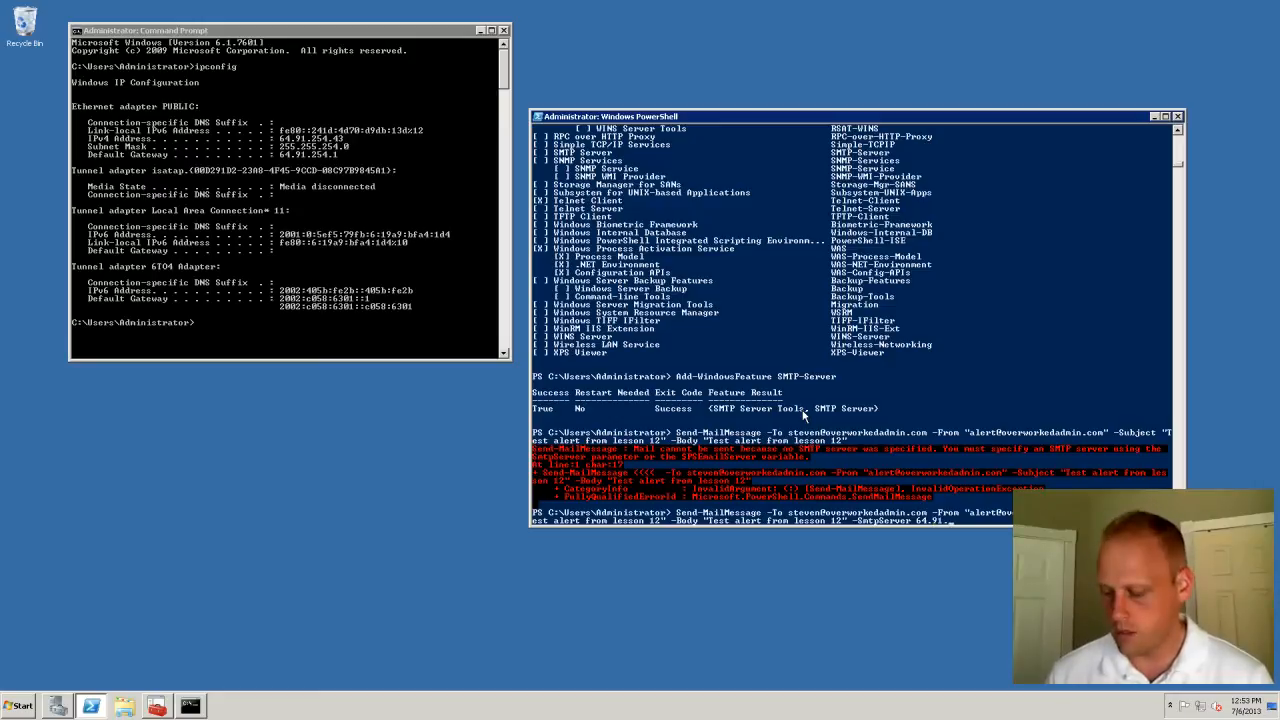
pyautogui.write('254.')
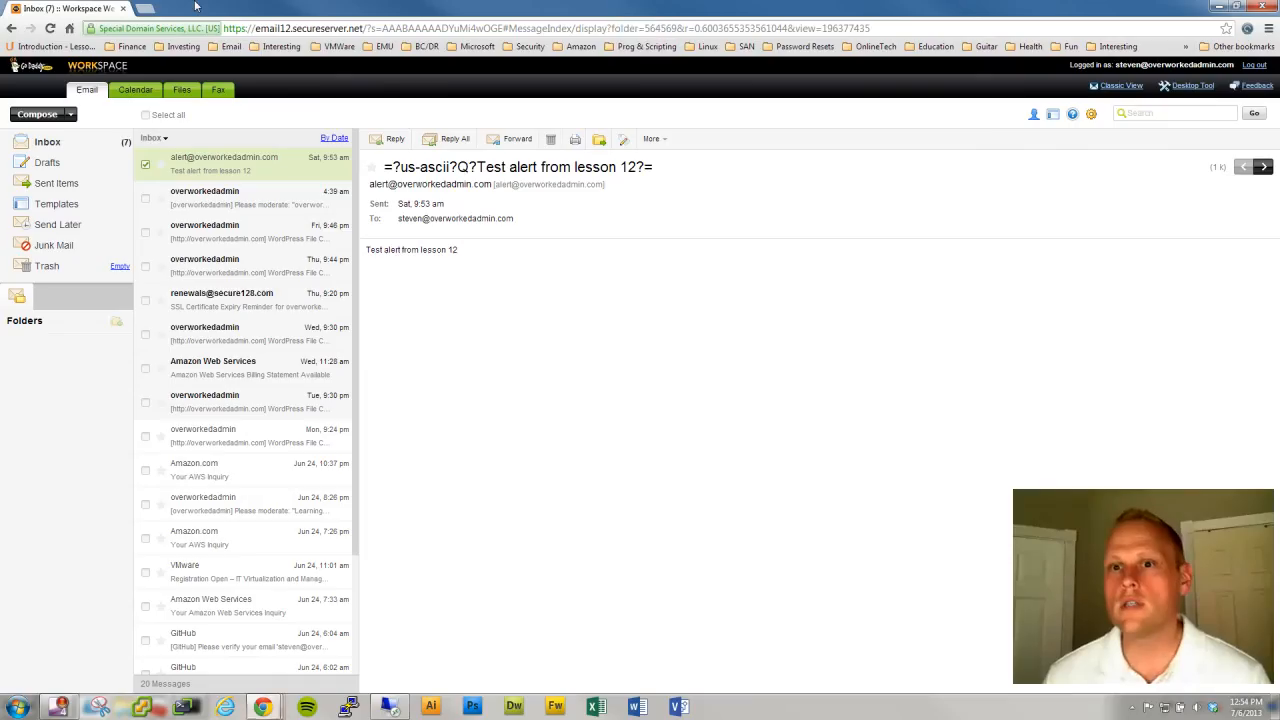
pyautogui.moveTo(516, 207)
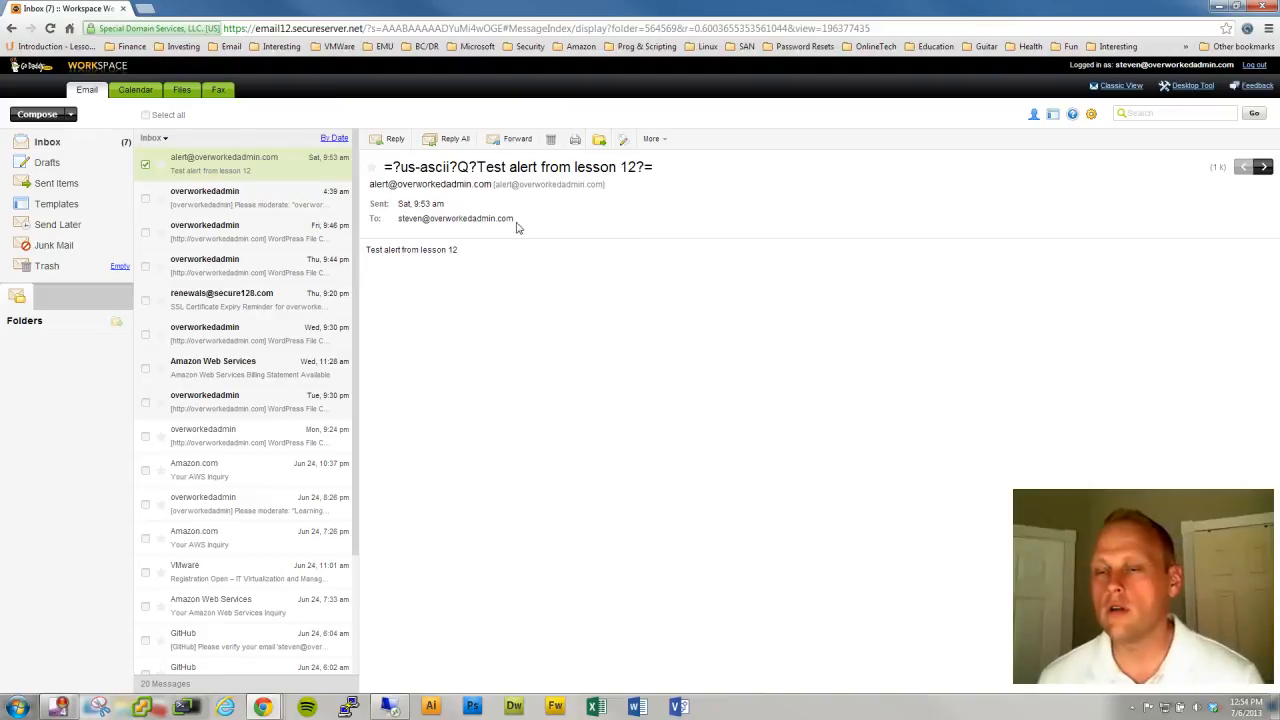
pyautogui.moveTo(757, 416)
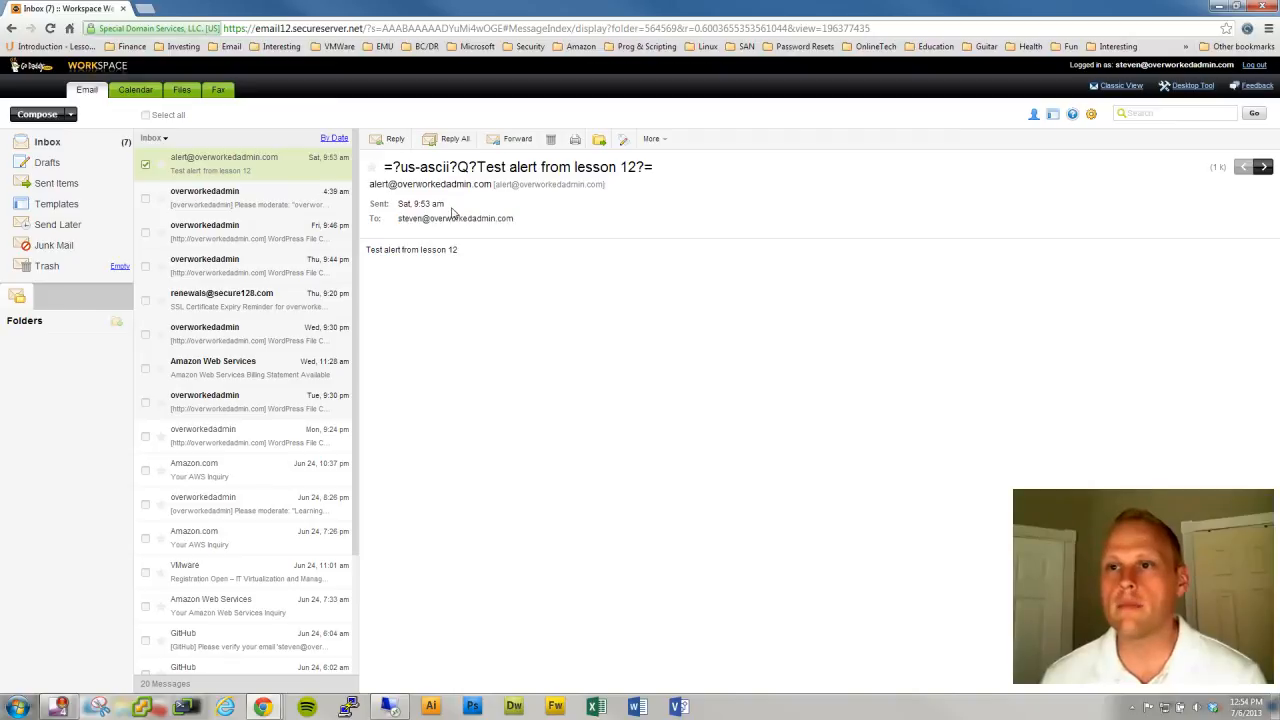
pyautogui.moveTo(497, 260)
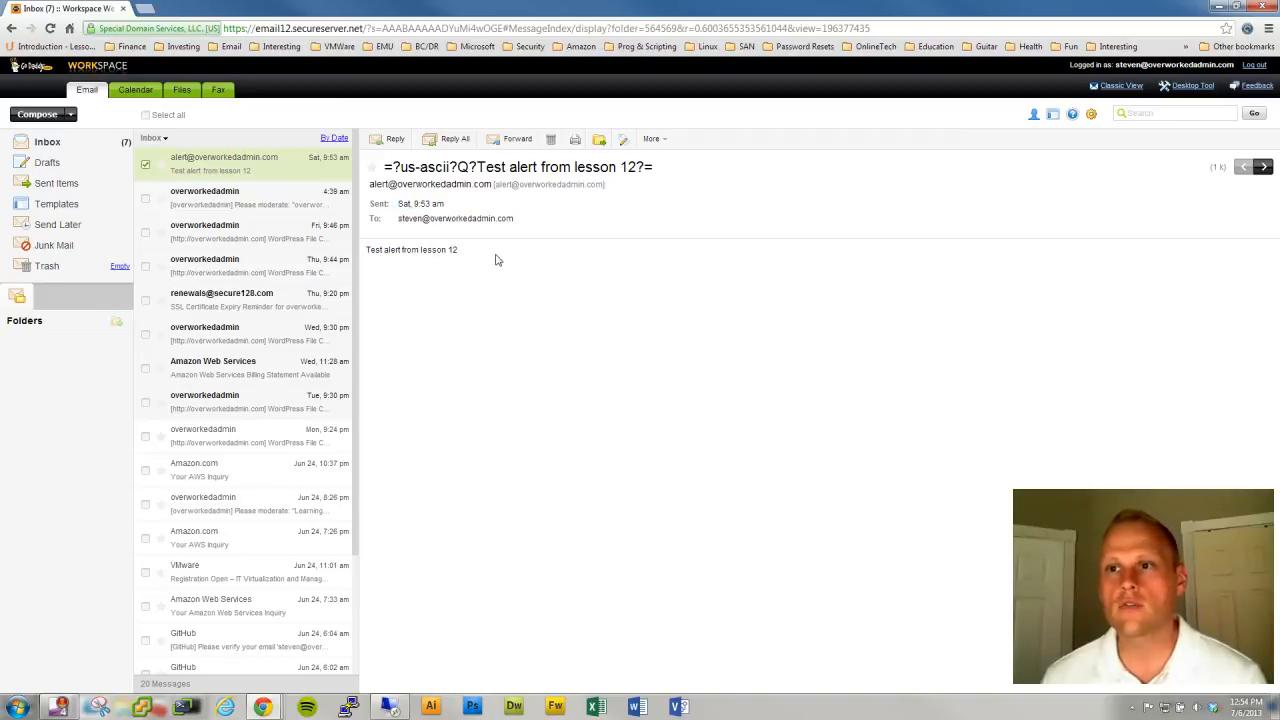